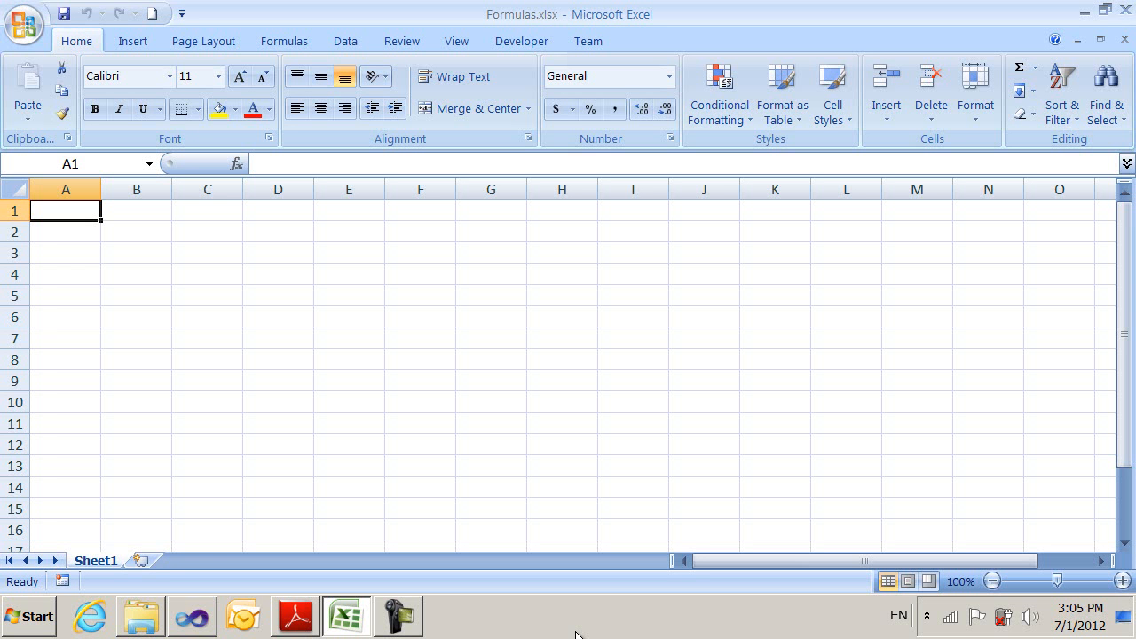
# Step: Fill A1:C5 with 1–15 via Fill Series and enter =A1+A3+A5 in D1 and =A2+A4 in D2
pyautogui.write('1')
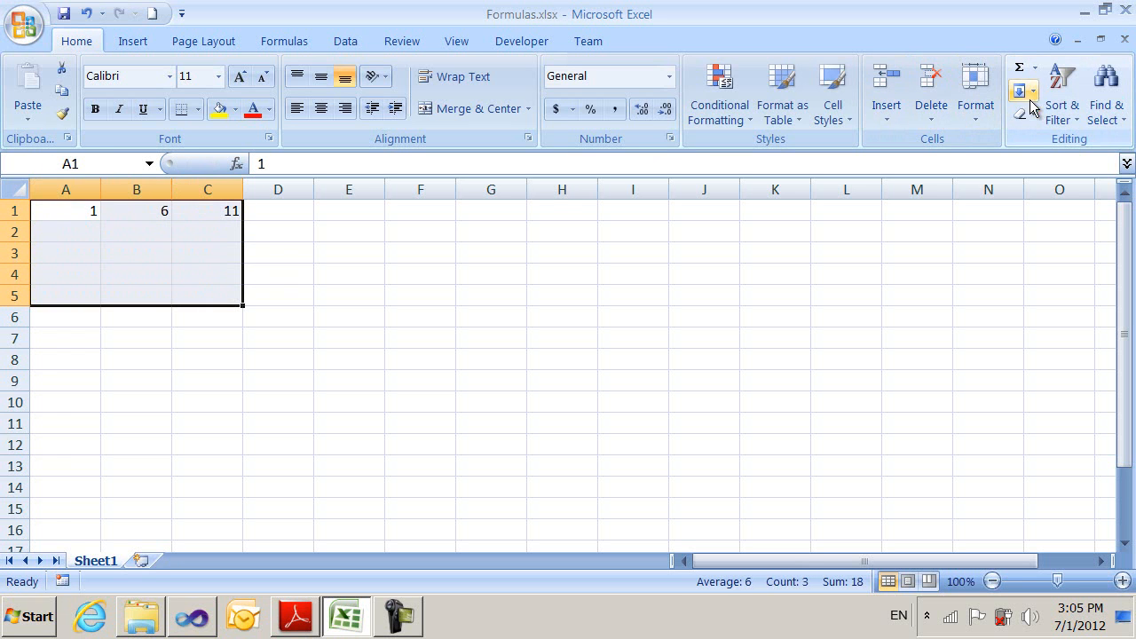
pyautogui.click(1021, 92)
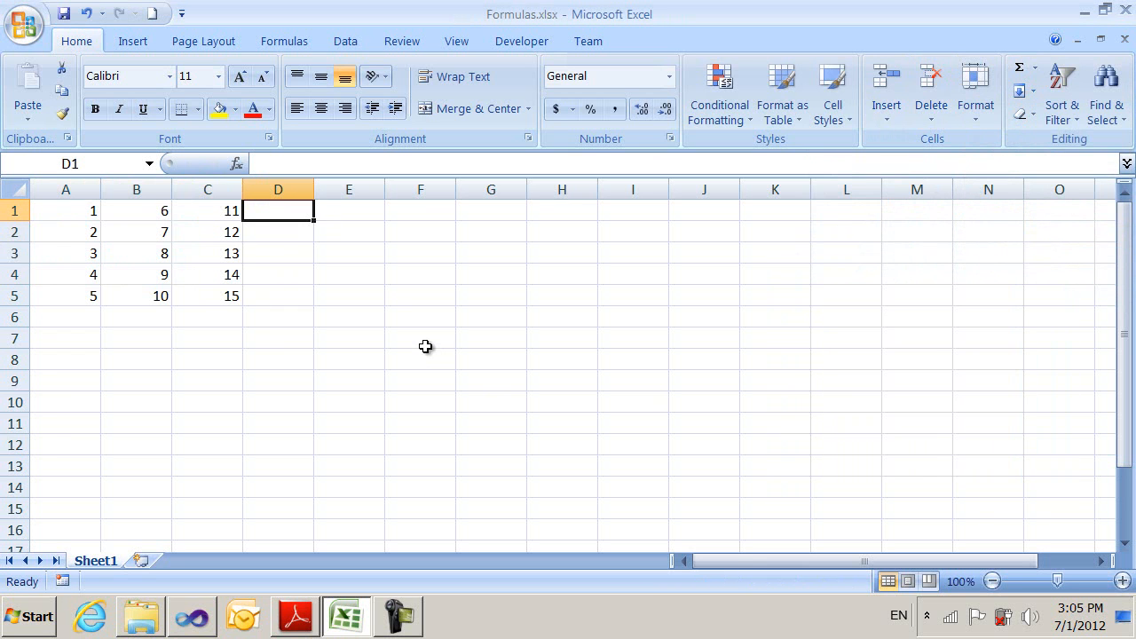
pyautogui.write('=A1')
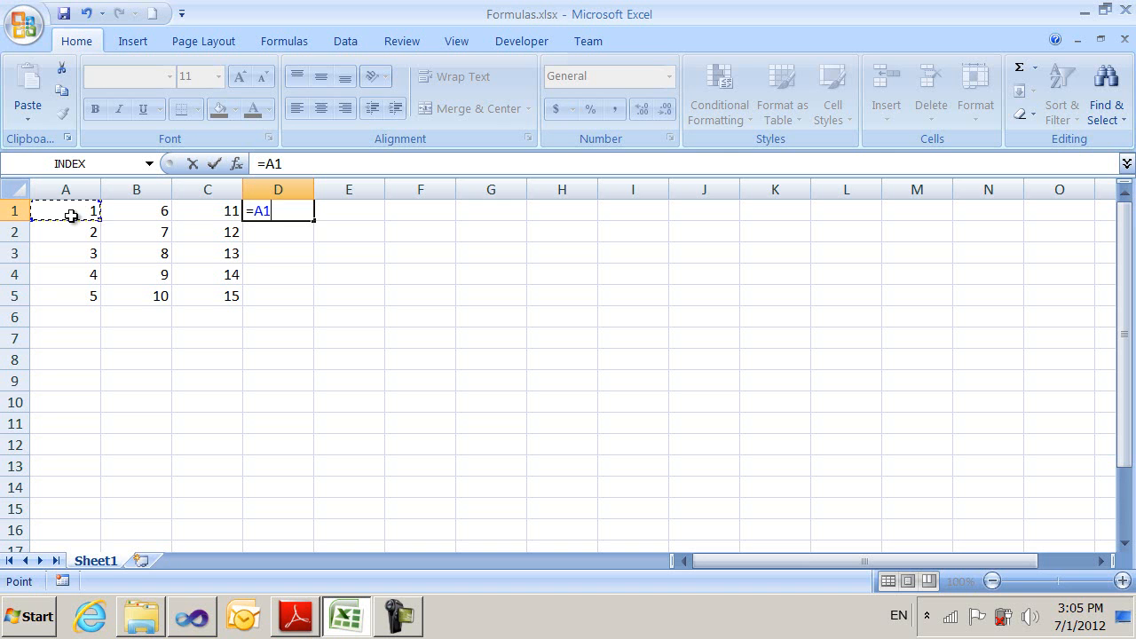
pyautogui.click(64, 252)
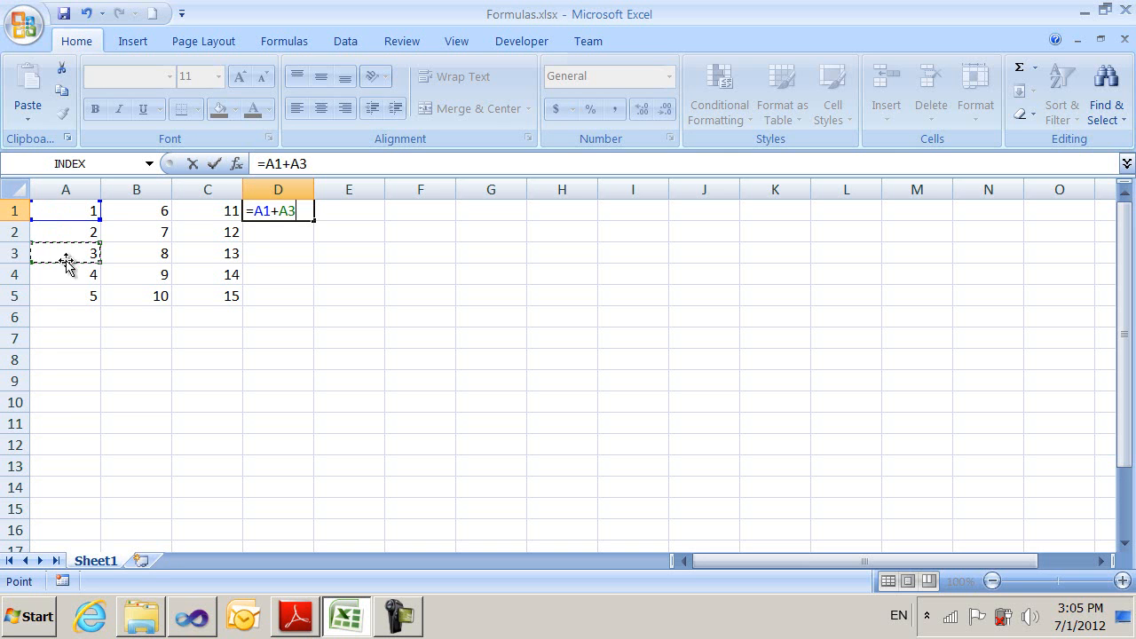
pyautogui.click(64, 295)
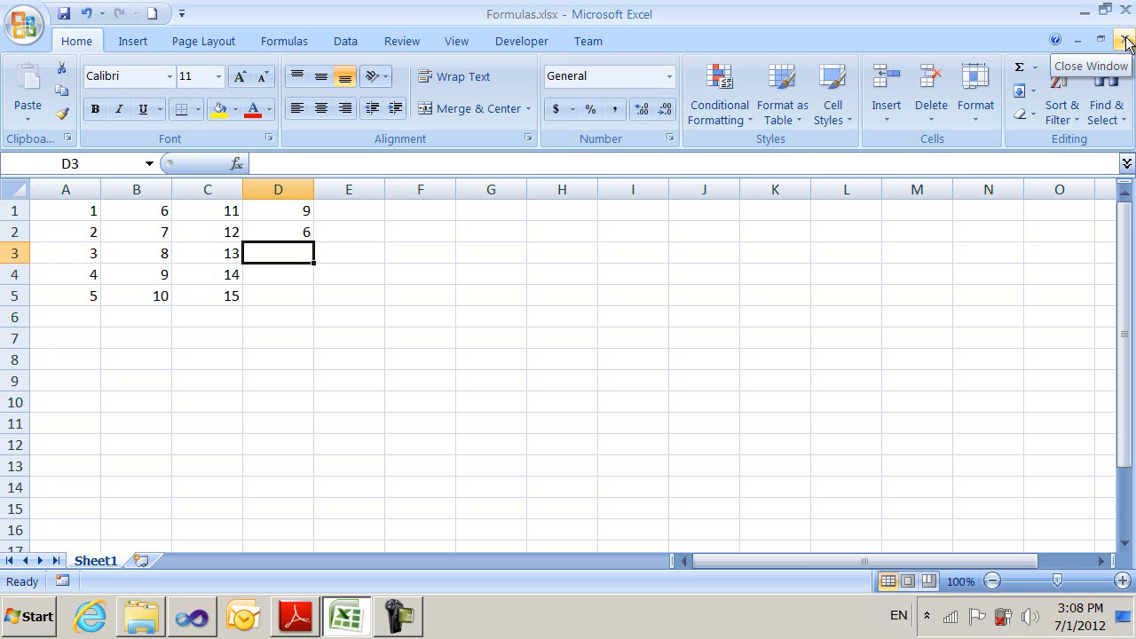
# Step: Close the workbook and open Formulas.xlsx from the Demo folder in Visual Studio's package editor
pyautogui.click(1130, 43)
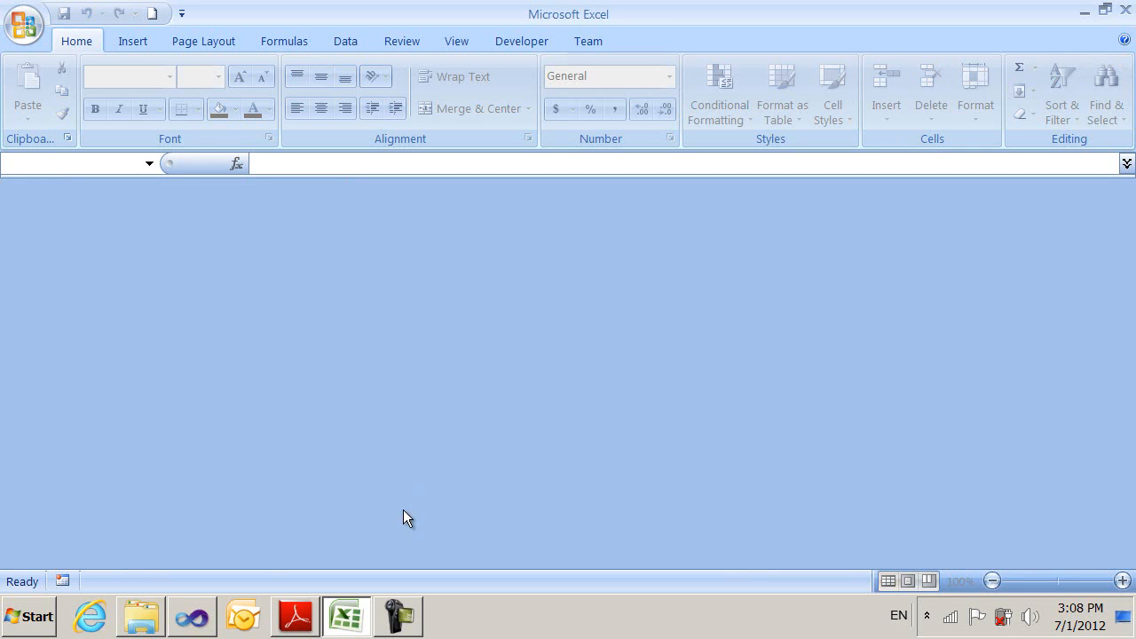
pyautogui.click(192, 617)
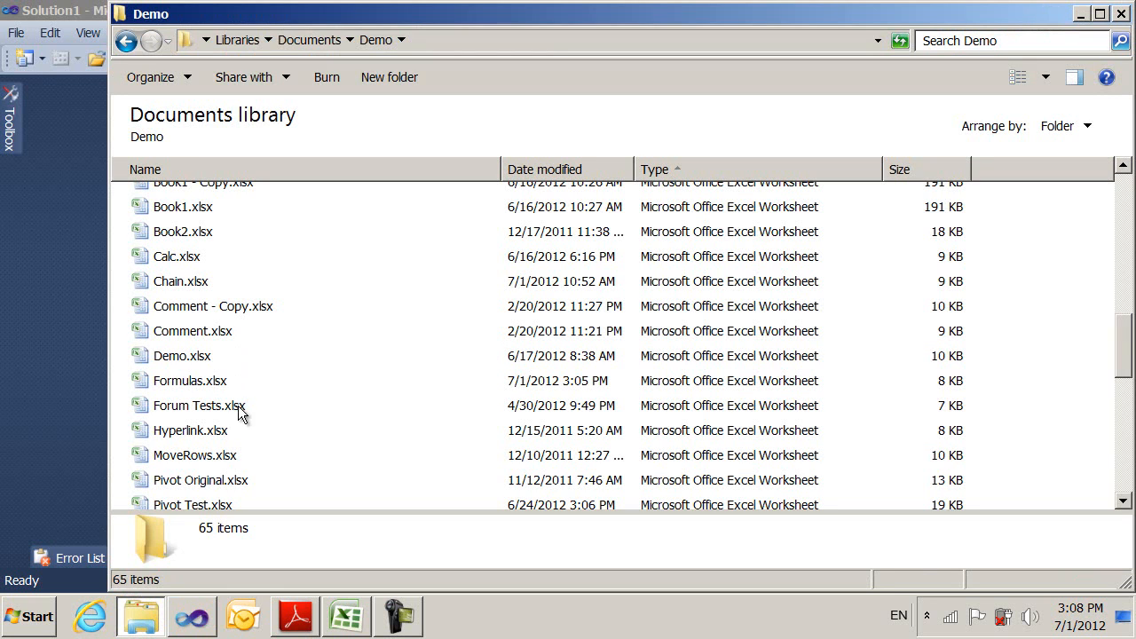
pyautogui.moveTo(245, 394)
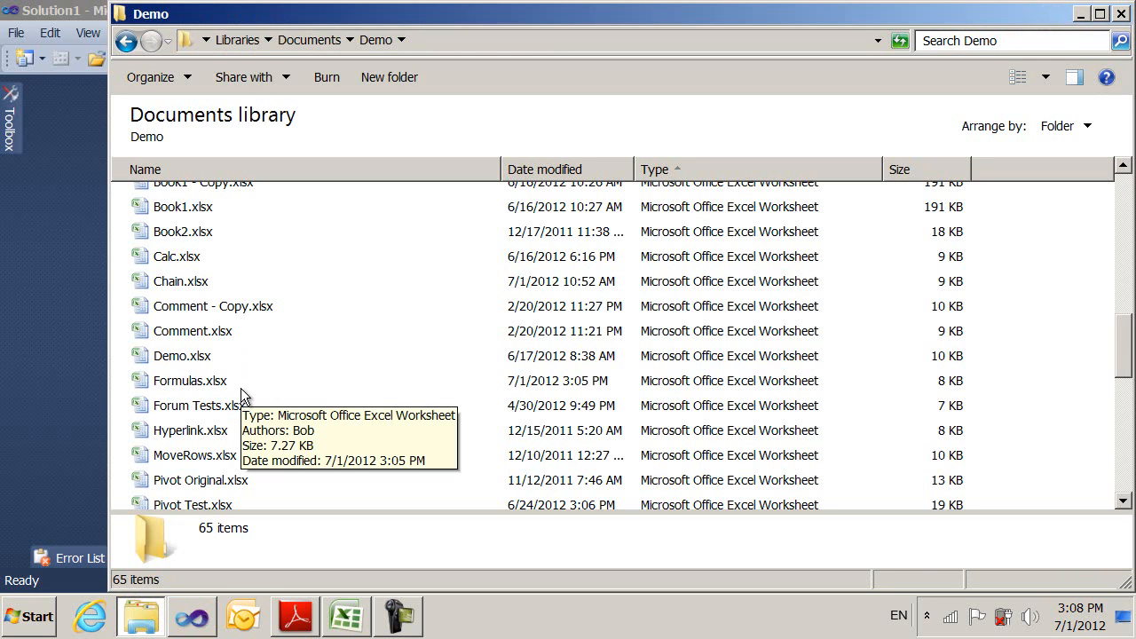
pyautogui.moveTo(274, 362)
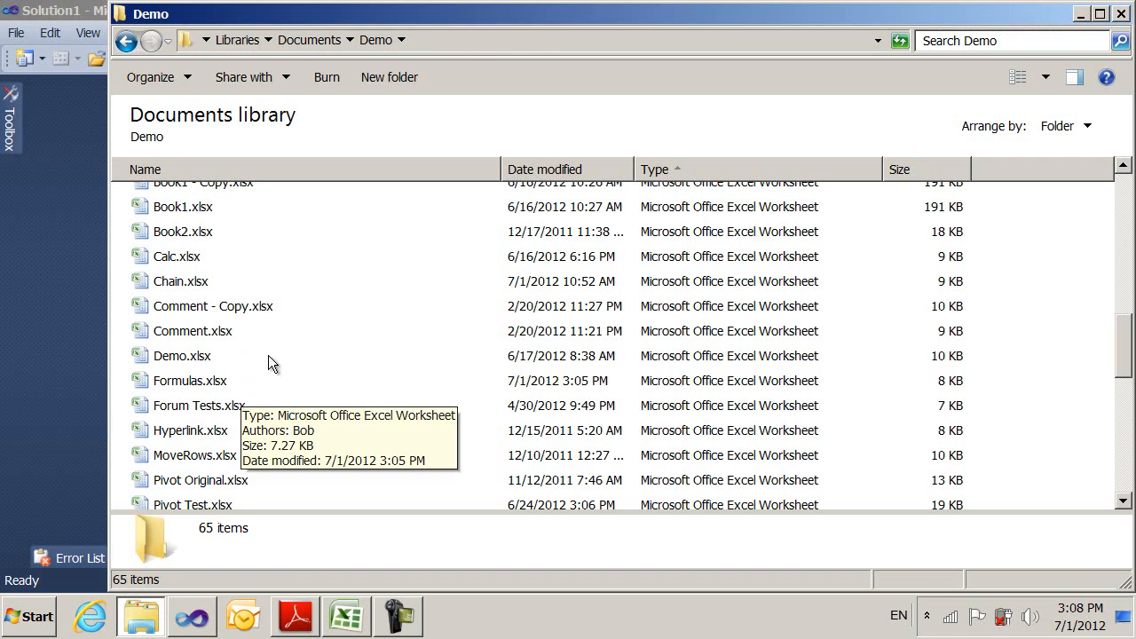
pyautogui.moveTo(229, 392)
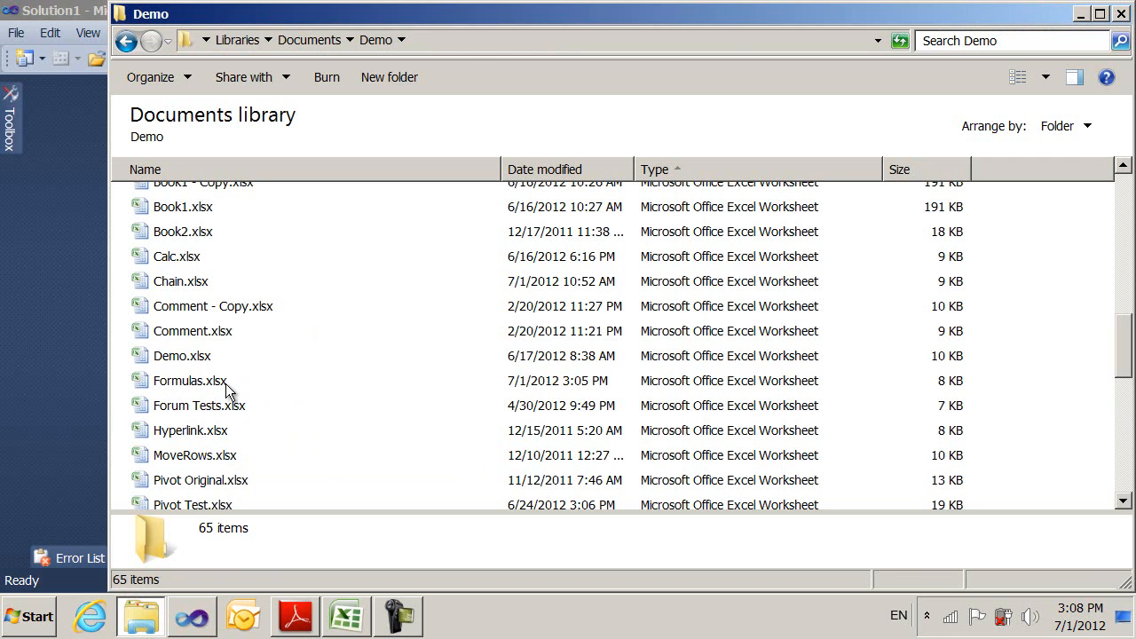
pyautogui.moveTo(186, 383)
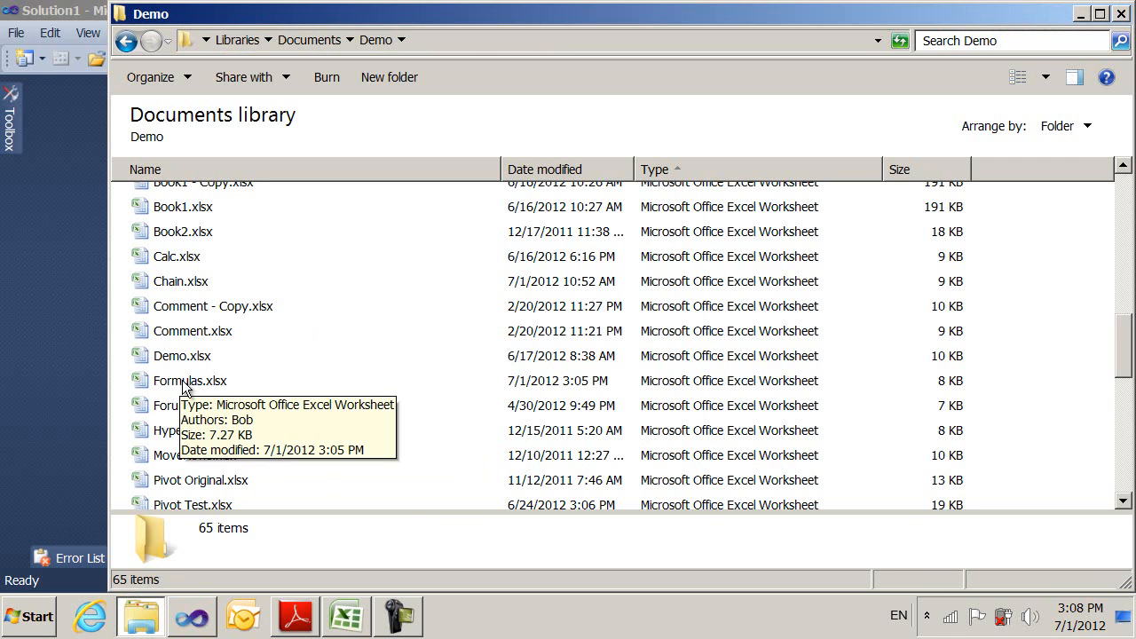
pyautogui.click(188, 380)
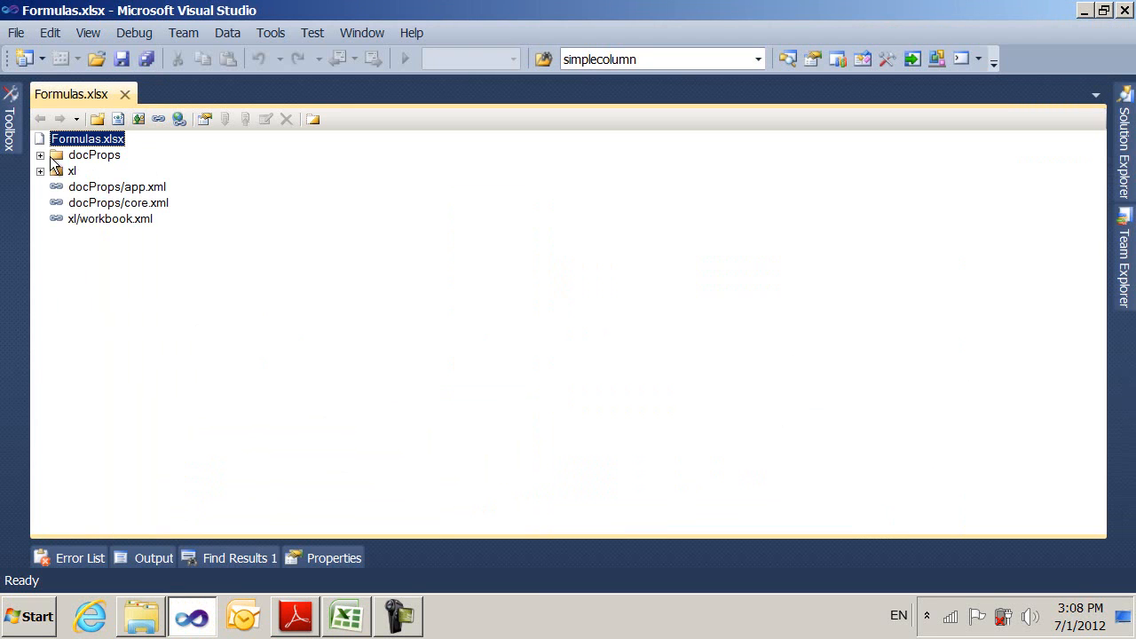
# Step: Open xl/worksheets/sheet1.xml, format it and scroll to the D1 and D2 formula cells
pyautogui.click(39, 171)
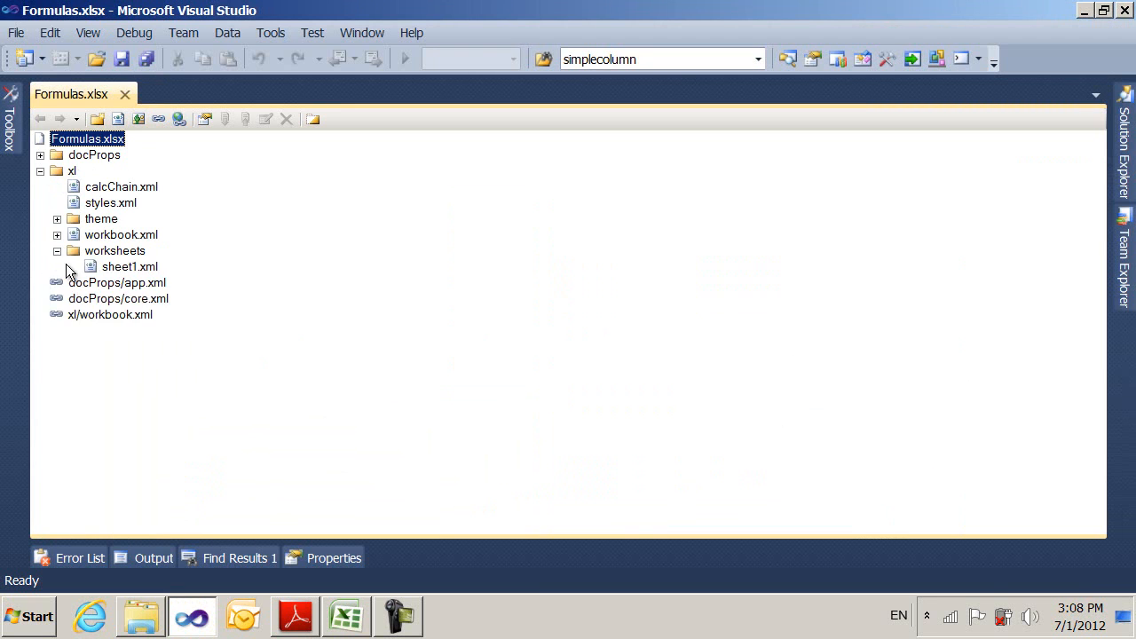
pyautogui.doubleClick(130, 267)
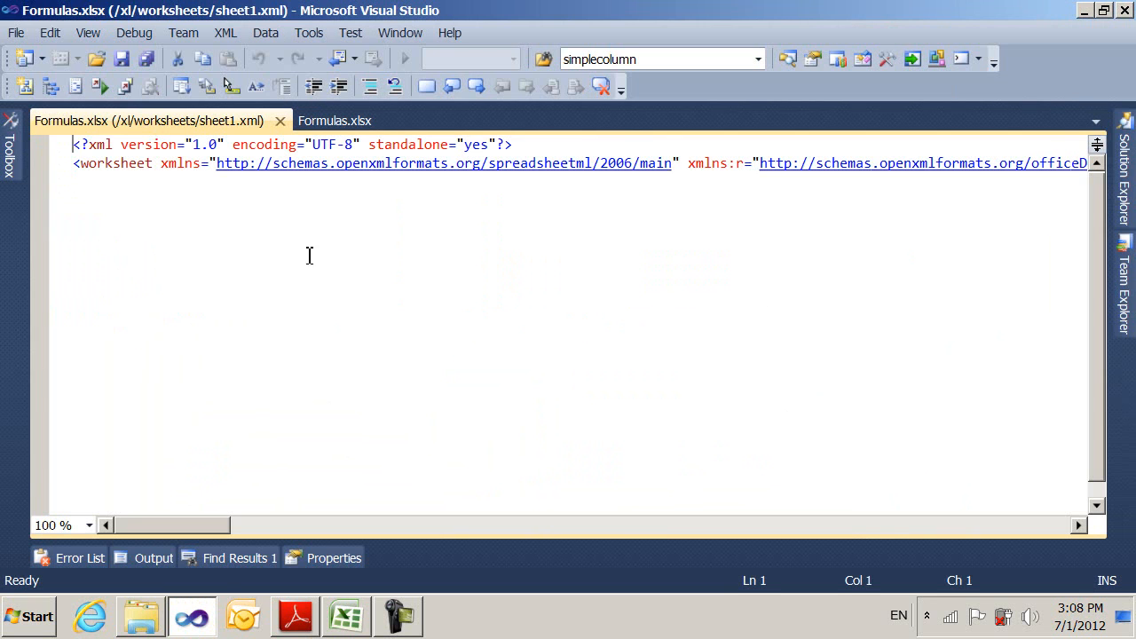
pyautogui.moveTo(327, 251)
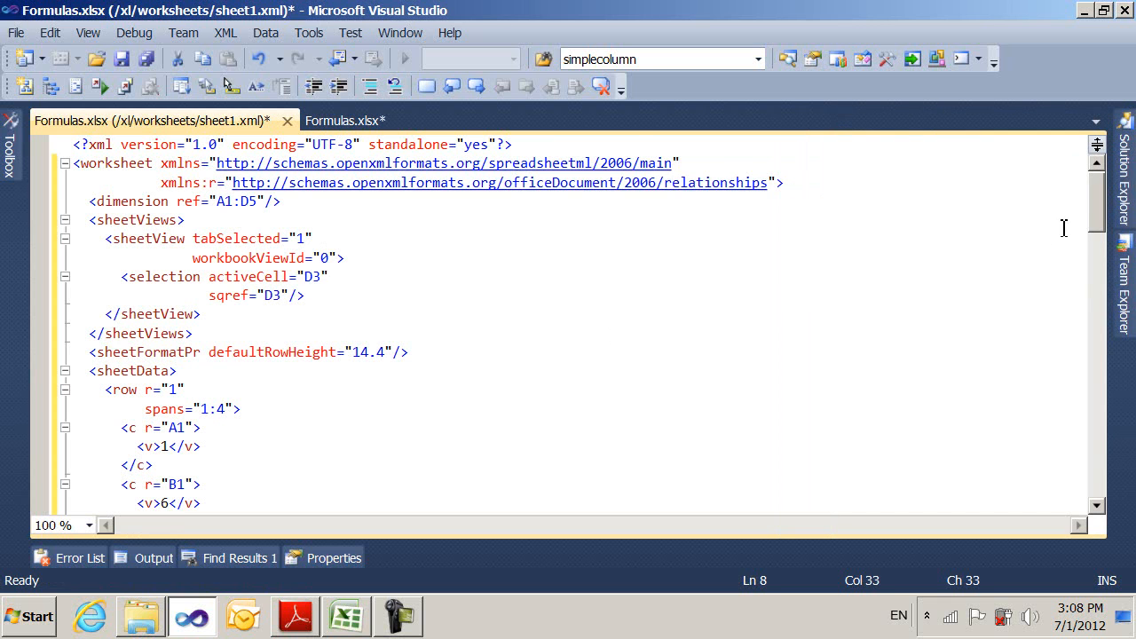
pyautogui.scroll(-3)
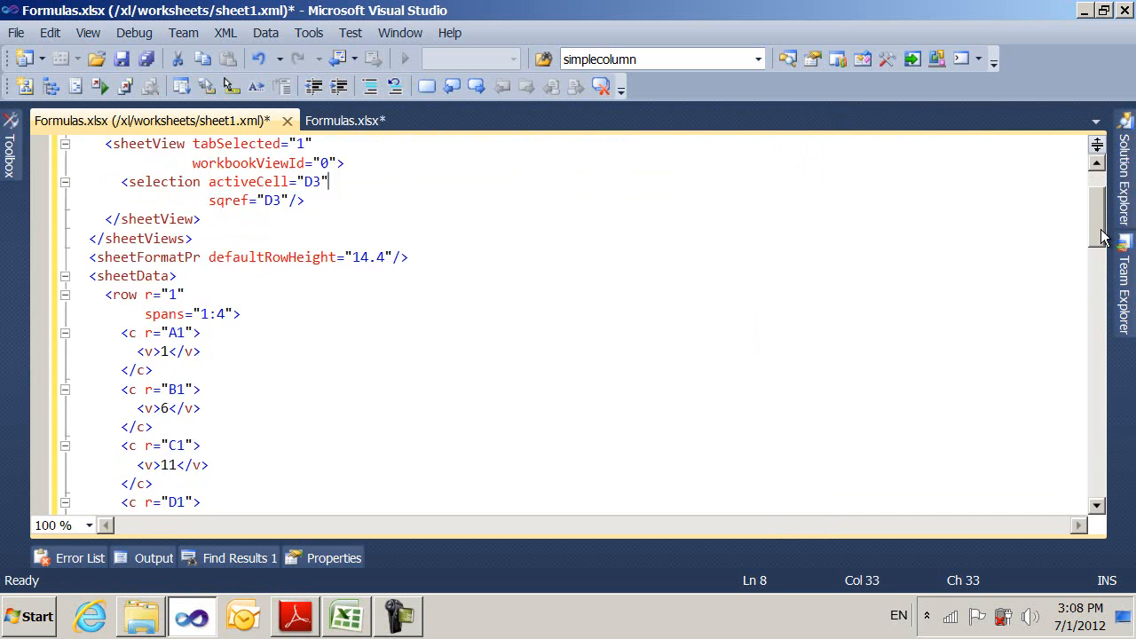
pyautogui.scroll(-3)
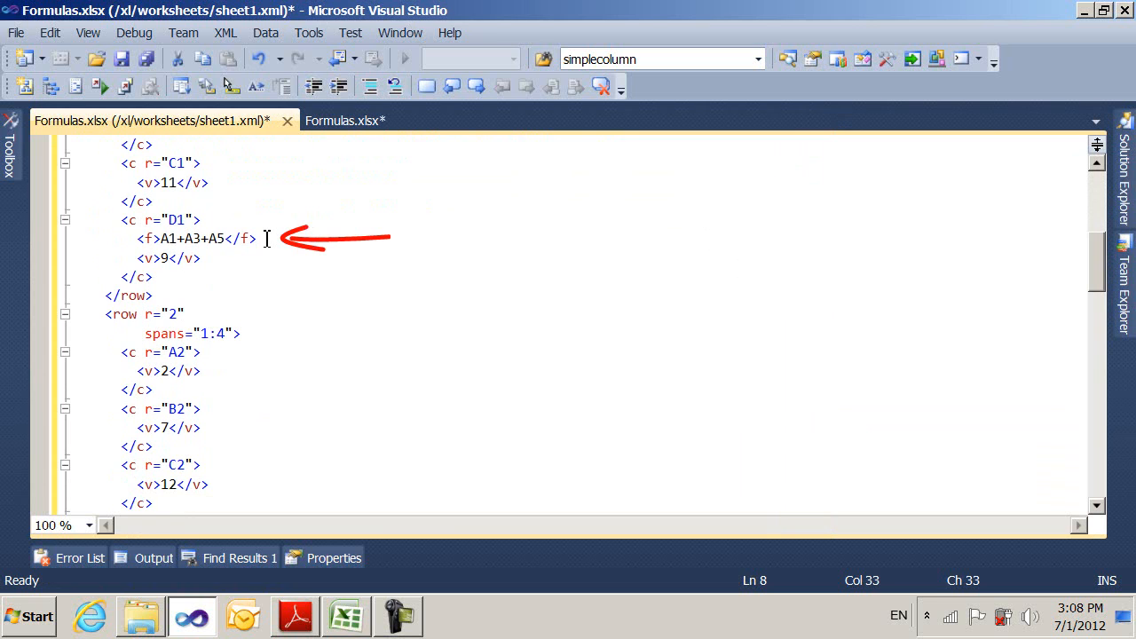
pyautogui.moveTo(766, 259)
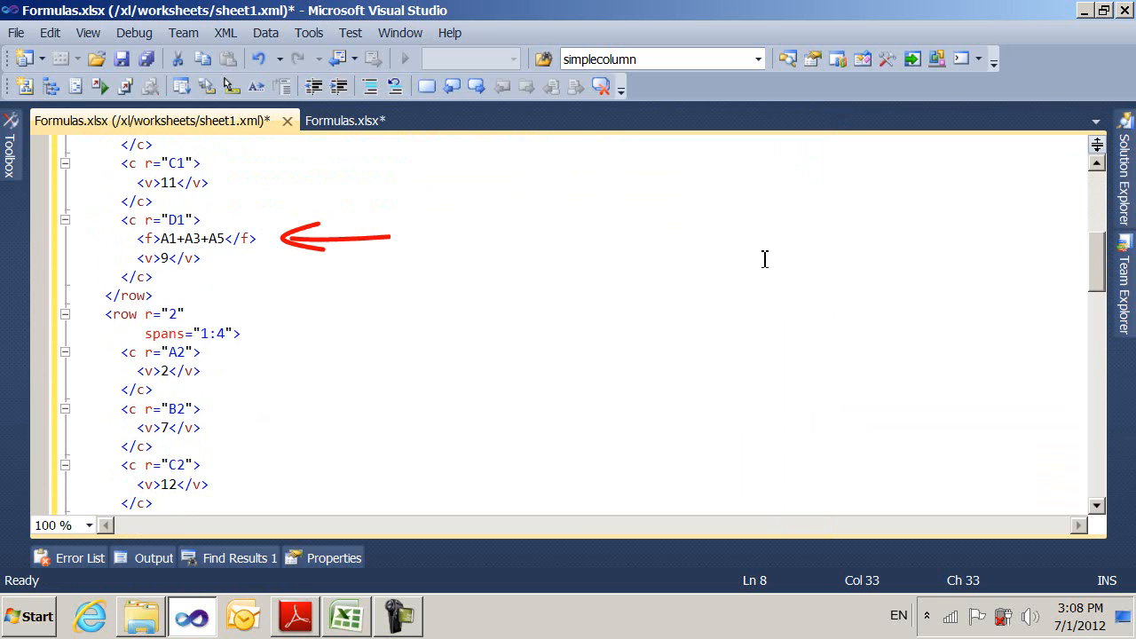
pyautogui.moveTo(838, 289)
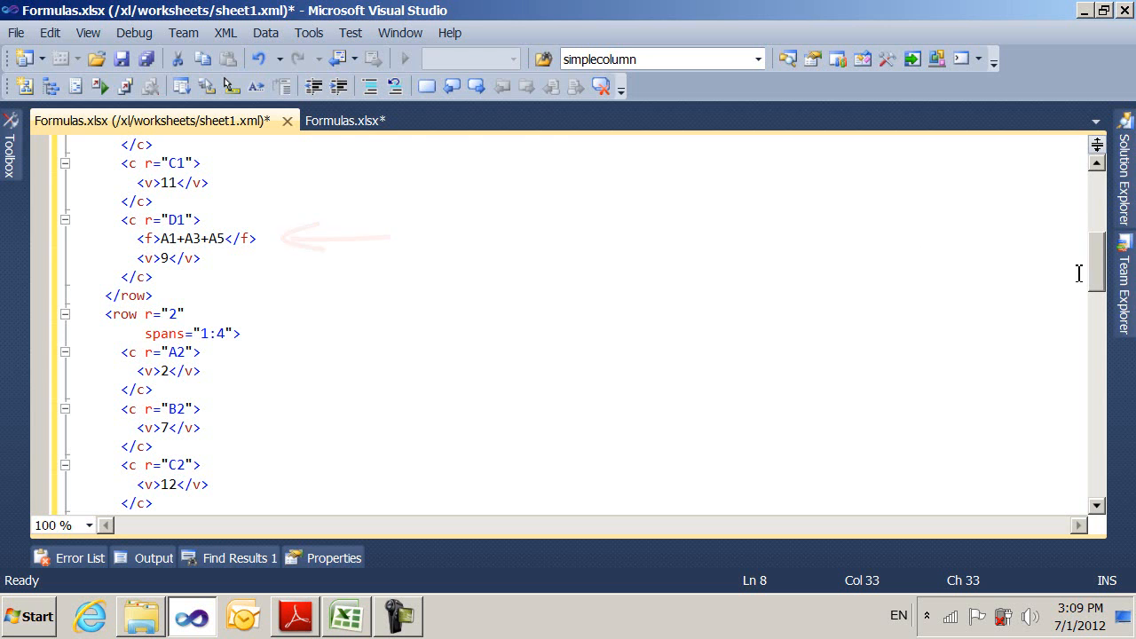
pyautogui.scroll(-3)
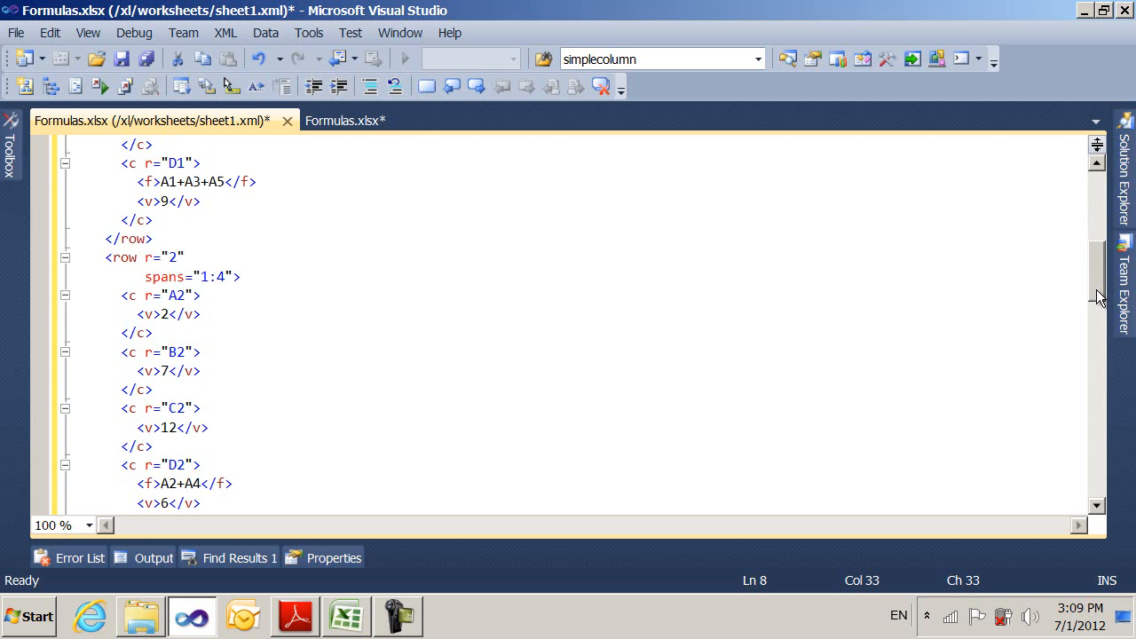
pyautogui.scroll(-3)
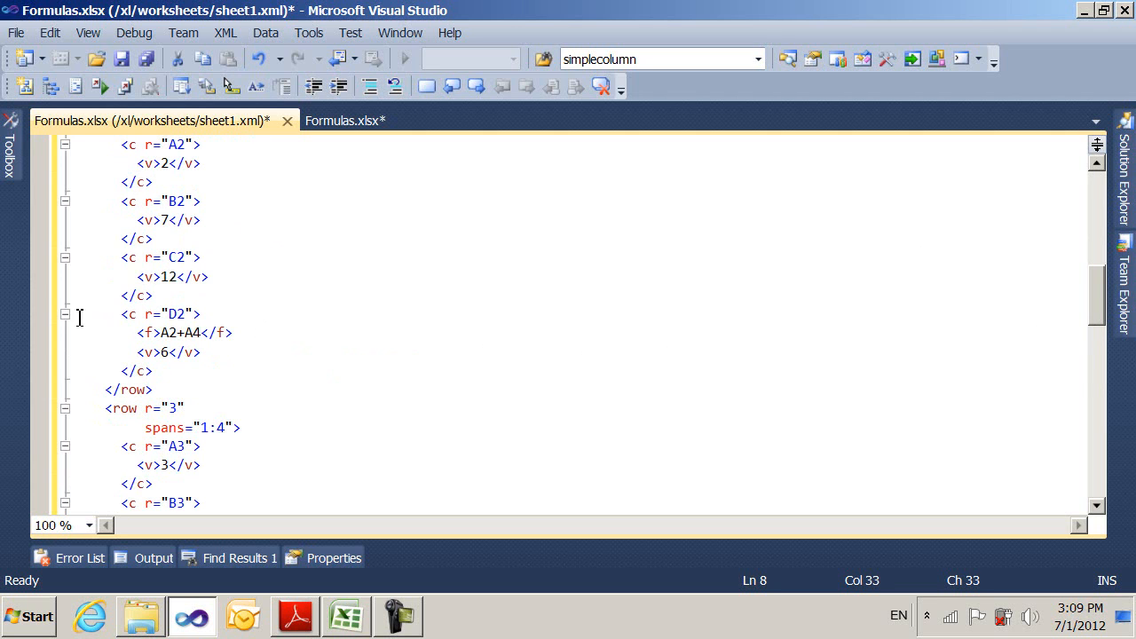
# Step: Copy the D2 cell markup into row 3 as D3 with formula A2+A1 and save
pyautogui.moveTo(121, 313); pyautogui.dragTo(153, 389)
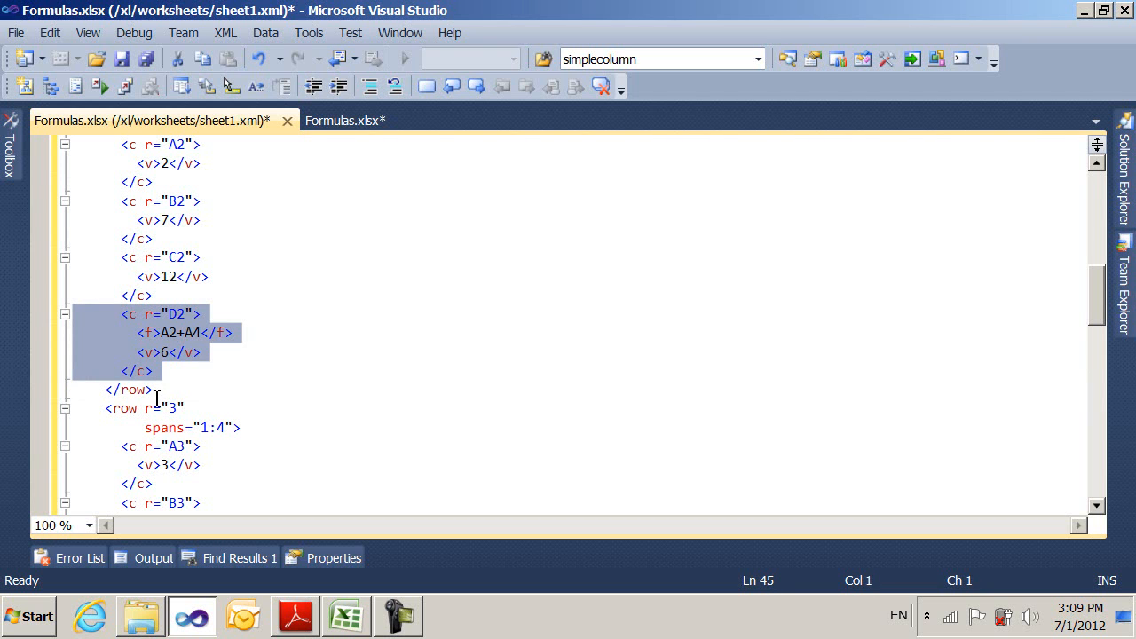
pyautogui.moveTo(327, 414)
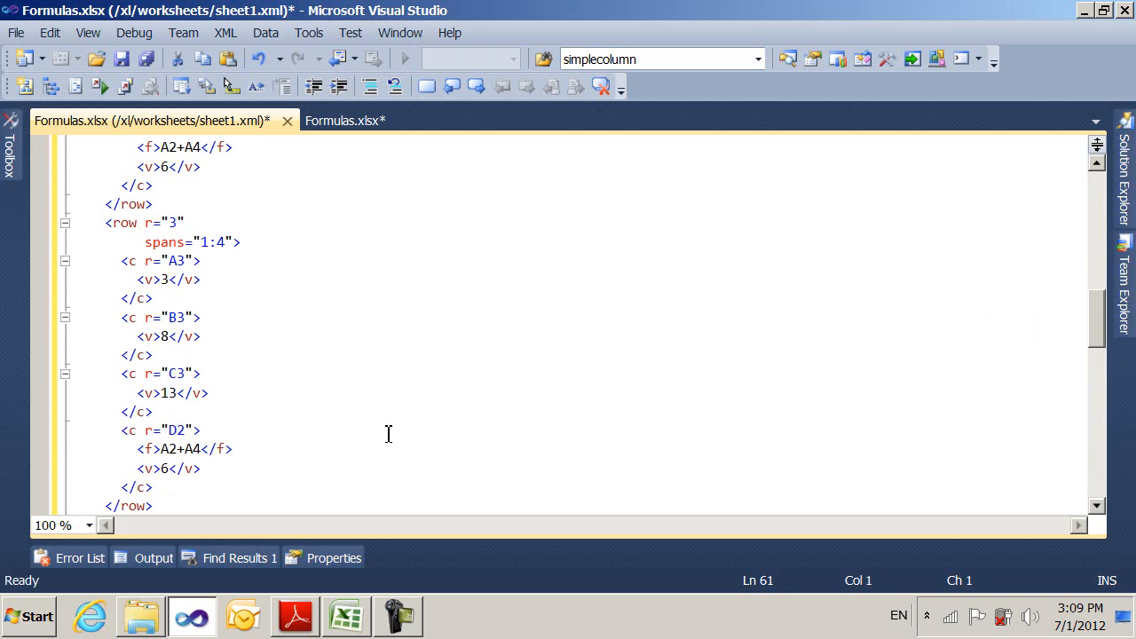
pyautogui.click(241, 363)
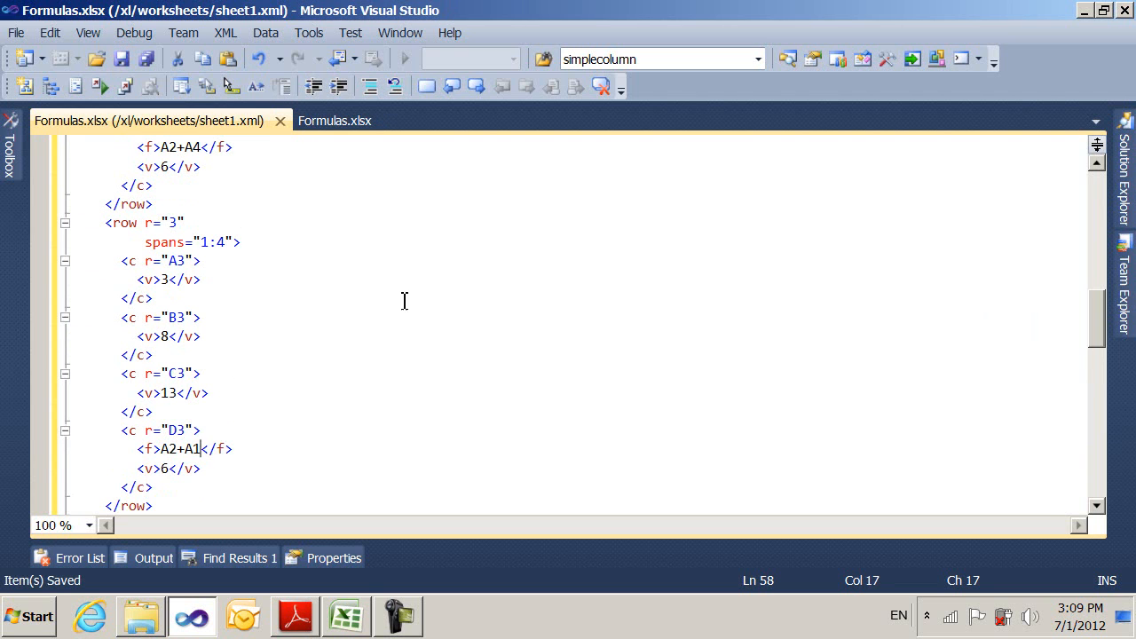
pyautogui.moveTo(241, 616)
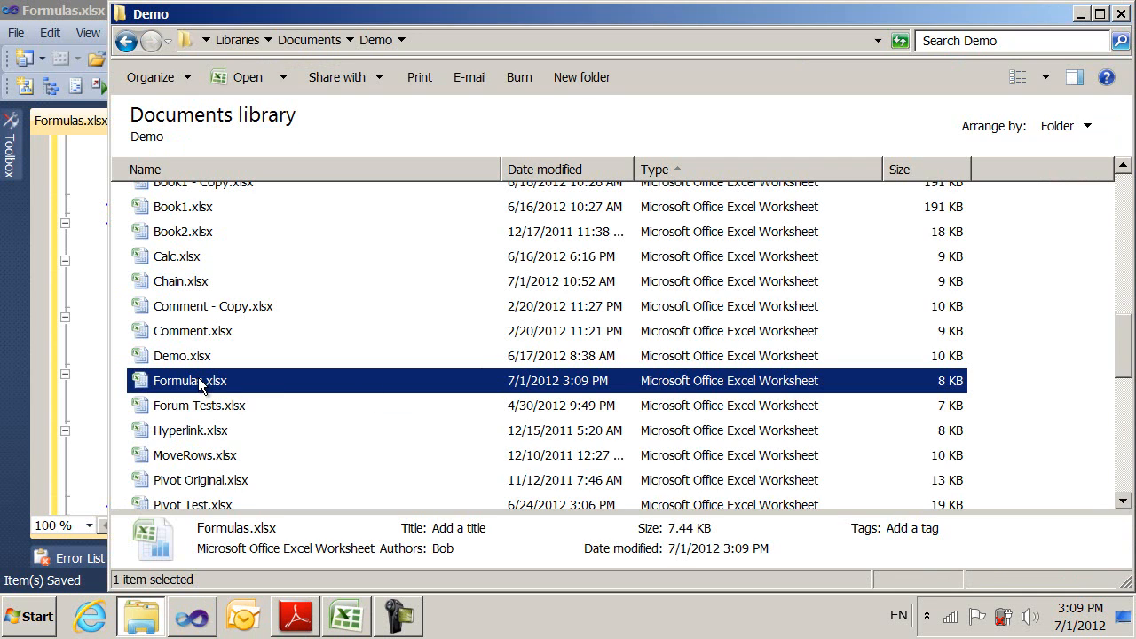
# Step: Reopen Formulas.xlsx in Excel to check D3 shows =A2+A1 as 6, then close it
pyautogui.doubleClick(190, 380)
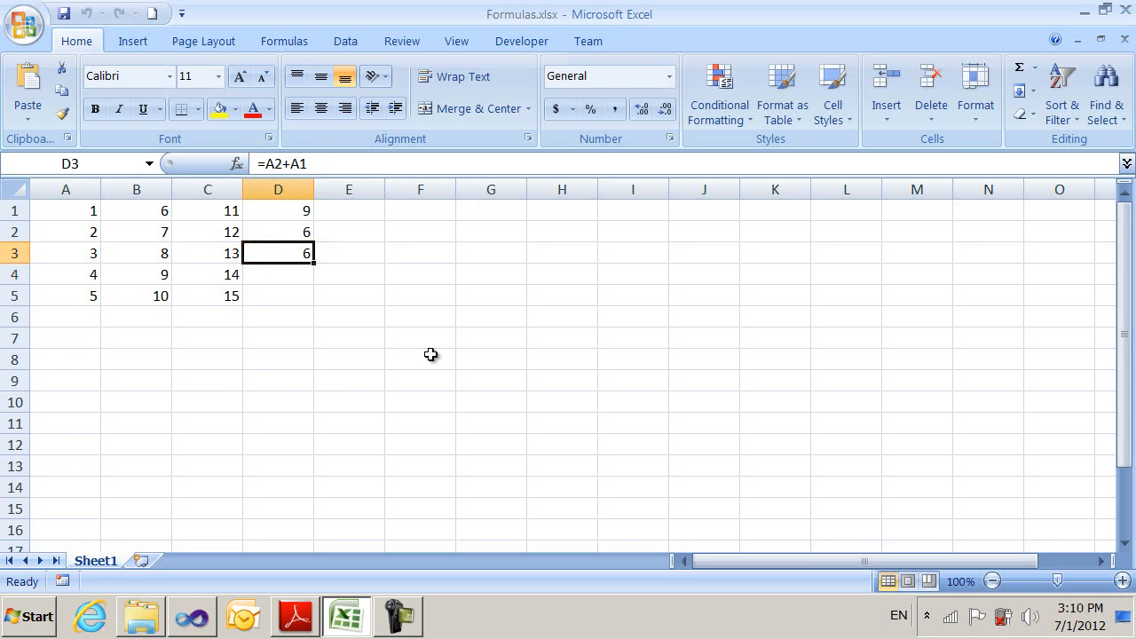
pyautogui.moveTo(452, 343)
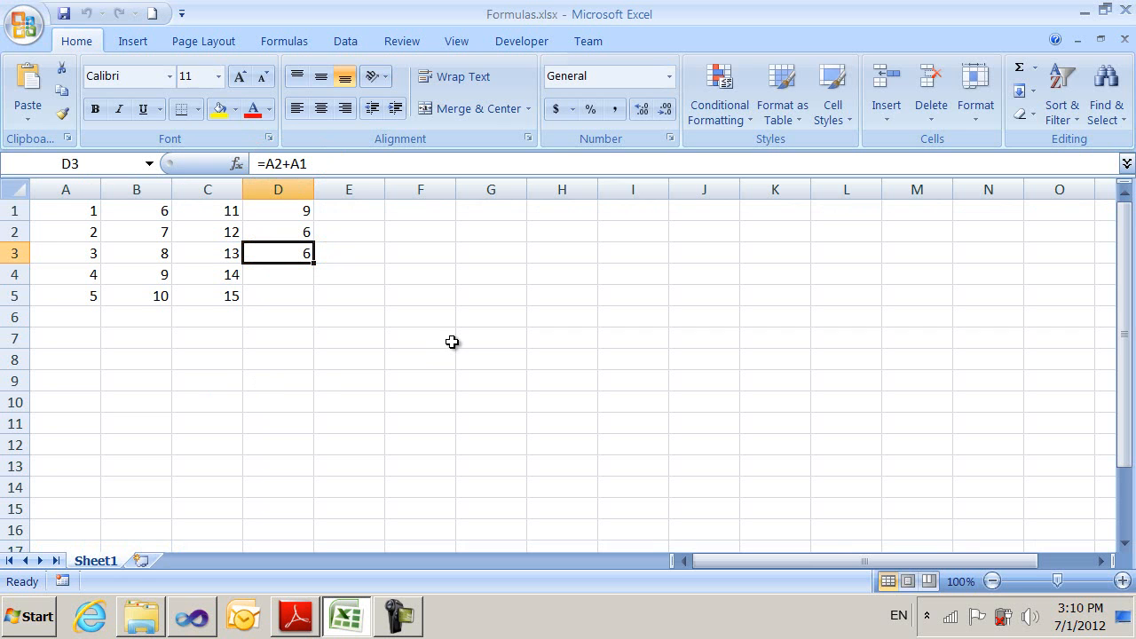
pyautogui.moveTo(955, 145)
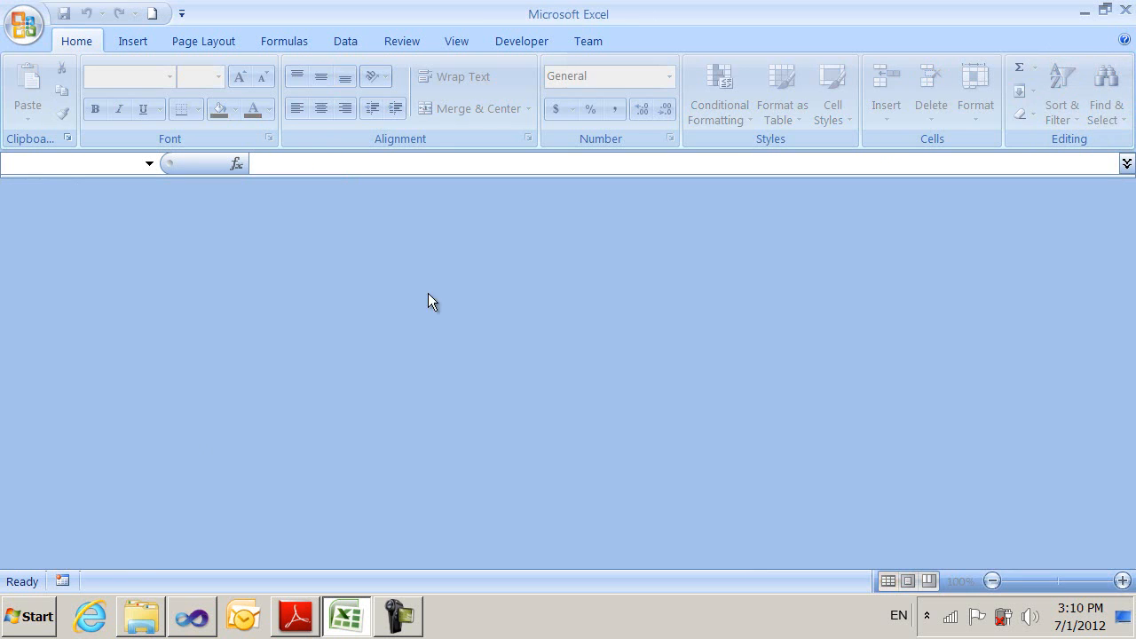
# Step: Add fullCalcOnLoad="1" to the calcPr element in workbook.xml and save
pyautogui.click(192, 616)
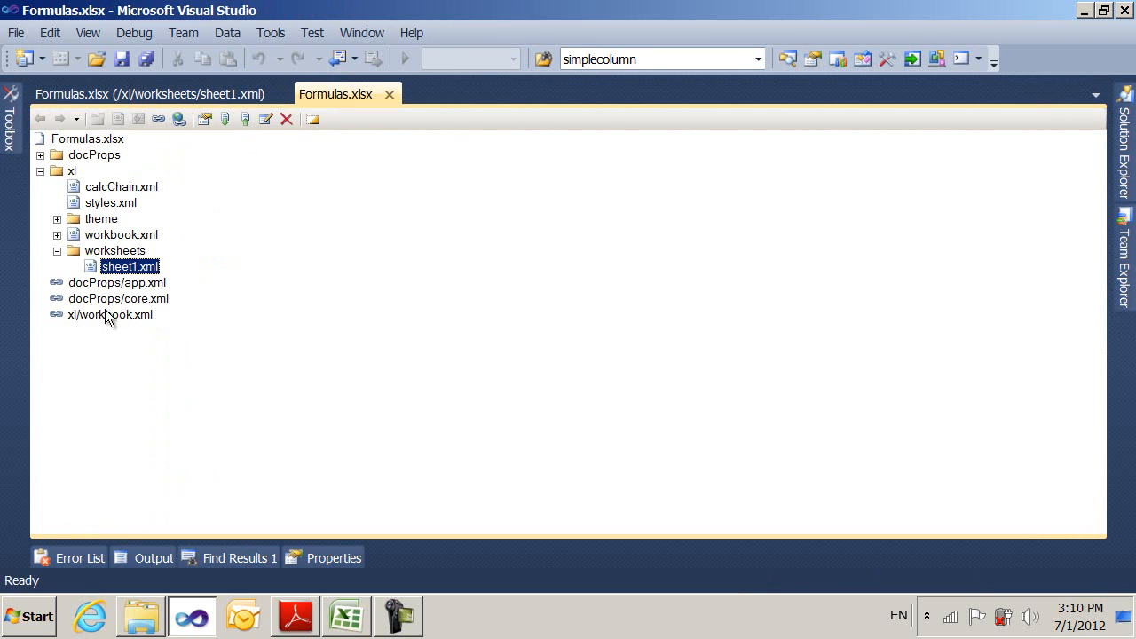
pyautogui.doubleClick(111, 315)
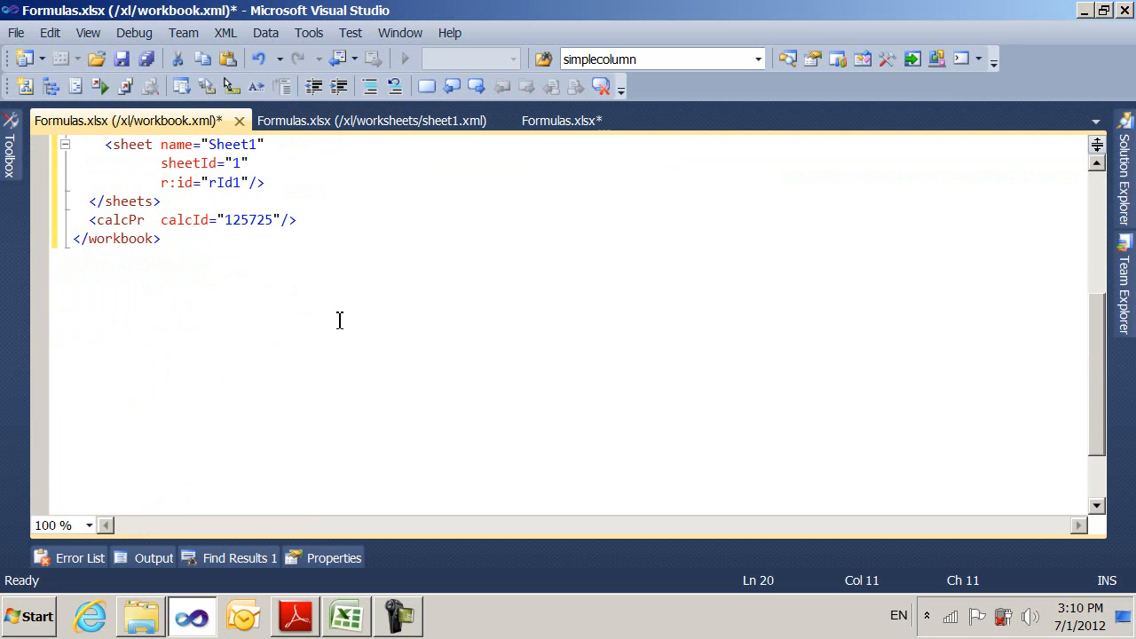
pyautogui.write('fullCalc')
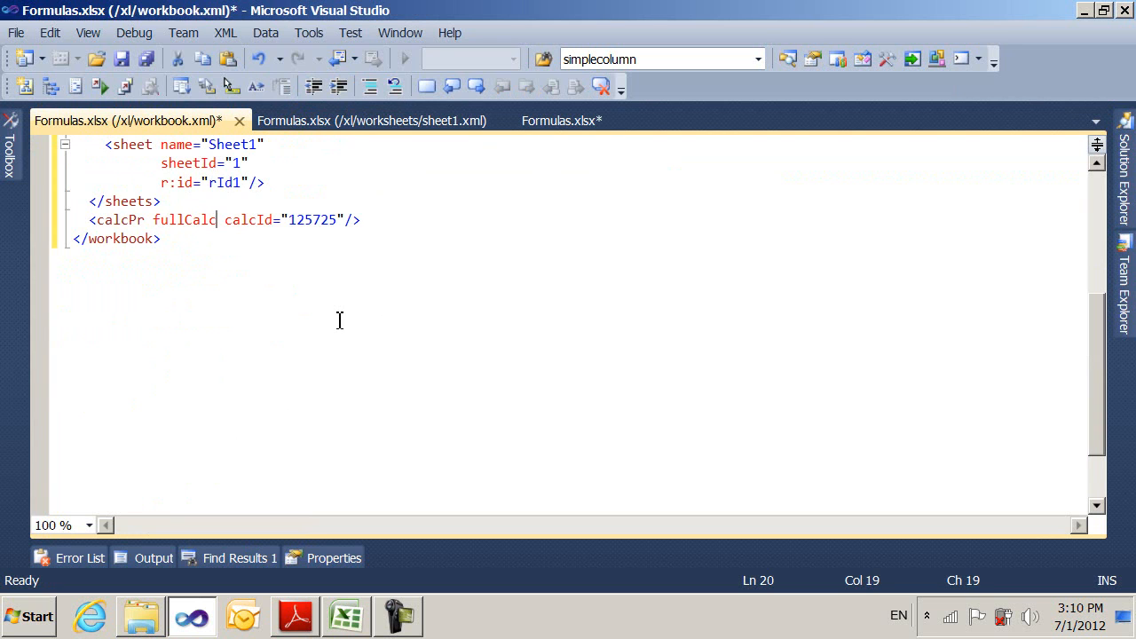
pyautogui.write('OnLoad')
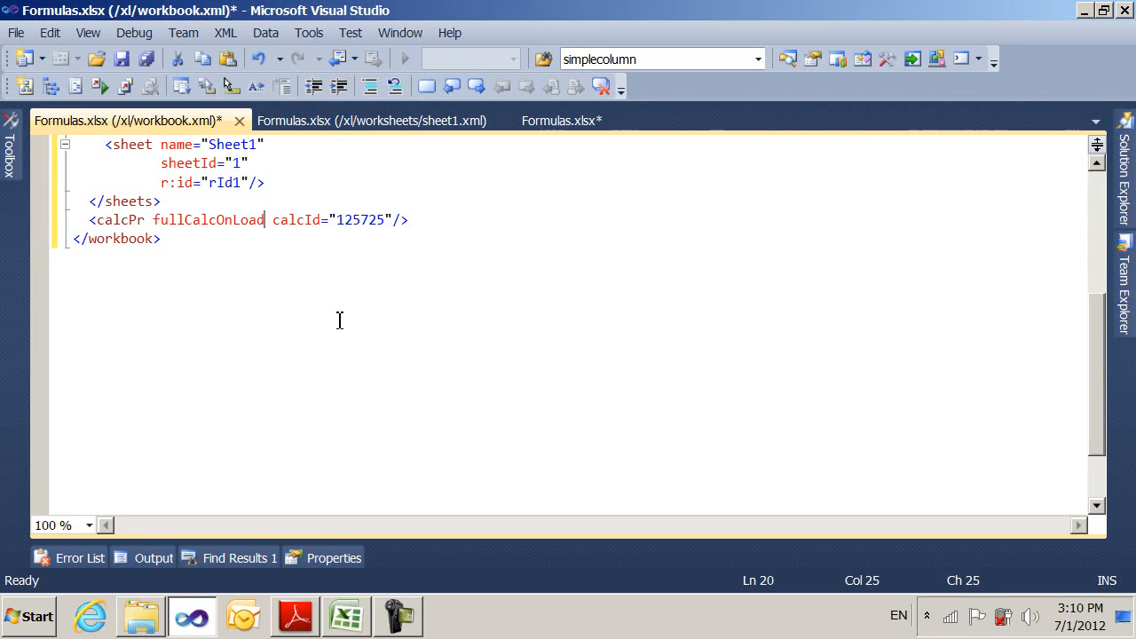
pyautogui.write('="1')
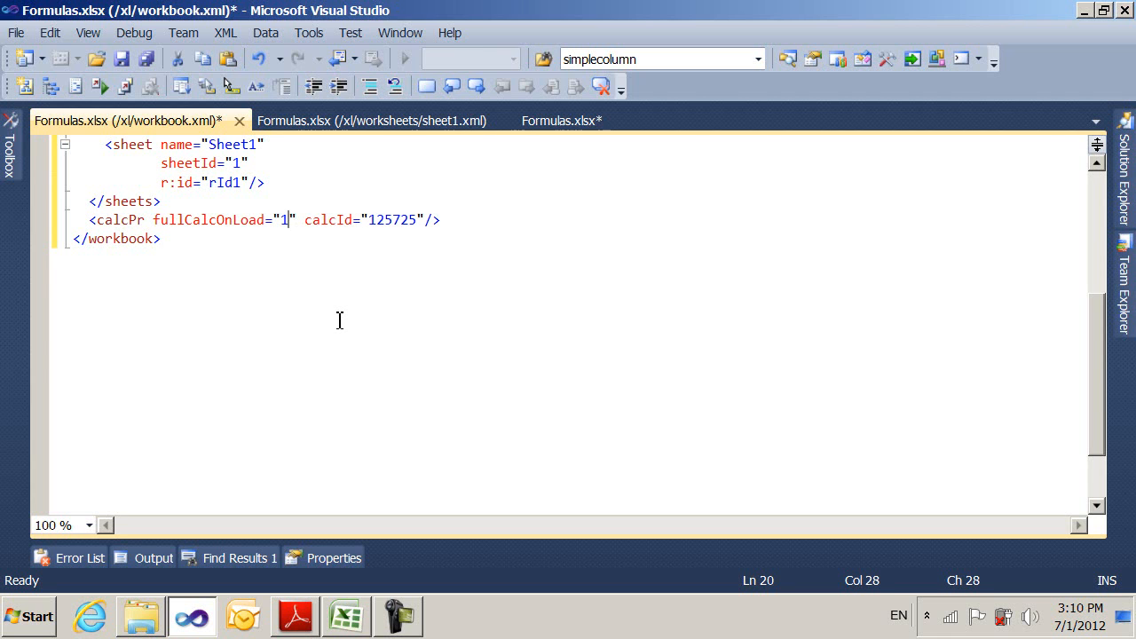
pyautogui.press('ctrl+s')
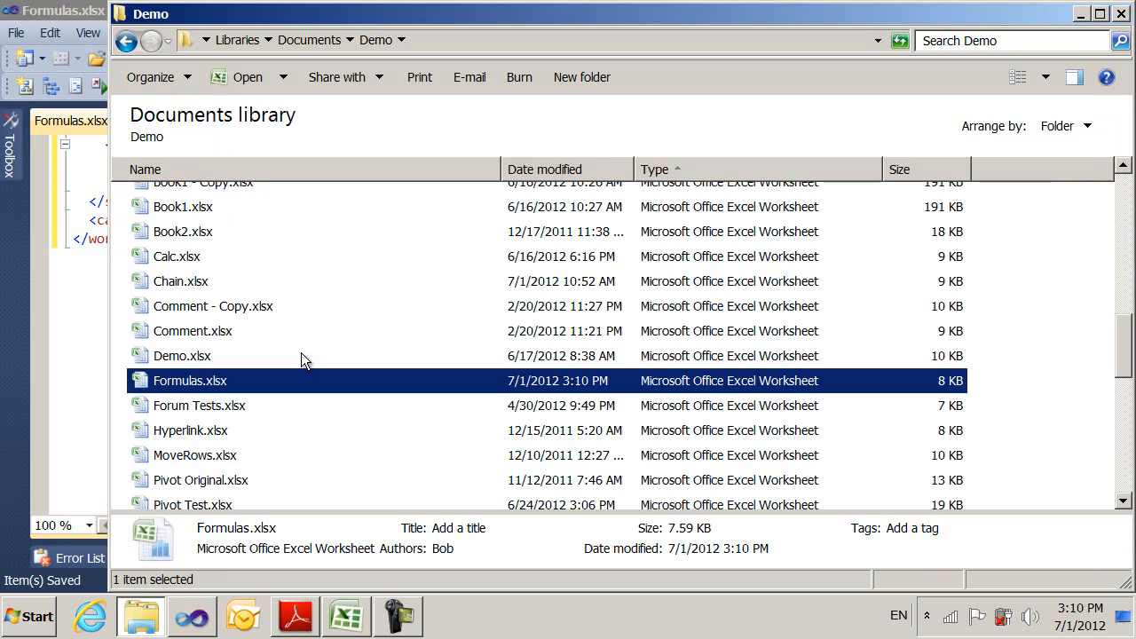
# Step: Reopen Formulas.xlsx in Excel to verify column D shows 9, 6 and 3, then close it
pyautogui.doubleClick(190, 380)
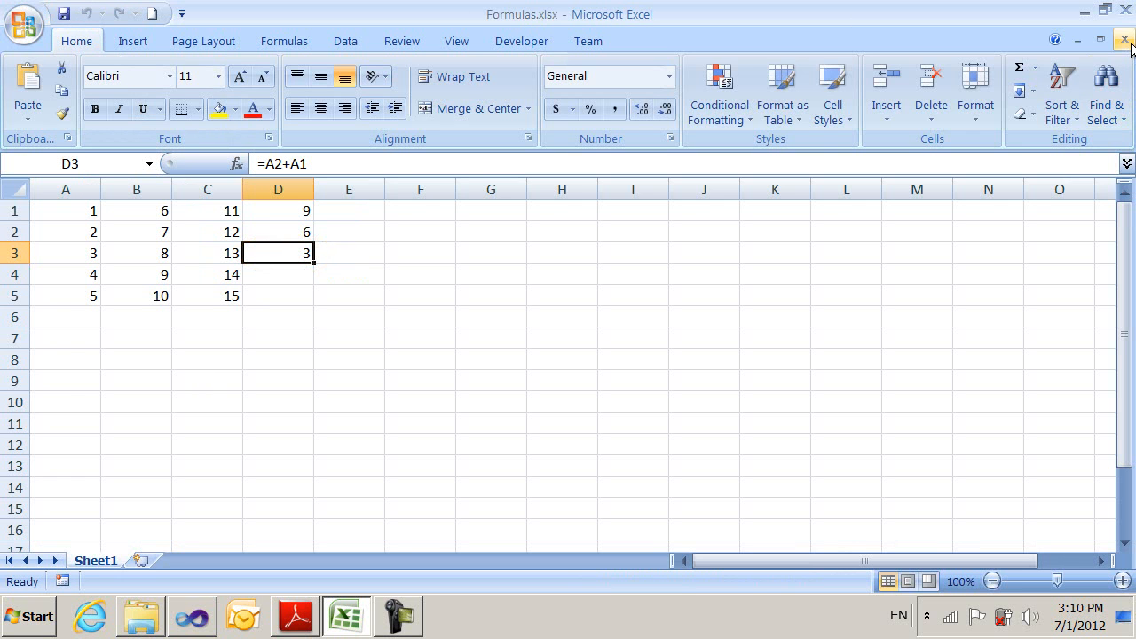
pyautogui.click(1129, 42)
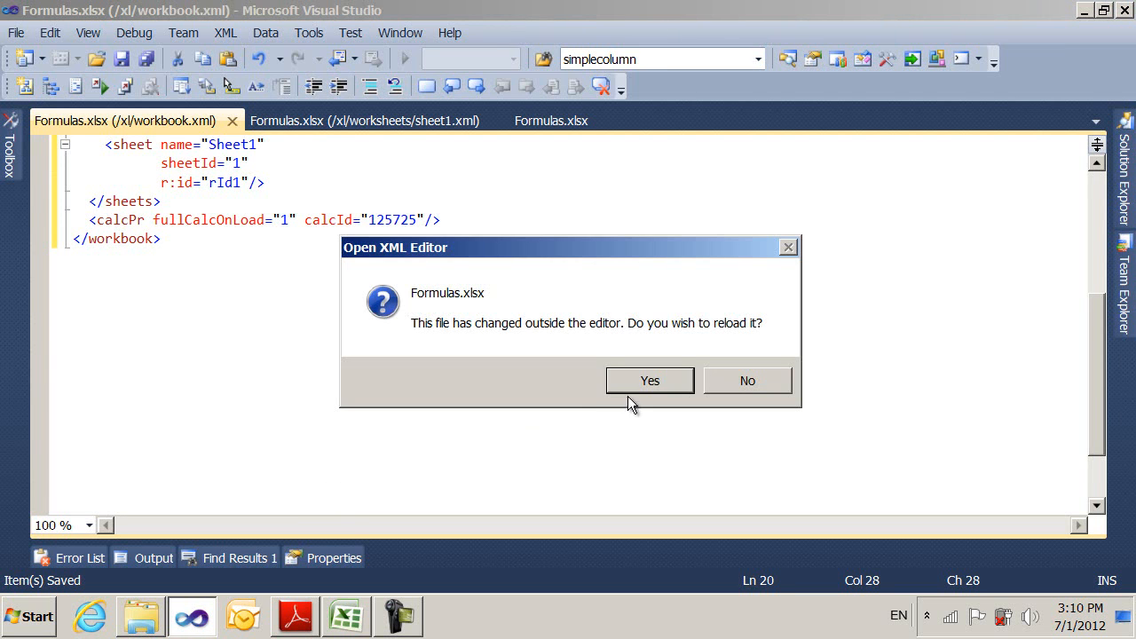
# Step: Reload the Excel-changed workbook.xml, where calcPr now lacks fullCalcOnLoad
pyautogui.click(650, 380)
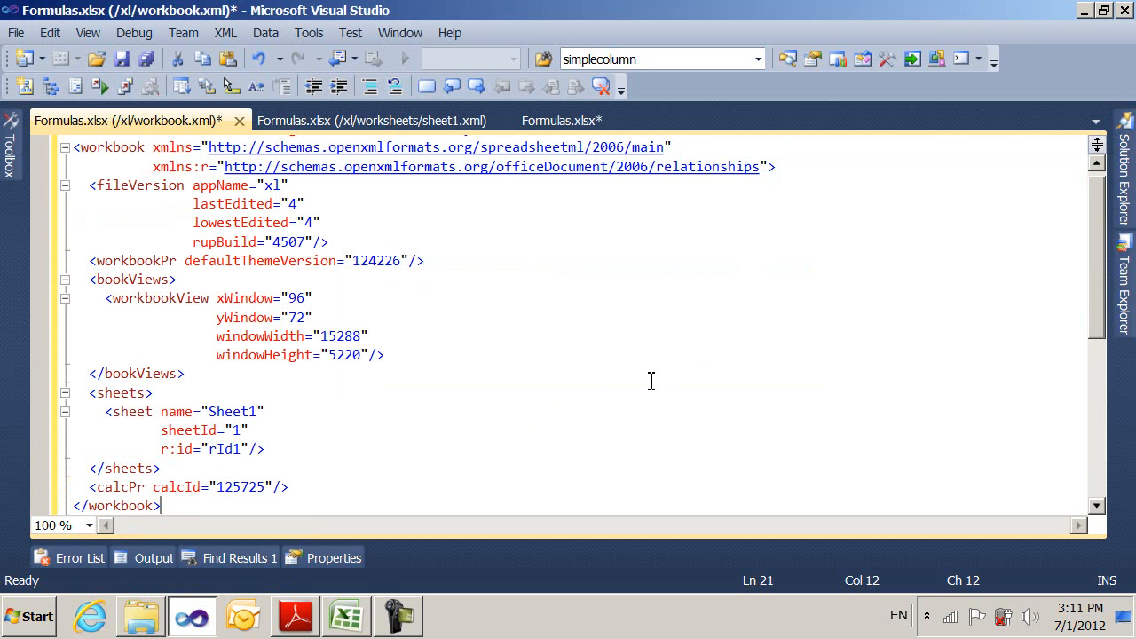
pyautogui.moveTo(652, 385)
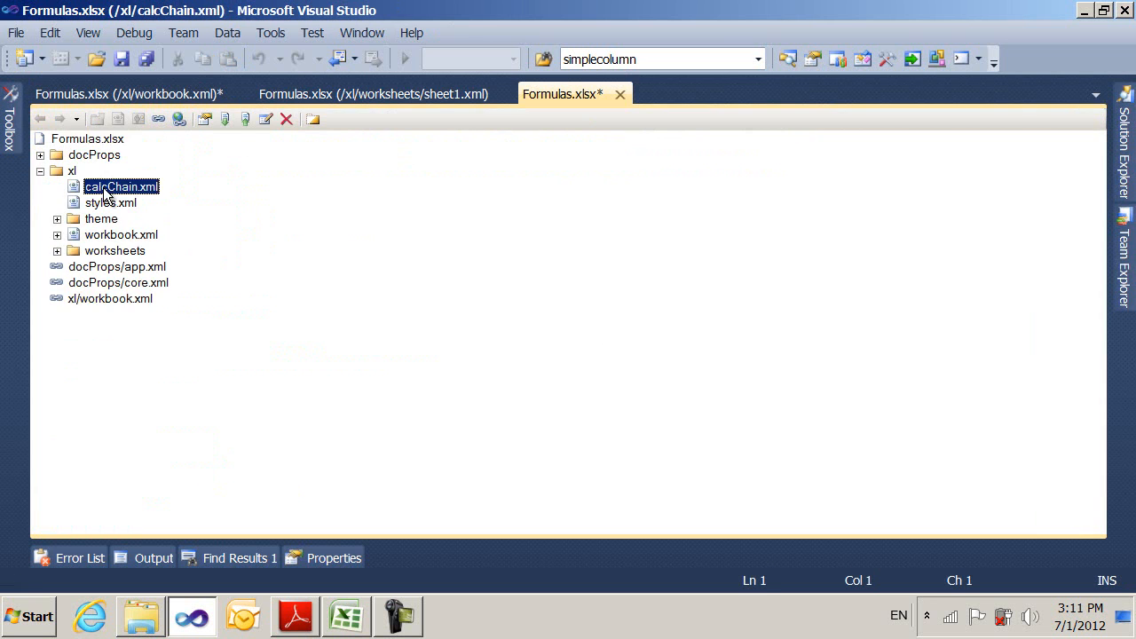
# Step: Open calcChain.xml listing cells D2, D1 and D3 in calculation order
pyautogui.doubleClick(121, 186)
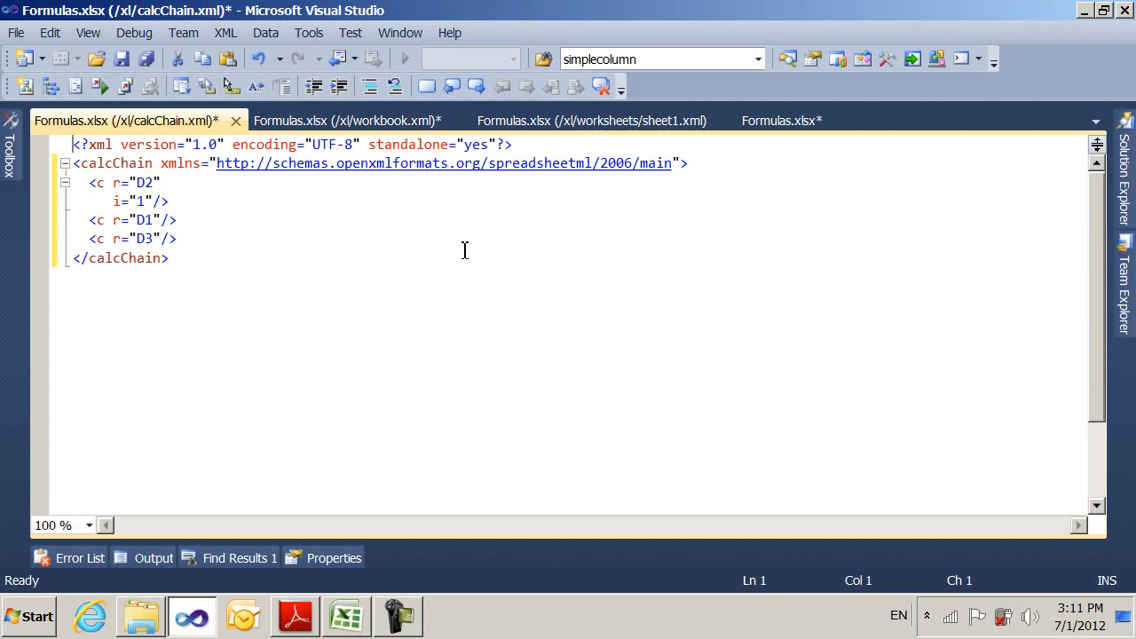
pyautogui.moveTo(426, 245)
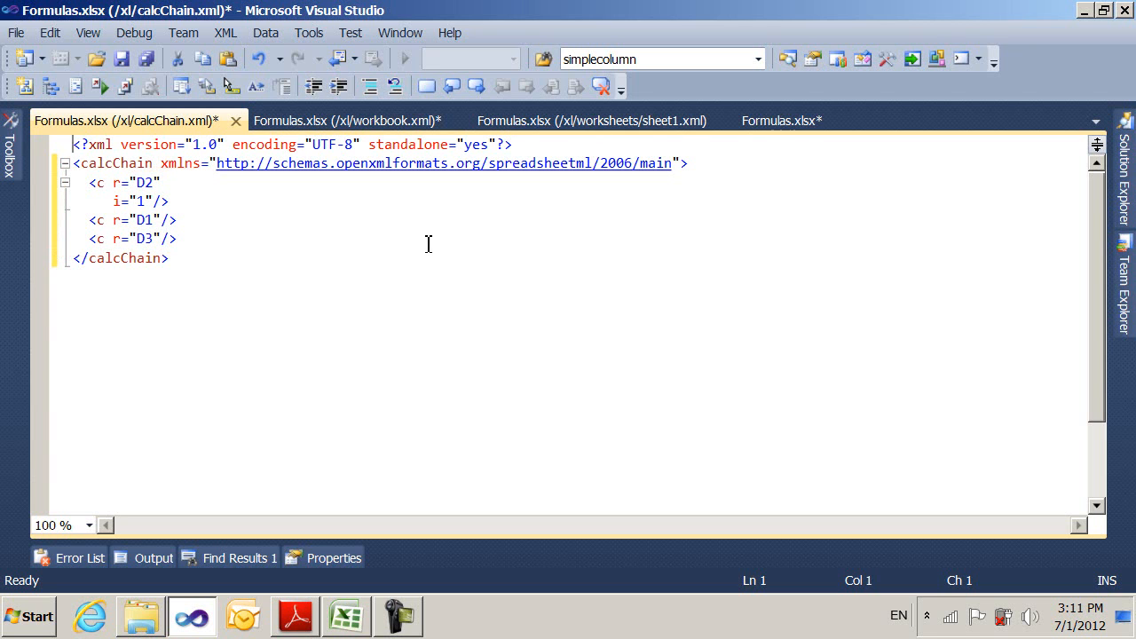
pyautogui.moveTo(288, 318)
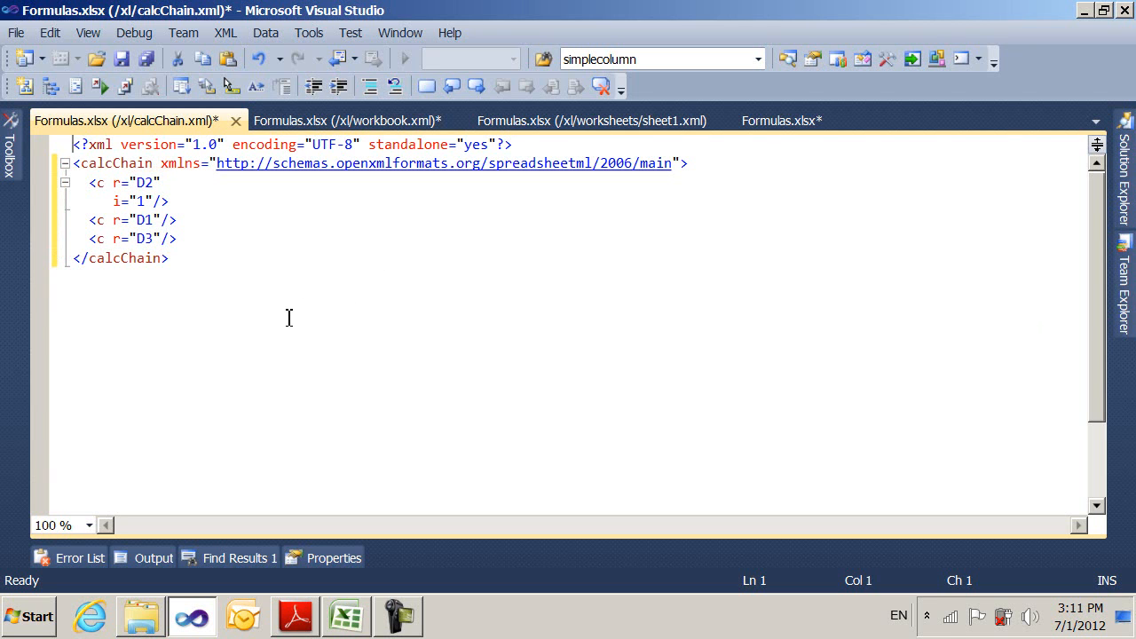
pyautogui.moveTo(316, 462)
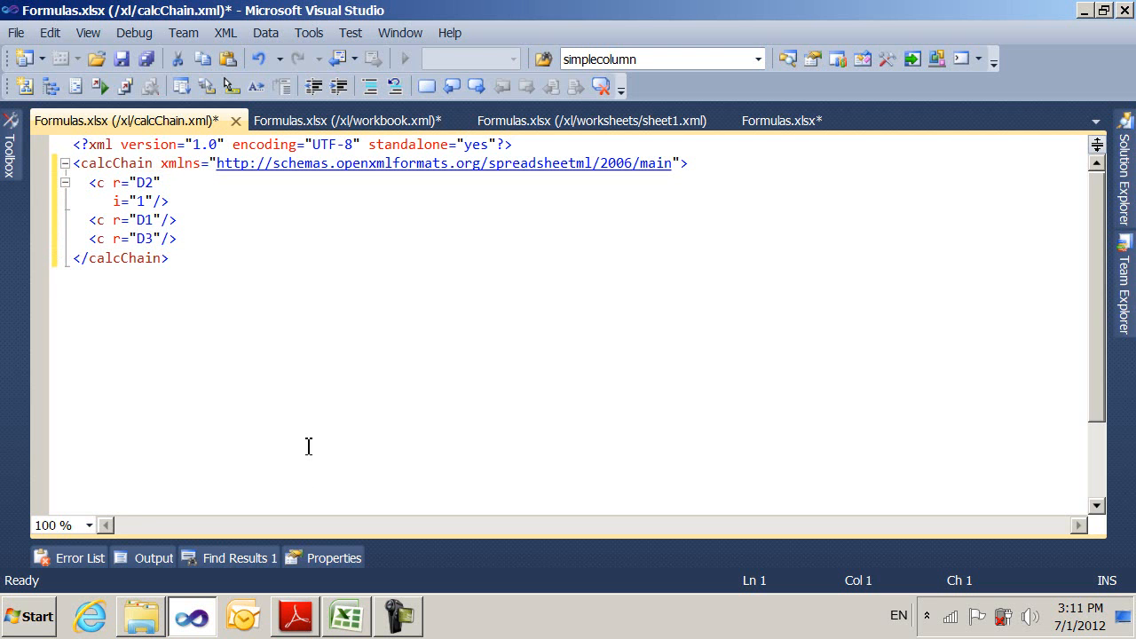
# Step: Switch to the ISO 29500 spec in Adobe Reader and read the calcChain section
pyautogui.click(295, 616)
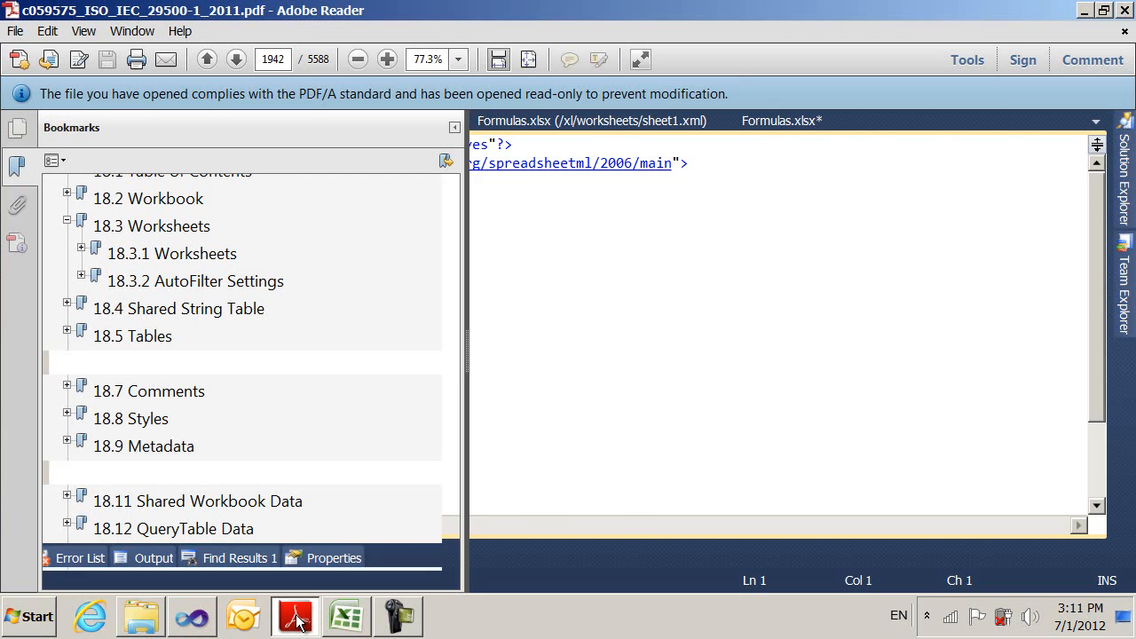
pyautogui.click(171, 362)
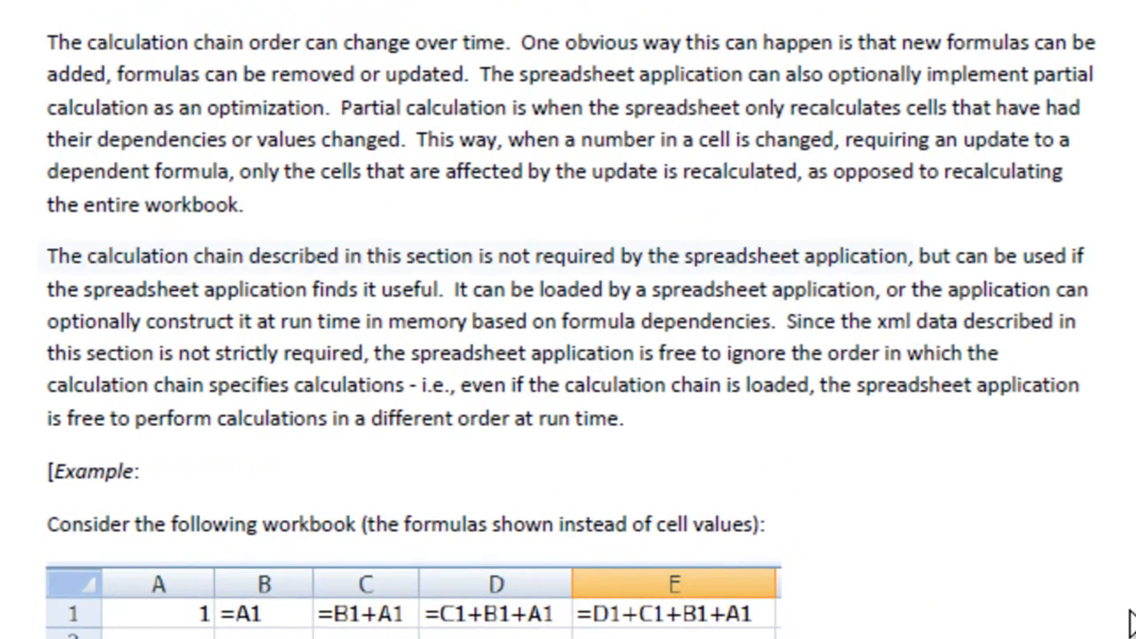
pyautogui.moveTo(47, 255); pyautogui.dragTo(910, 256)
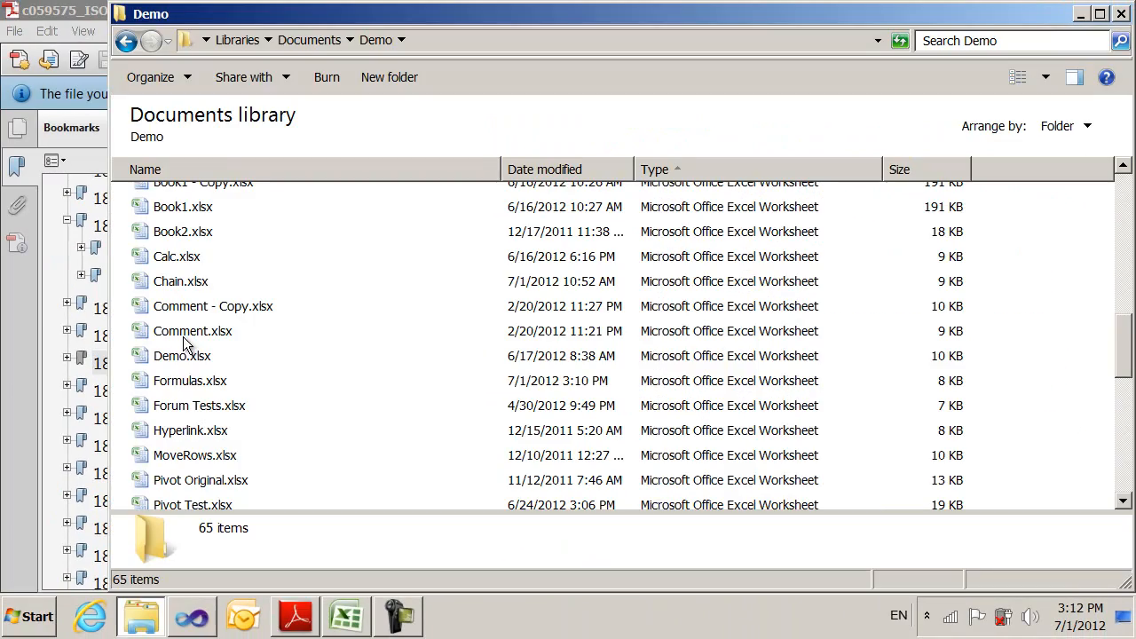
# Step: Reopen Formulas.xlsx in Excel and select cell B1 for formatting
pyautogui.doubleClick(188, 380)
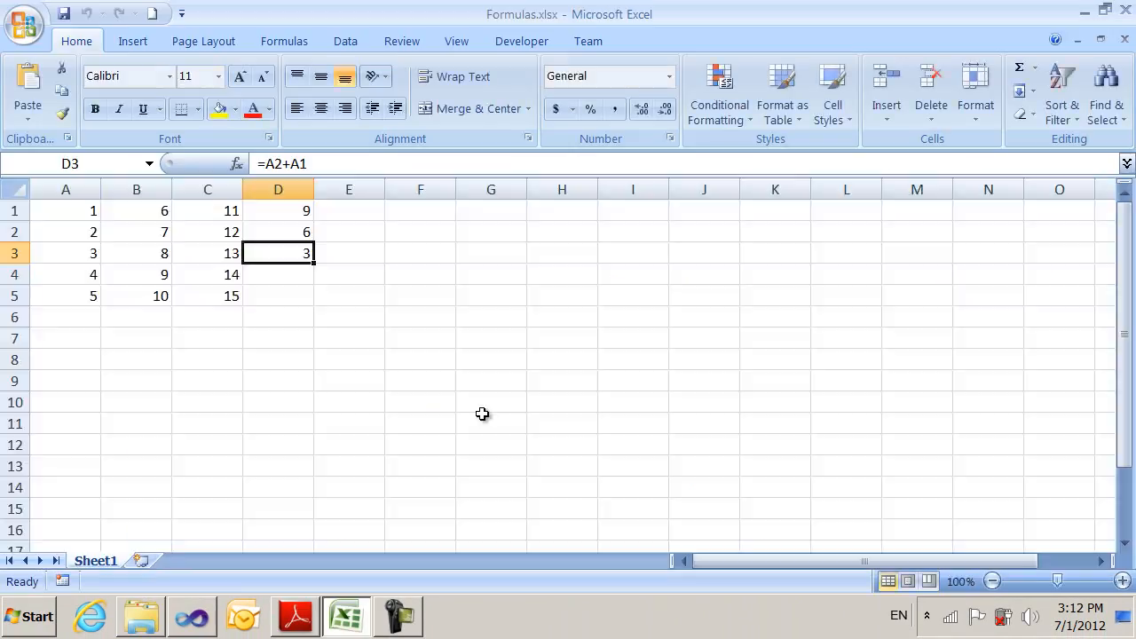
pyautogui.moveTo(490, 414)
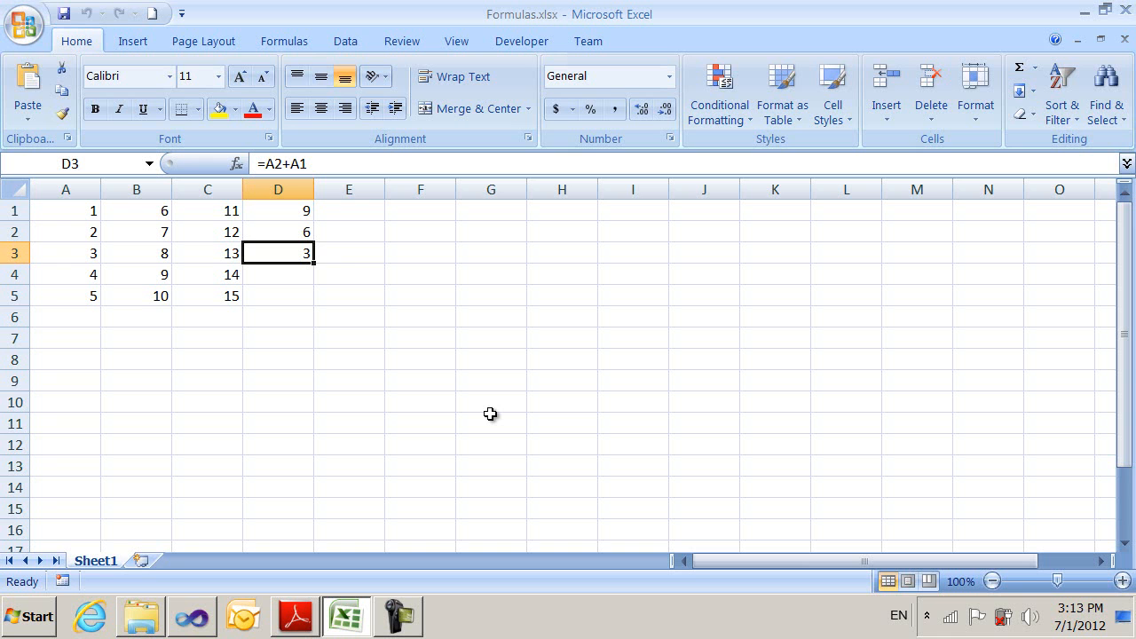
pyautogui.moveTo(174, 311)
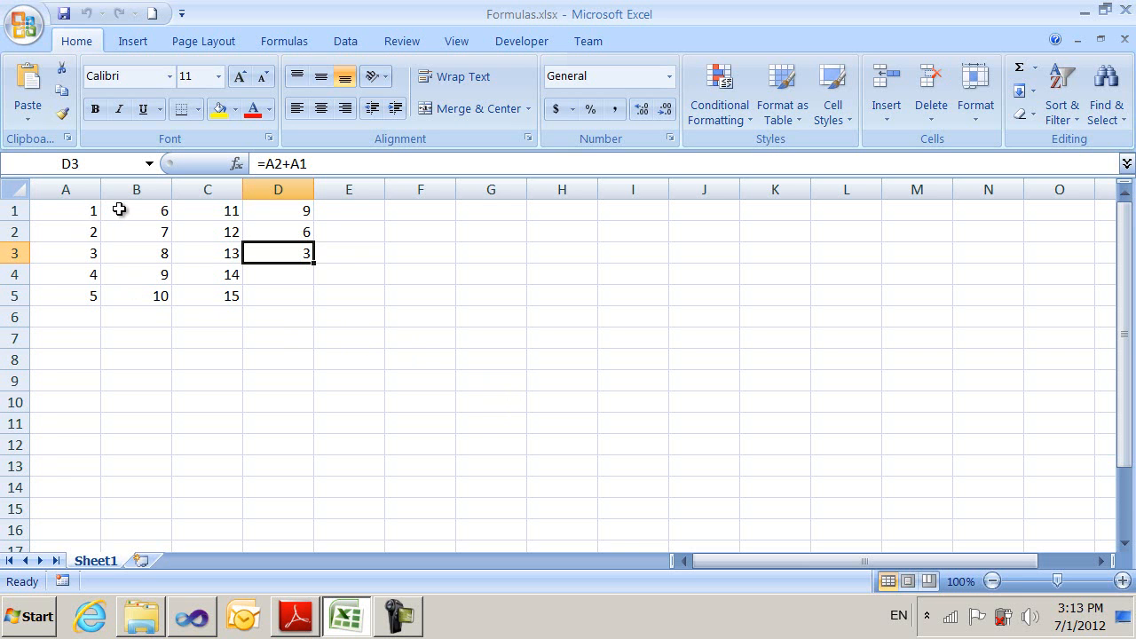
pyautogui.click(135, 209)
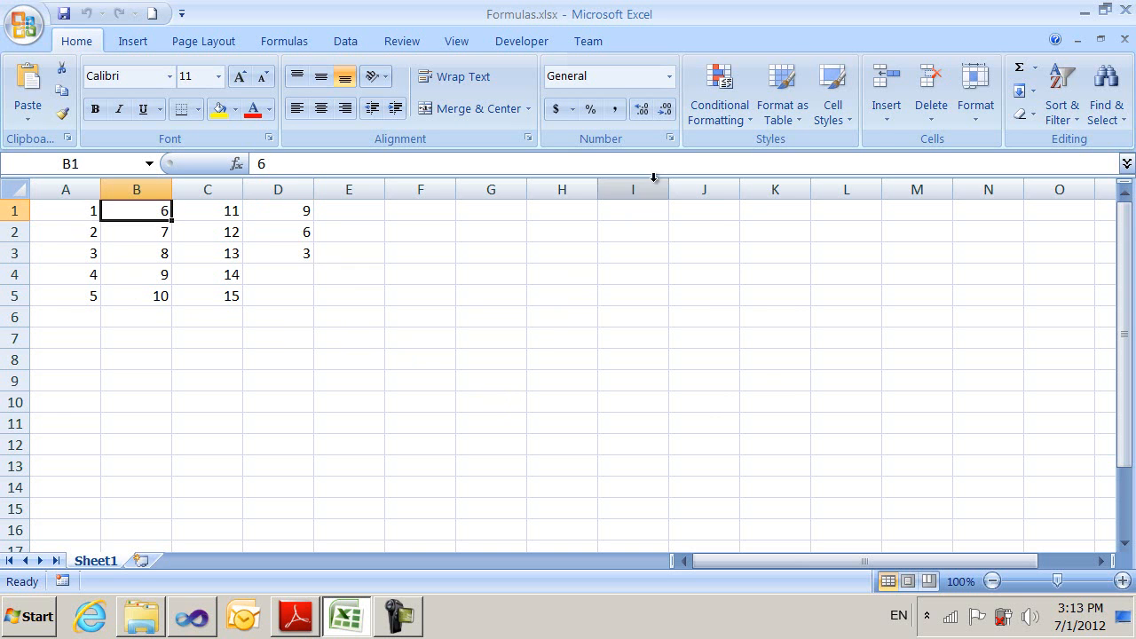
# Step: Add a Less Than 0 rule with Light Red Fill to B1, then enter -6 to see it highlight
pyautogui.click(719, 93)
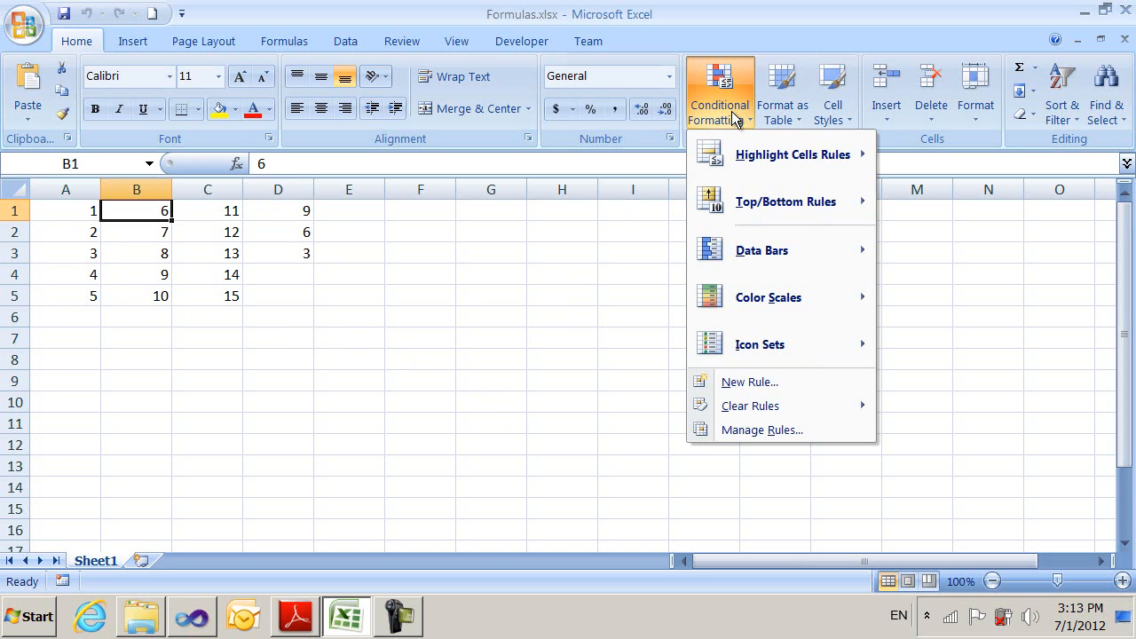
pyautogui.moveTo(792, 155)
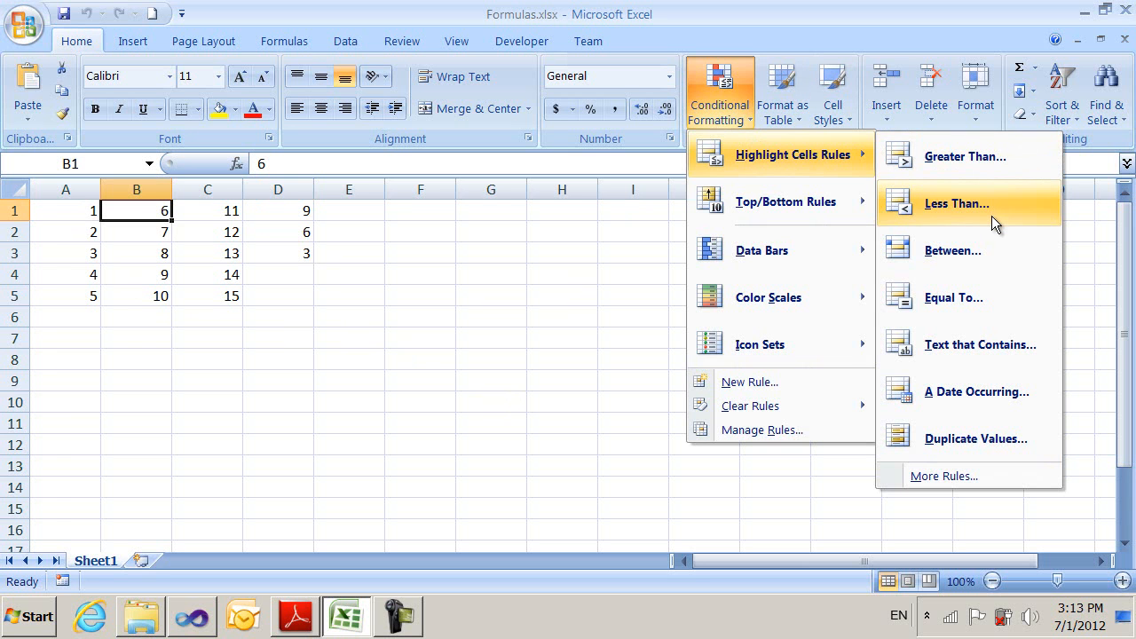
pyautogui.click(957, 202)
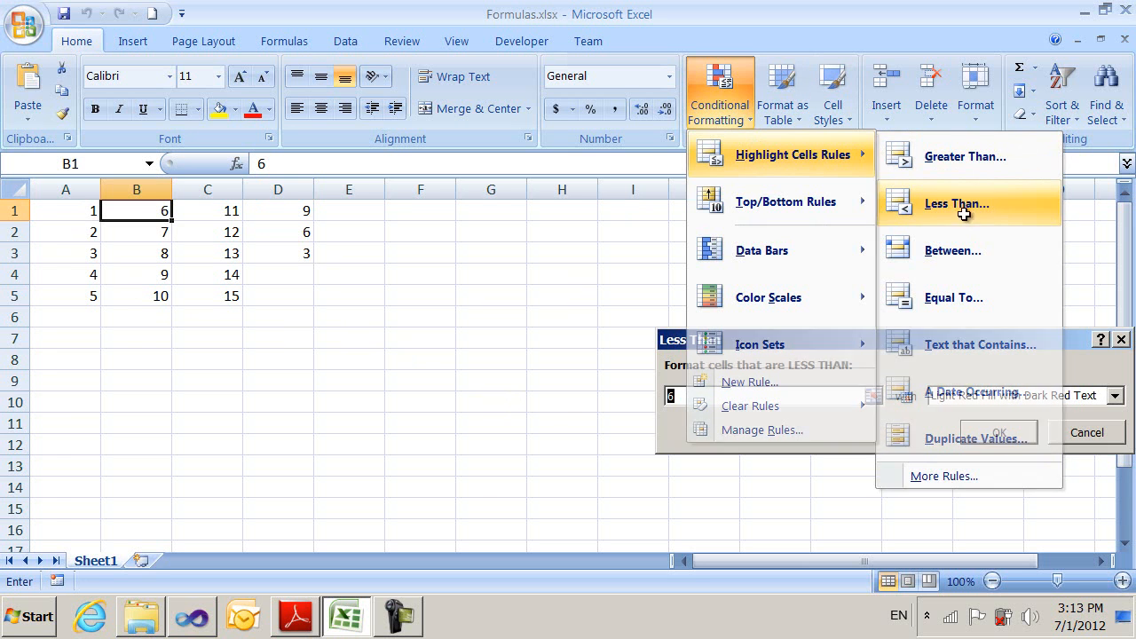
pyautogui.click(957, 202)
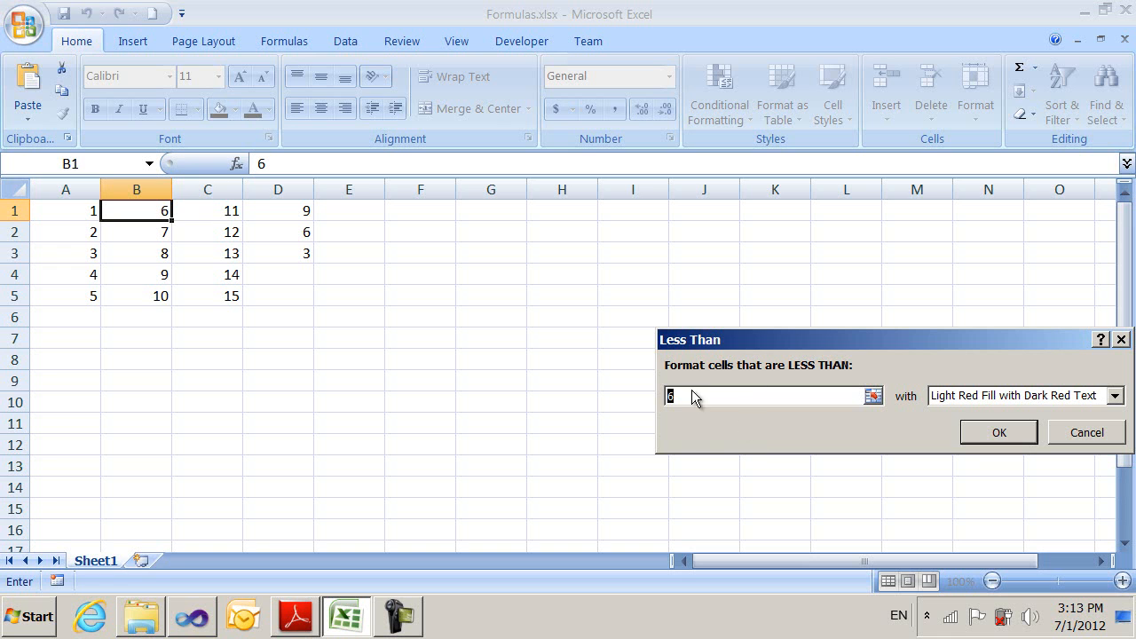
pyautogui.moveTo(692, 440)
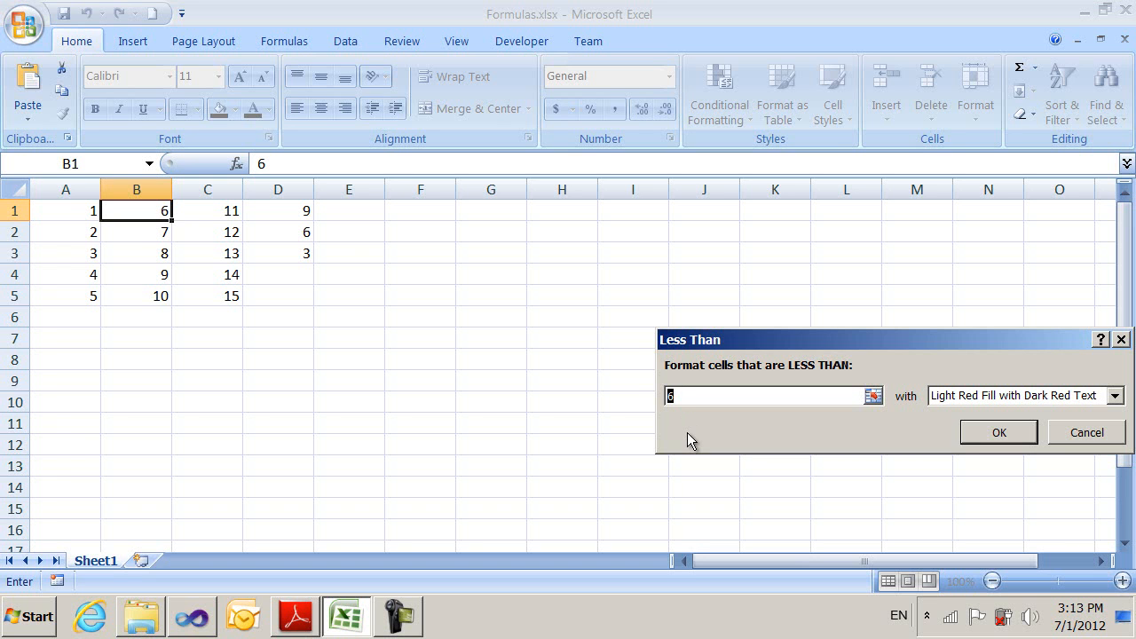
pyautogui.write('0')
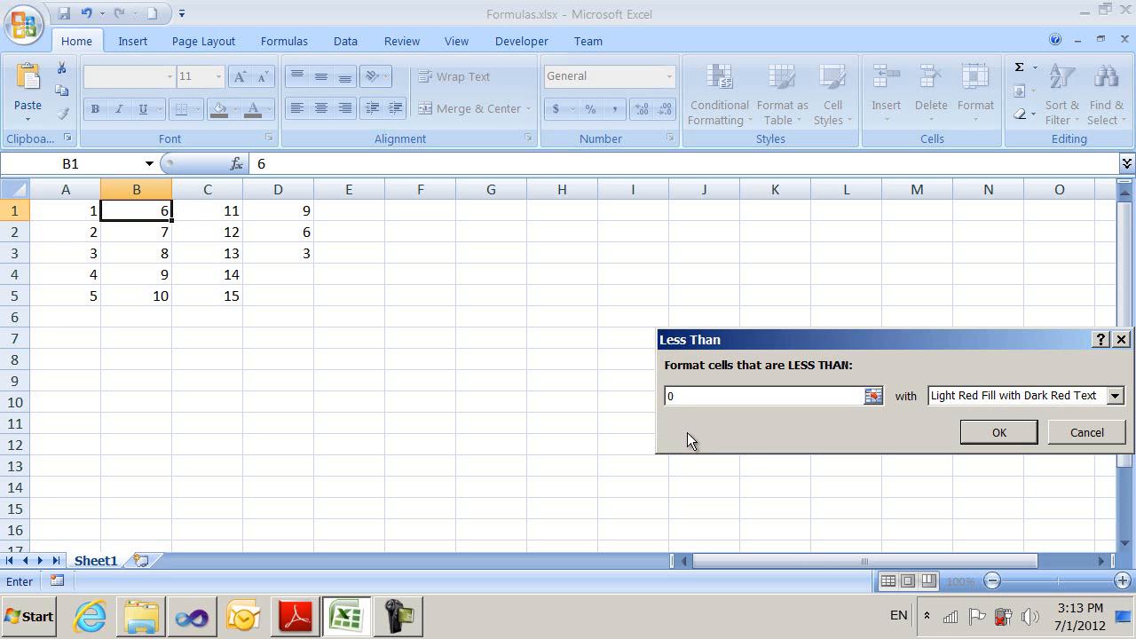
pyautogui.moveTo(998, 433)
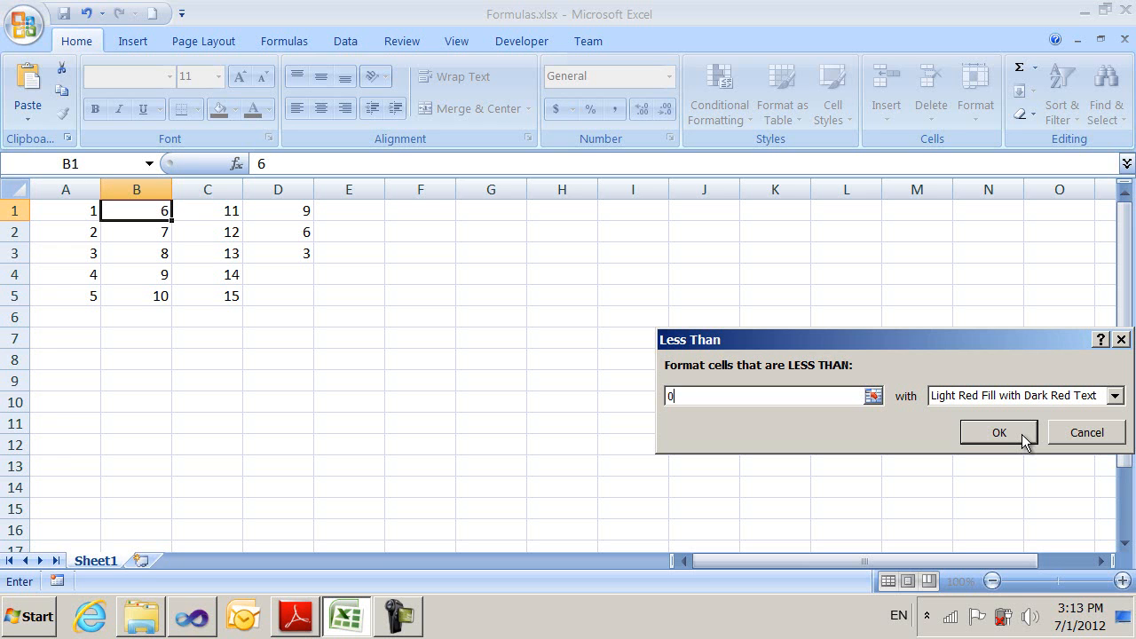
pyautogui.click(998, 434)
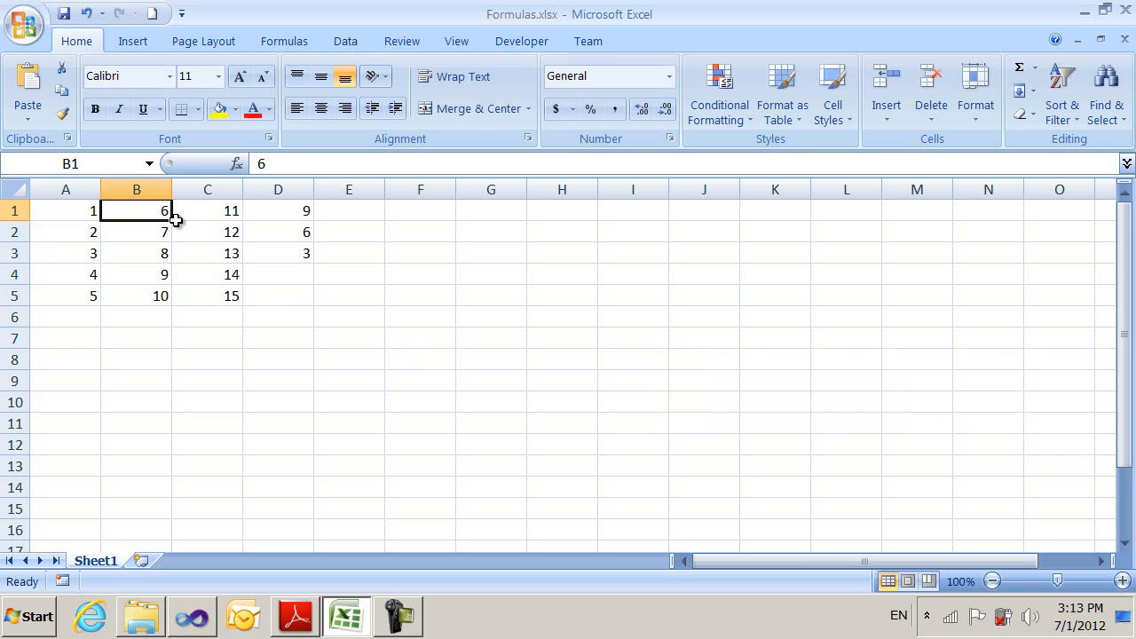
pyautogui.write('-6')
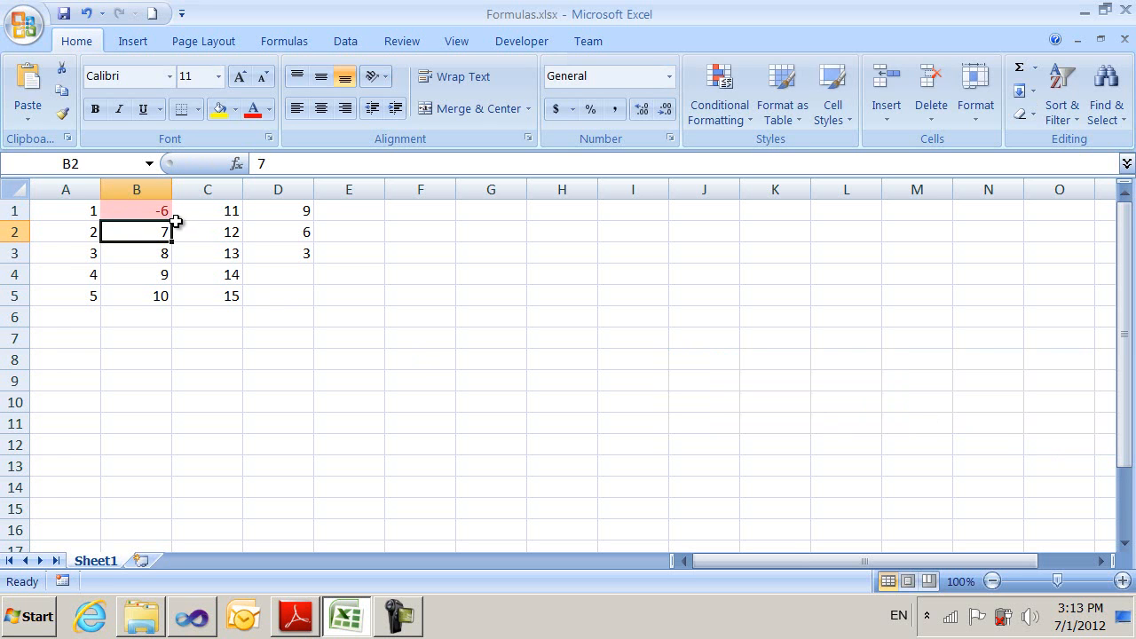
pyautogui.moveTo(152, 273)
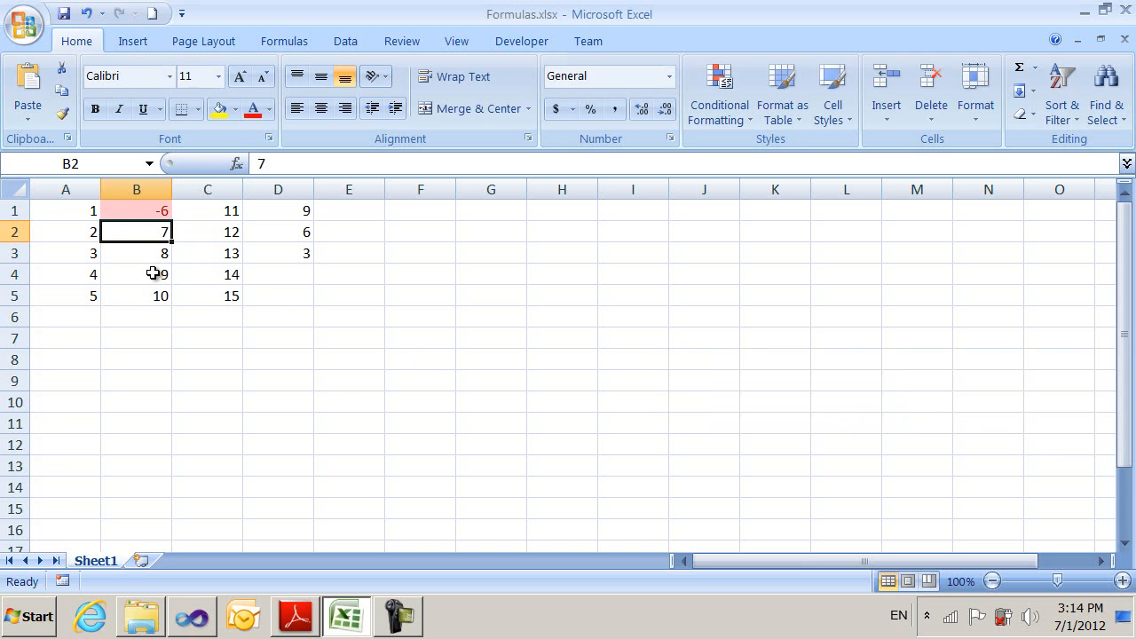
pyautogui.click(135, 273)
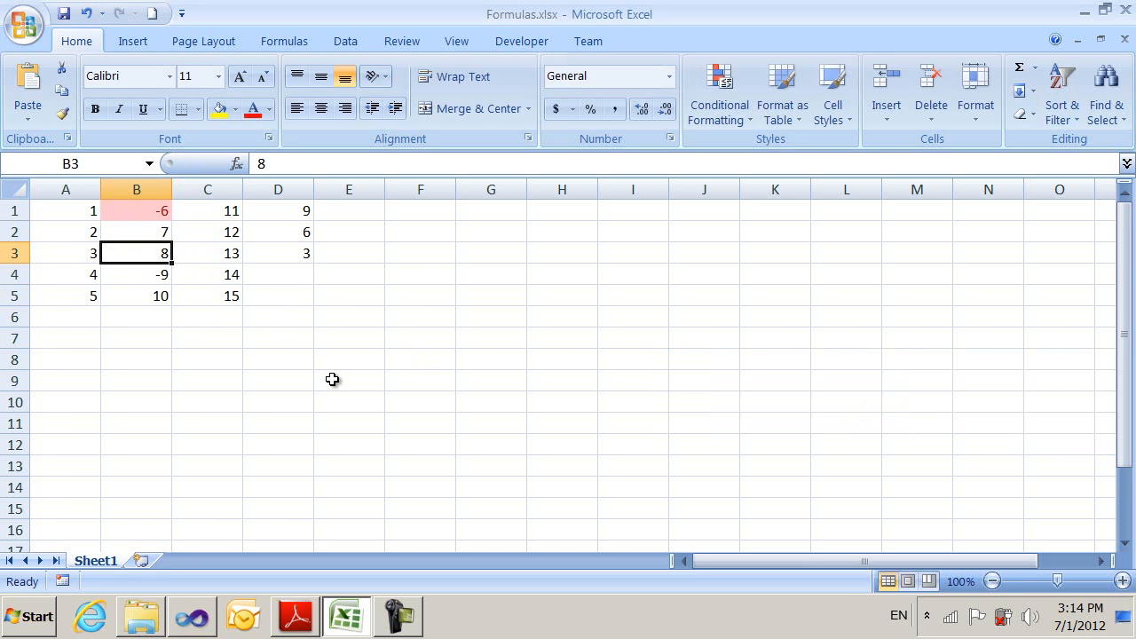
pyautogui.moveTo(115, 270)
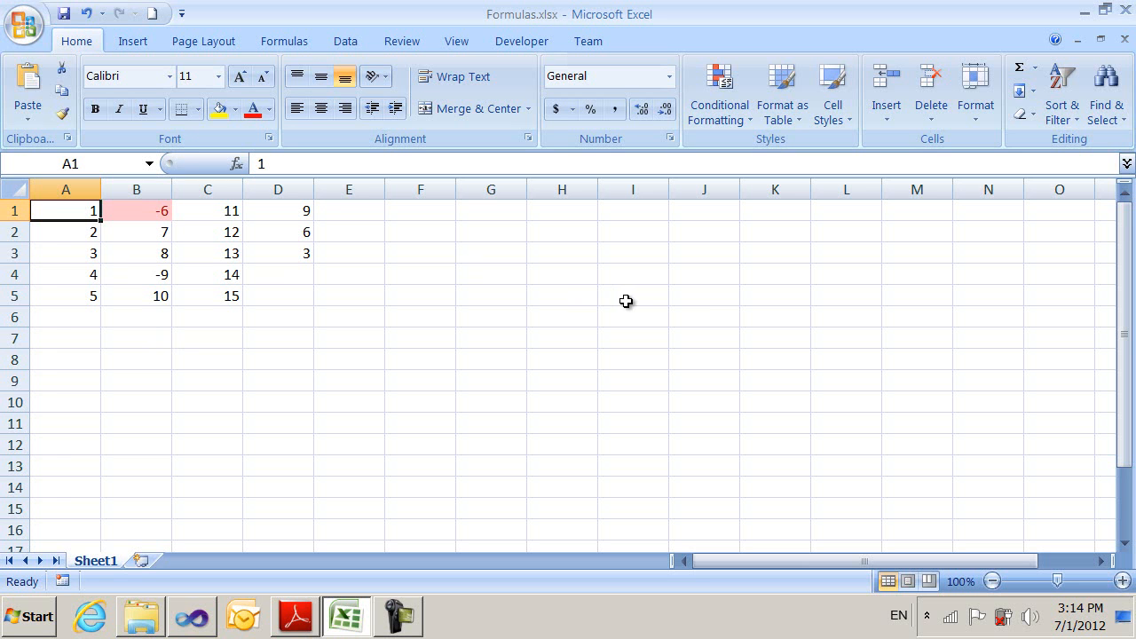
# Step: Validate A1 as a whole number with minimum 1 and maximum =C1
pyautogui.click(344, 41)
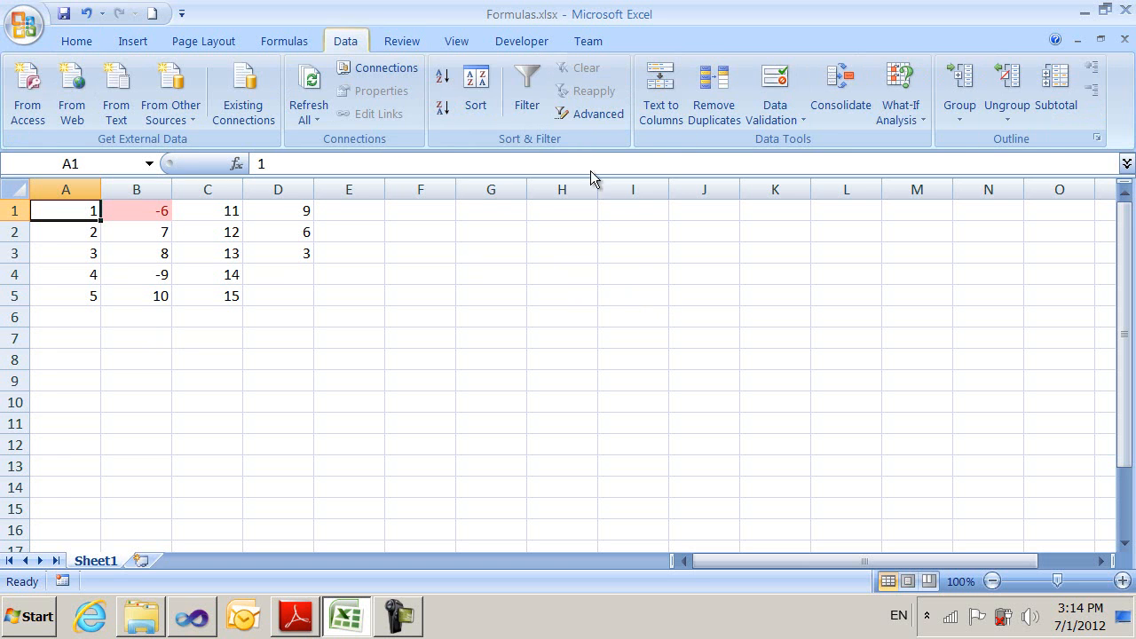
pyautogui.moveTo(713, 213)
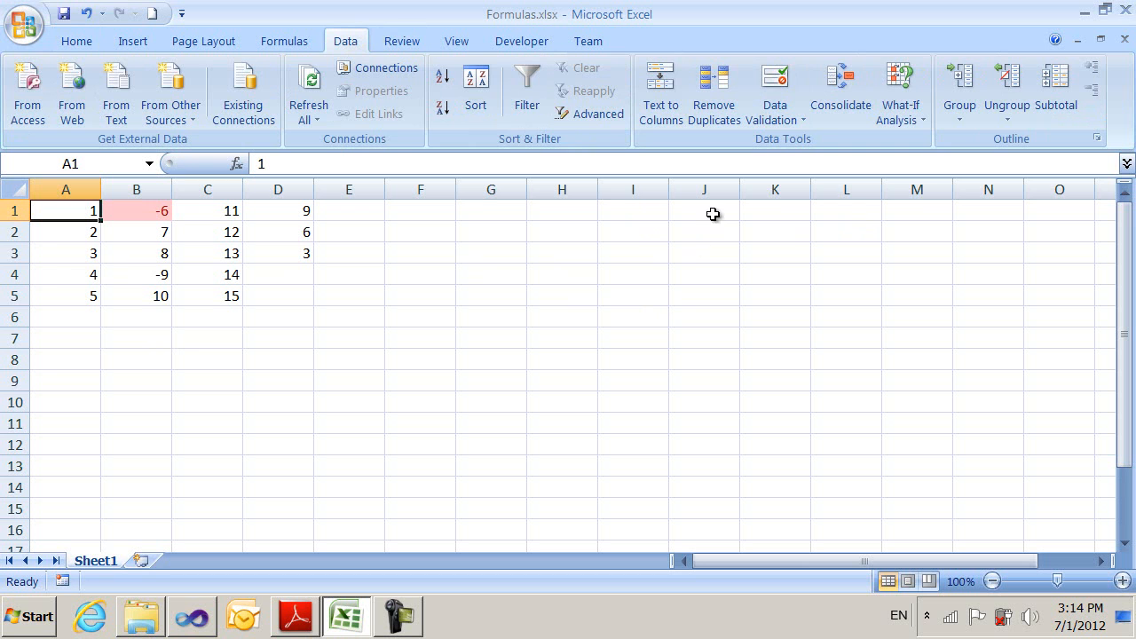
pyautogui.click(774, 89)
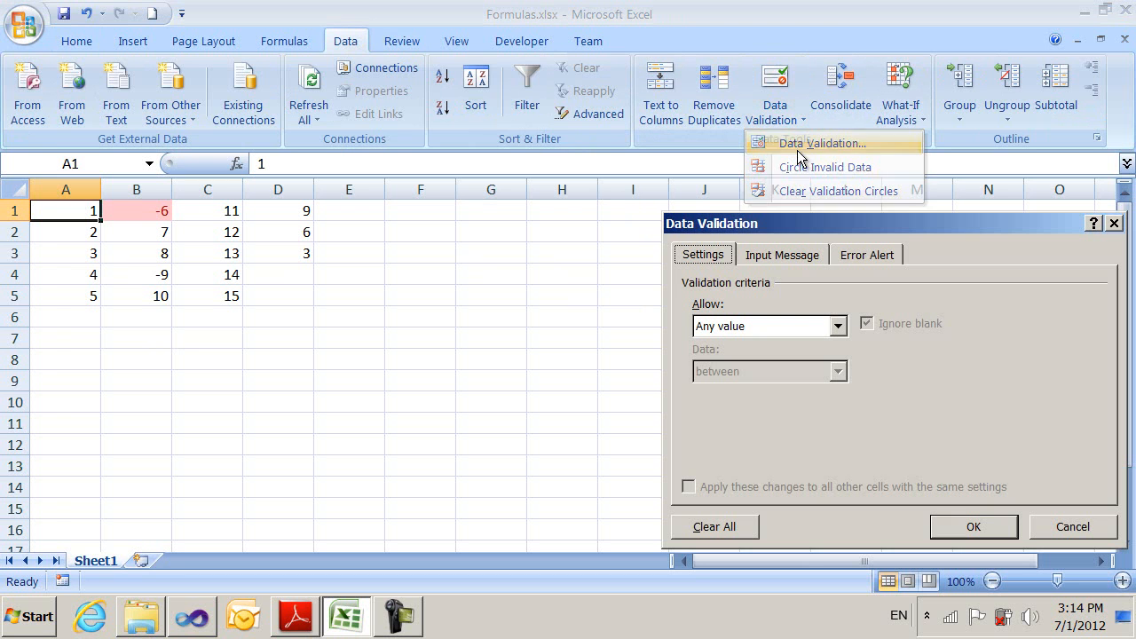
pyautogui.click(838, 327)
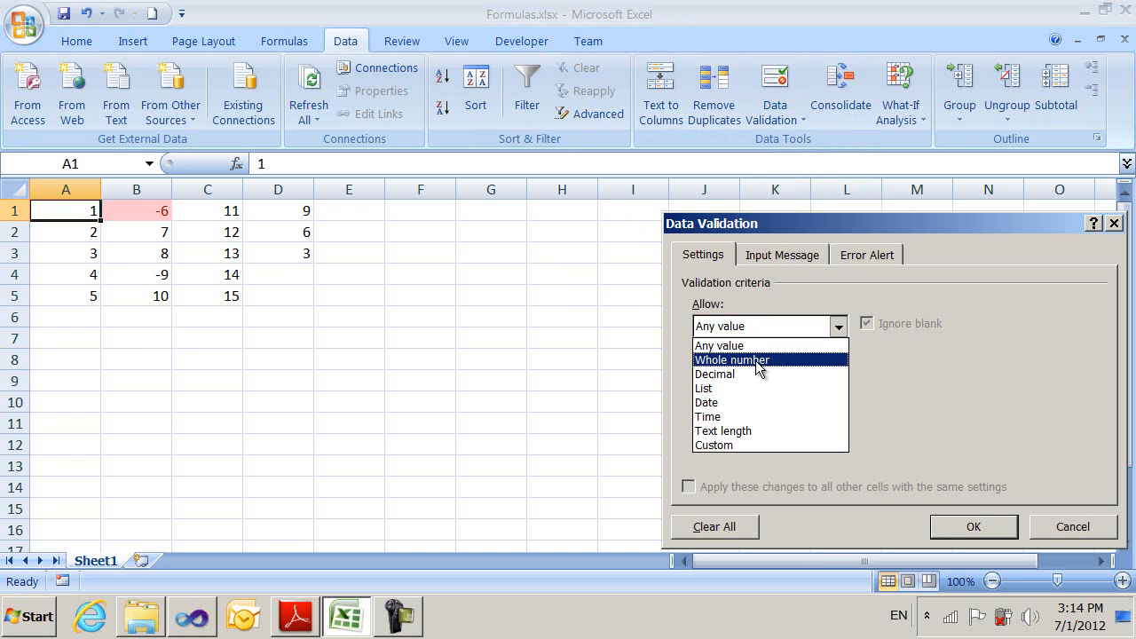
pyautogui.click(732, 359)
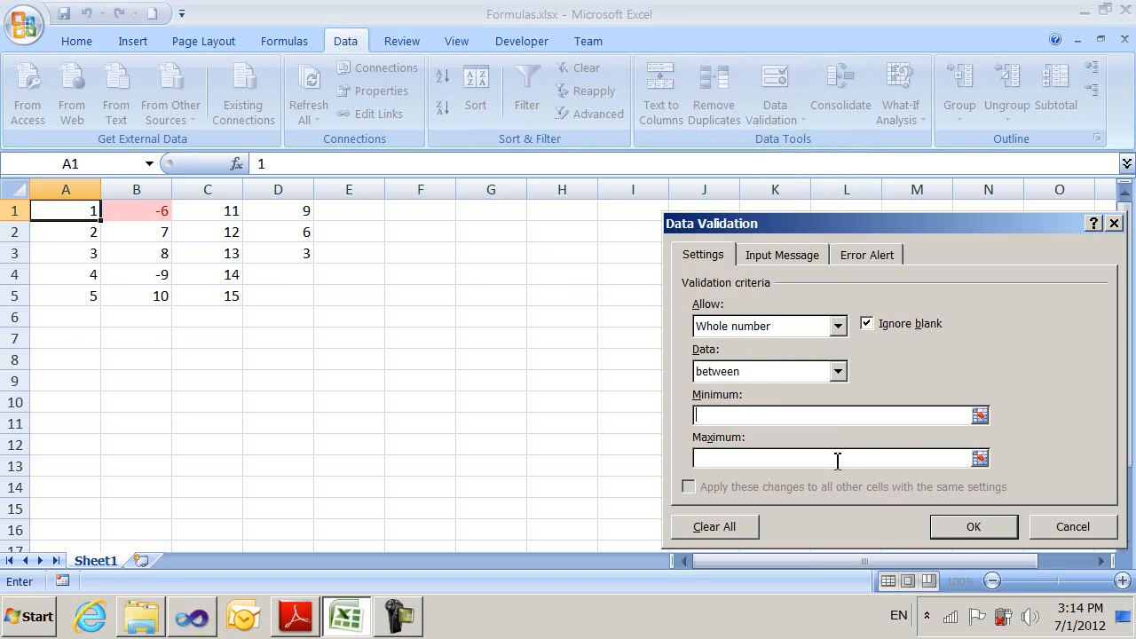
pyautogui.write('1')
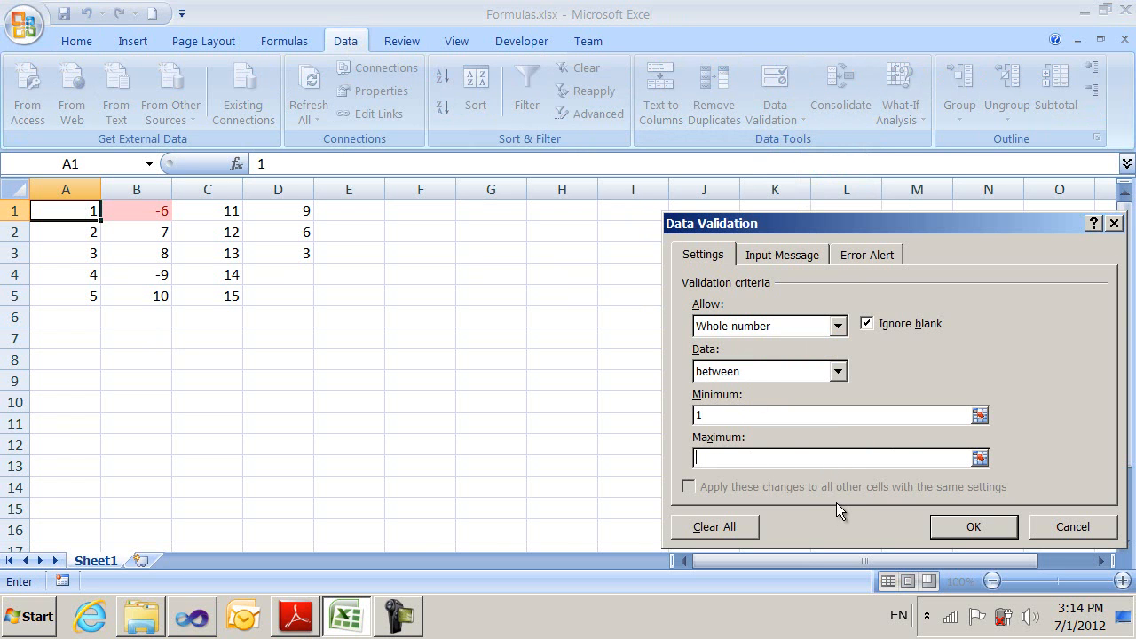
pyautogui.moveTo(217, 217)
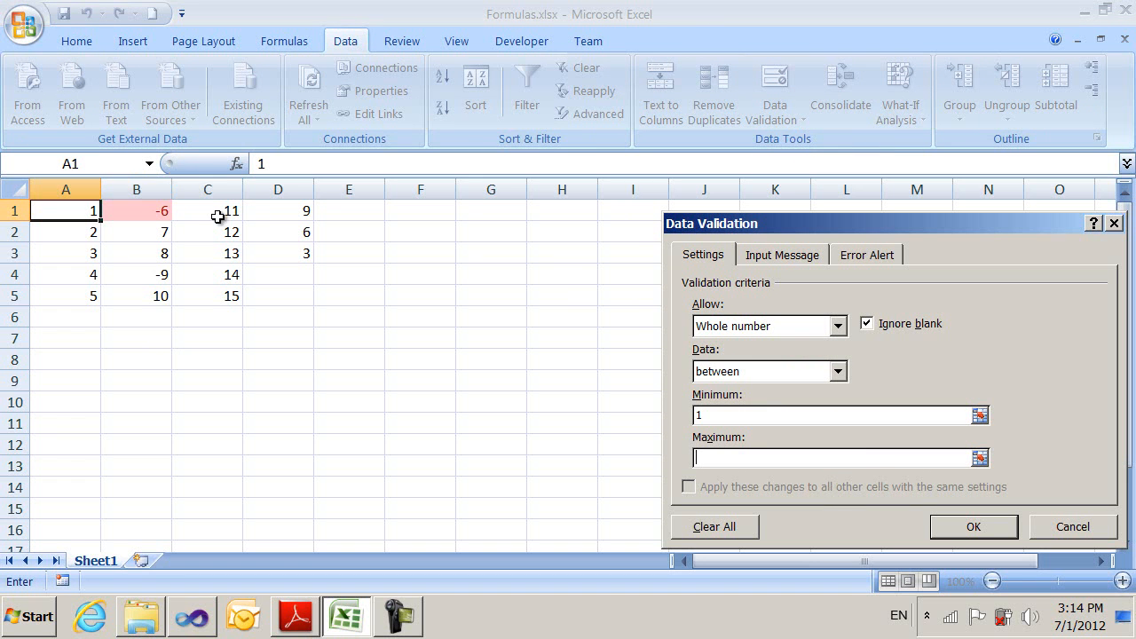
pyautogui.click(206, 210)
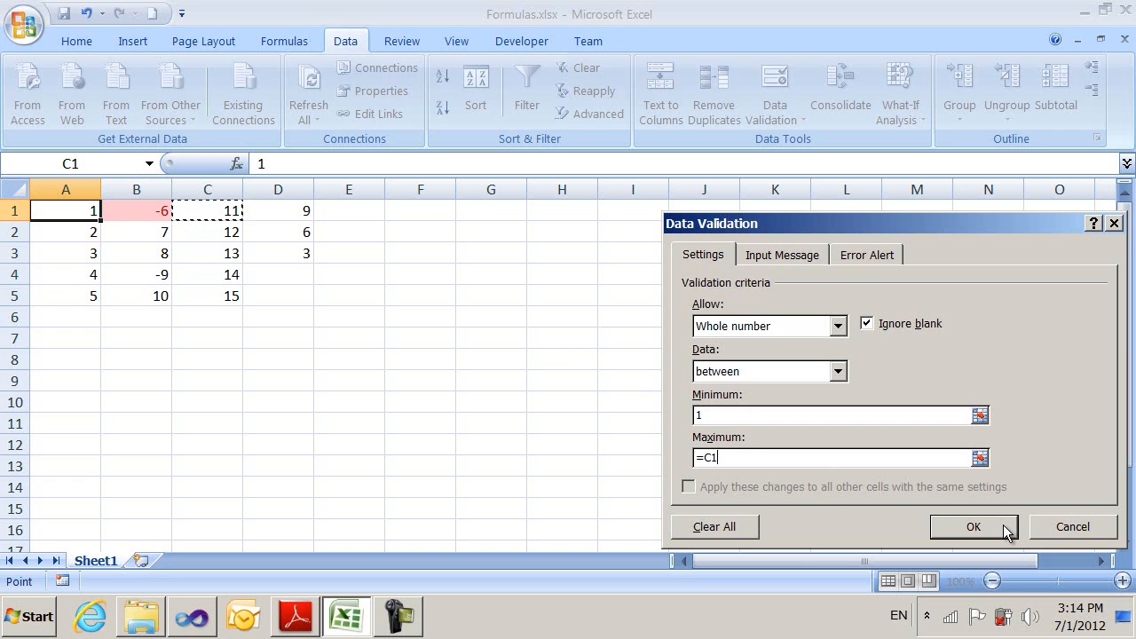
pyautogui.click(973, 526)
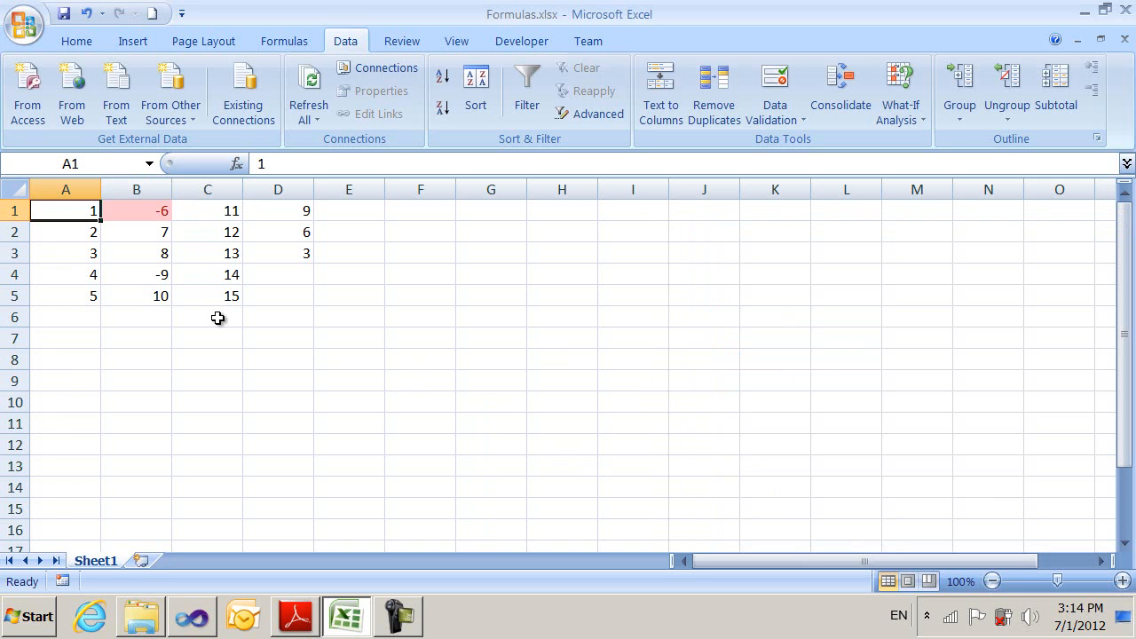
pyautogui.moveTo(85, 407)
pyautogui.write('23')
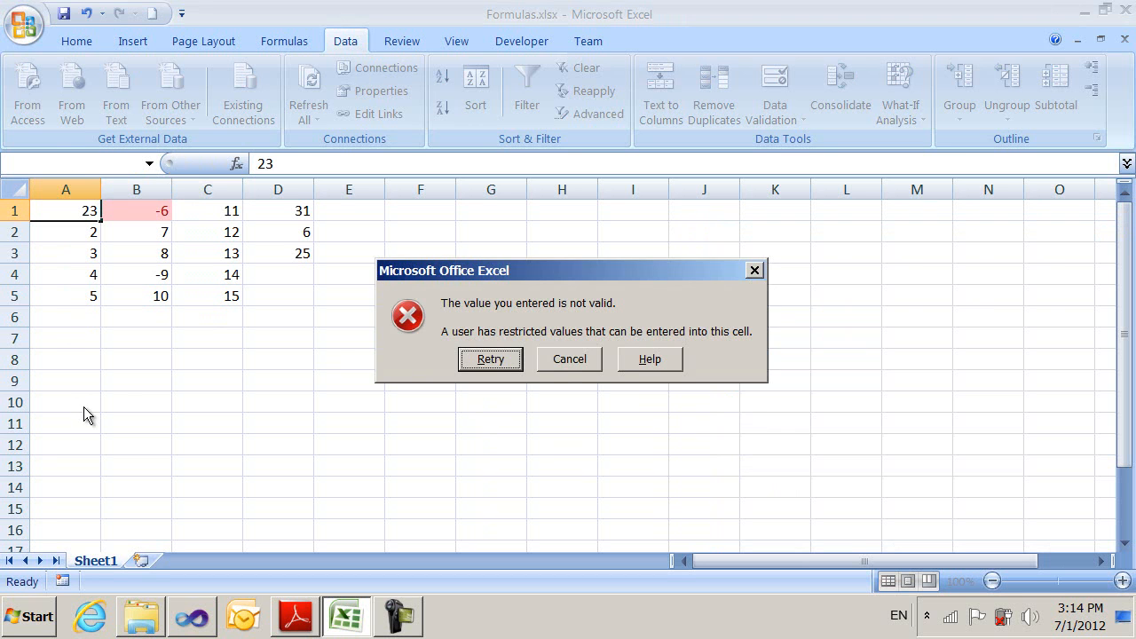
# Step: Cancel a rejected A1 entry and raise C1's limit to test the validation
pyautogui.click(568, 359)
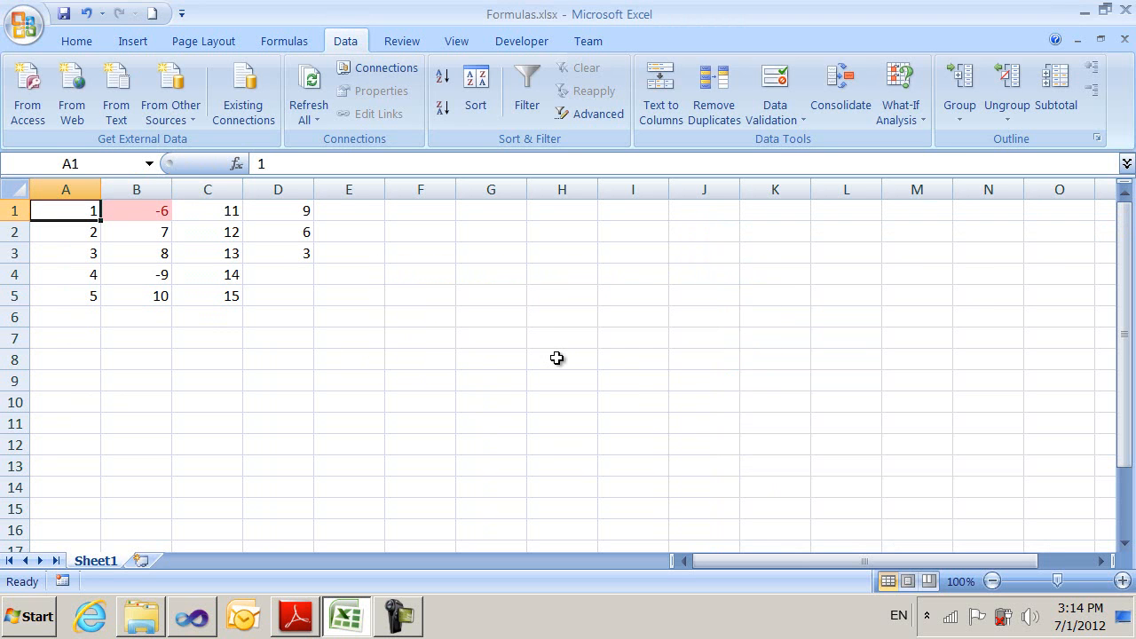
pyautogui.click(206, 210)
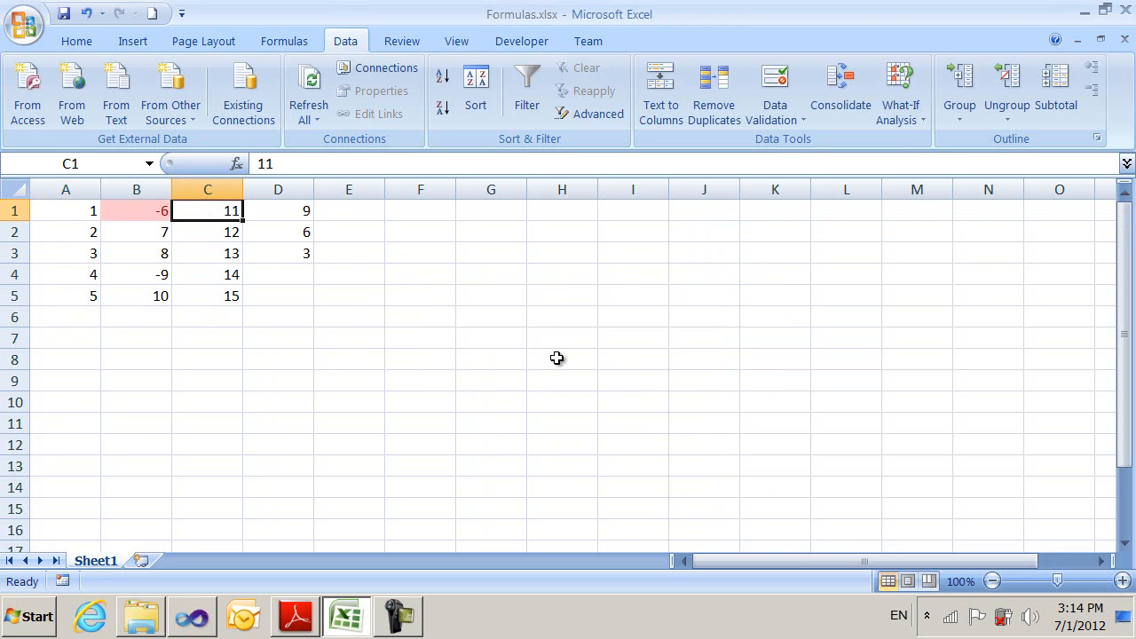
pyautogui.write('23')
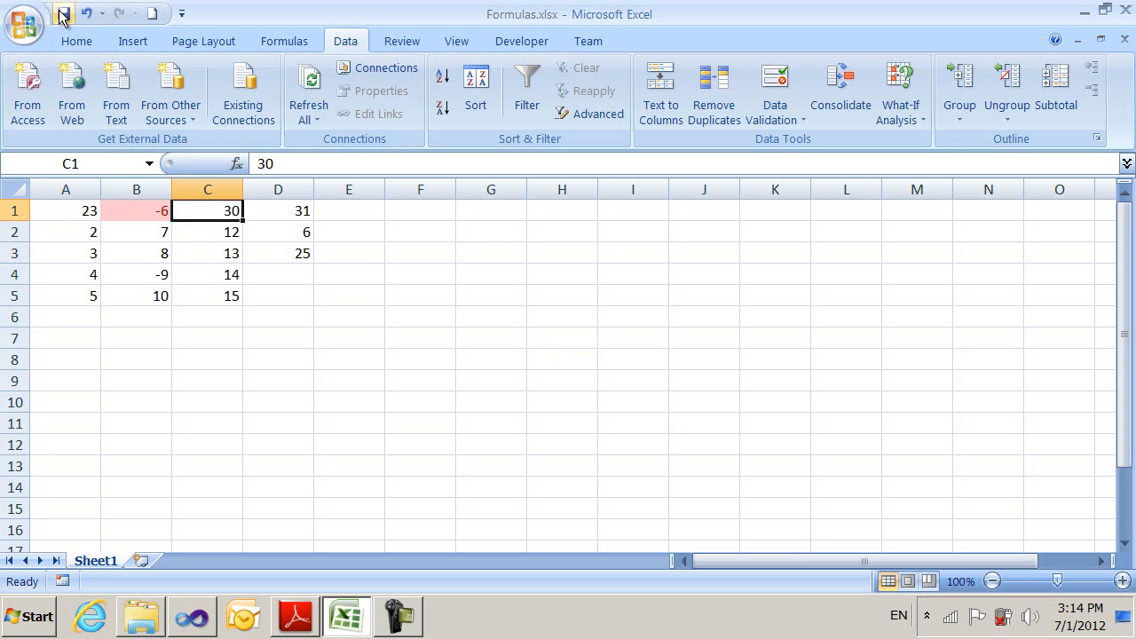
pyautogui.moveTo(67, 14)
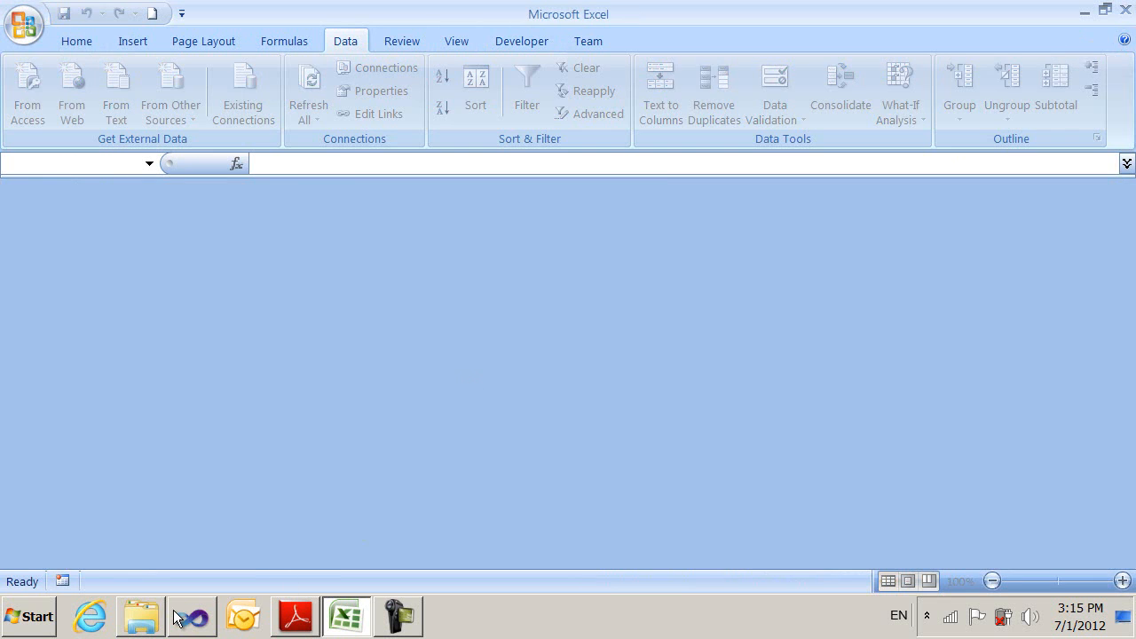
# Step: In Visual Studio close calcChain.xml and view sheet1.xml's conditionalFormatting and dataValidations elements
pyautogui.click(192, 616)
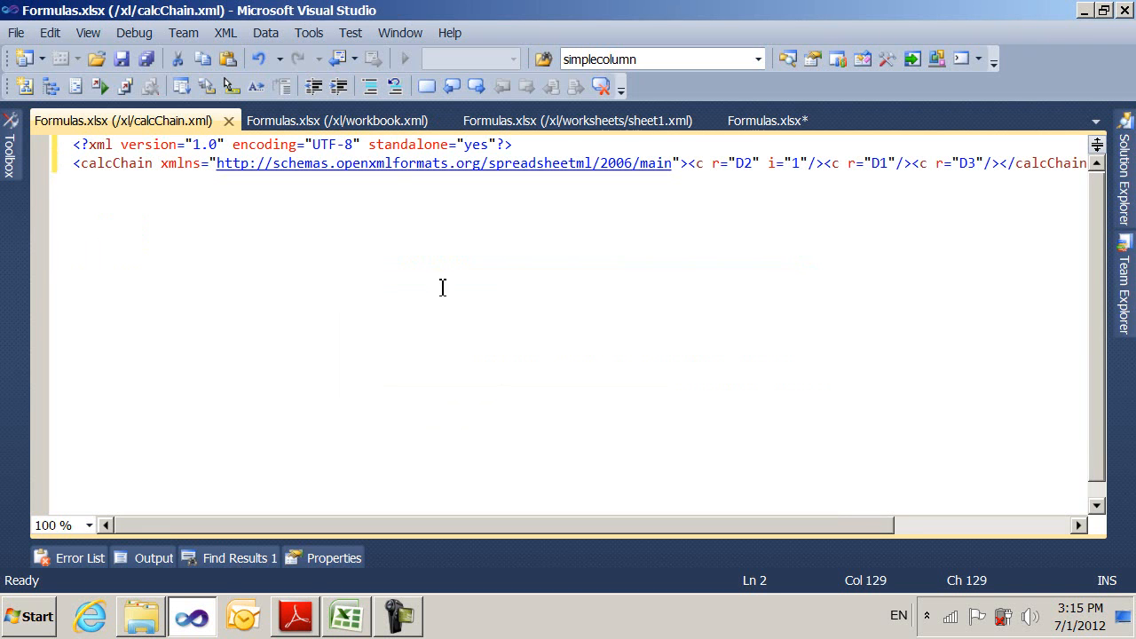
pyautogui.click(227, 120)
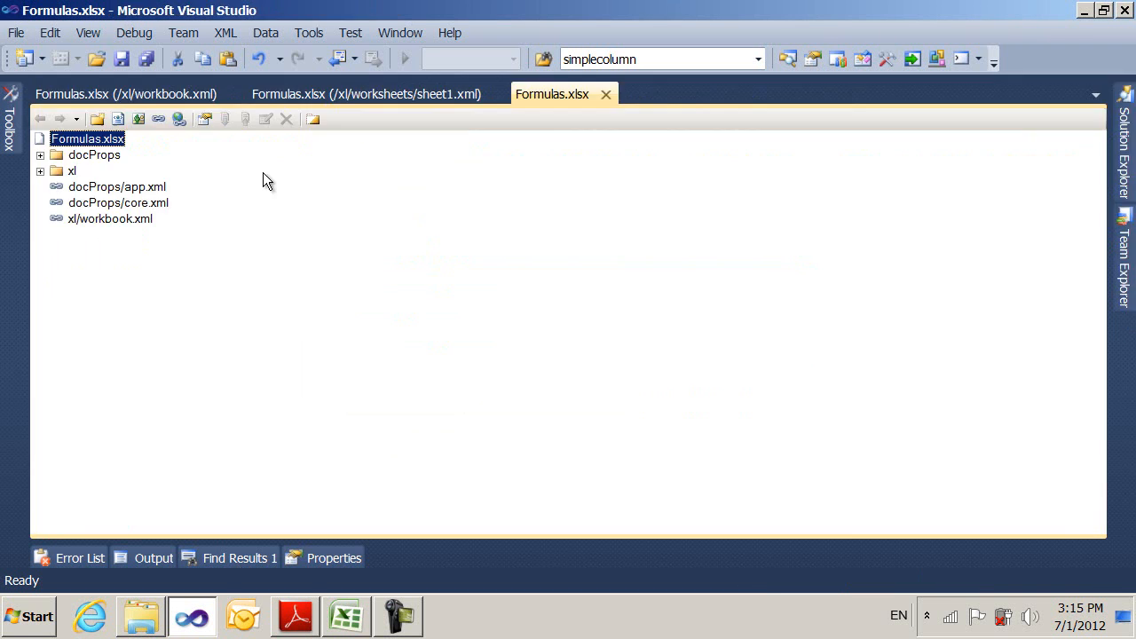
pyautogui.moveTo(121, 92)
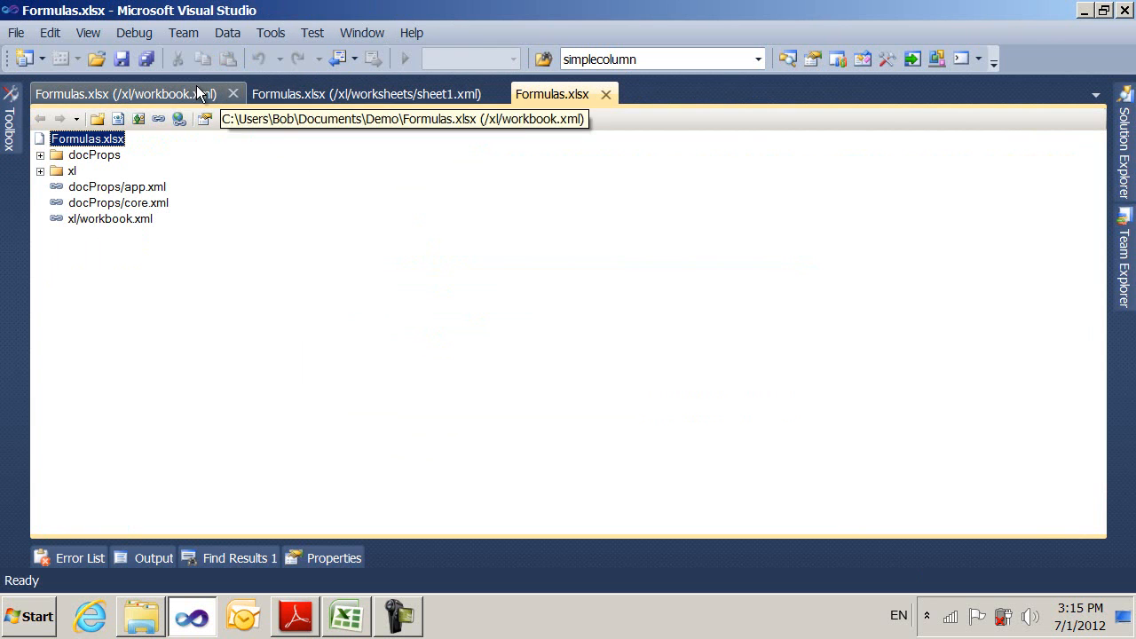
pyautogui.click(364, 94)
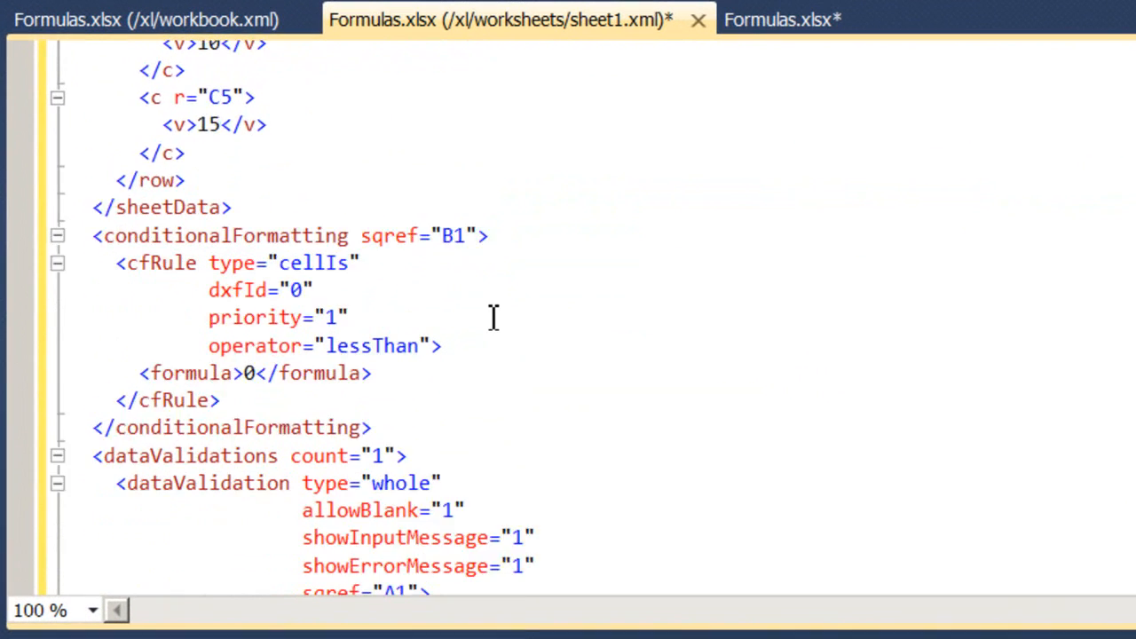
pyautogui.scroll(-3)
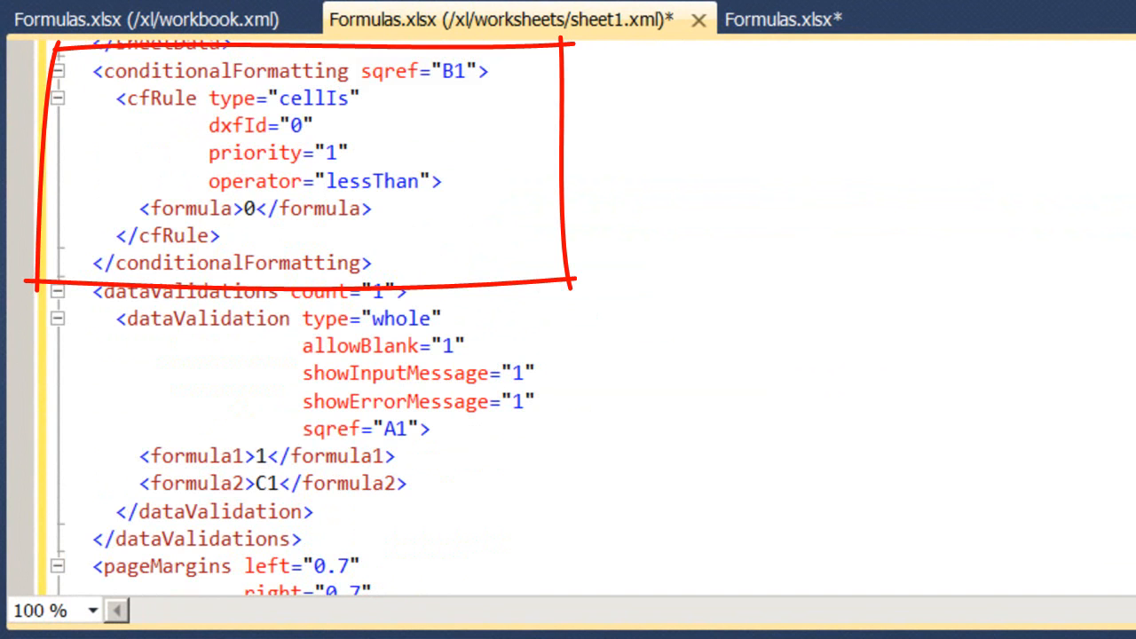
pyautogui.doubleClick(417, 71)
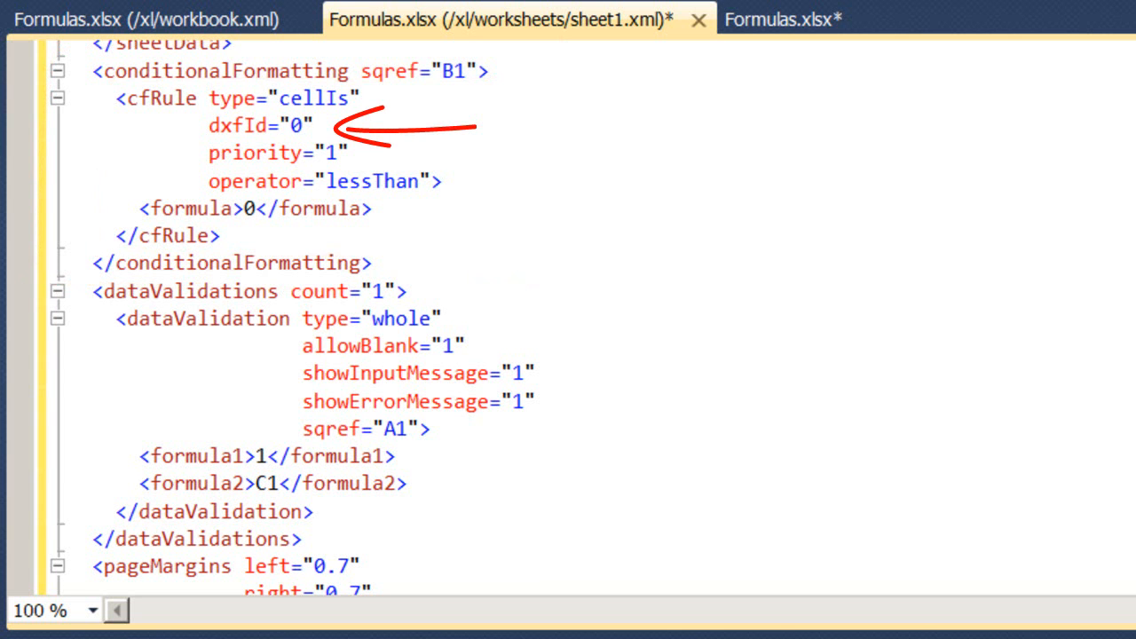
pyautogui.moveTo(777, 78)
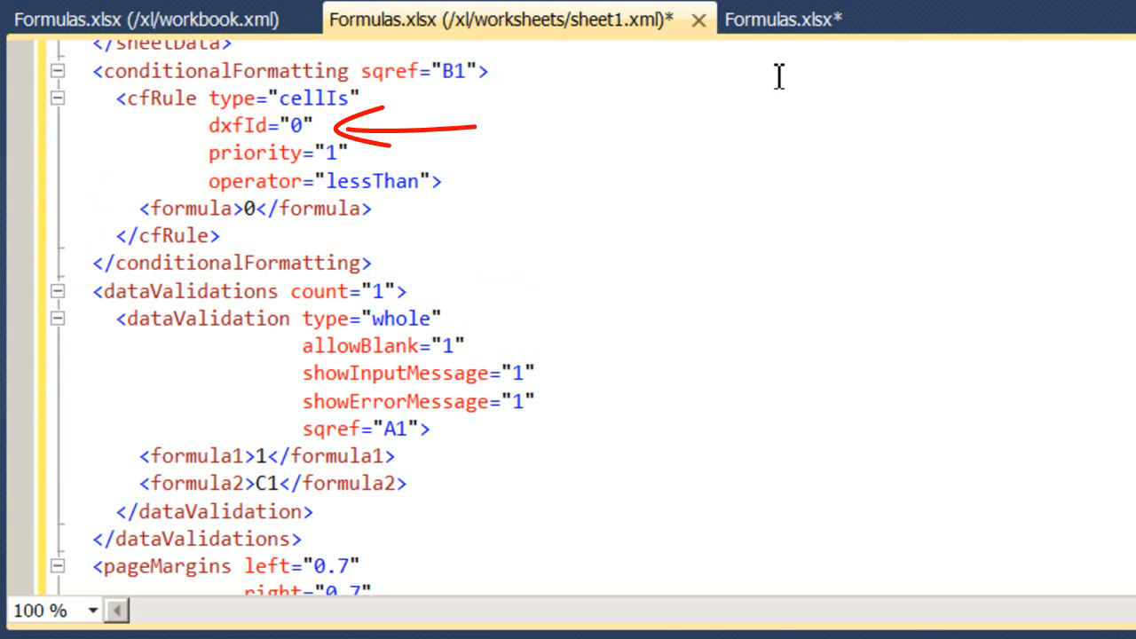
# Step: View styles.xml's dxfs entry with font colour FF9C0006 and fill FFFFC7CE
pyautogui.click(781, 17)
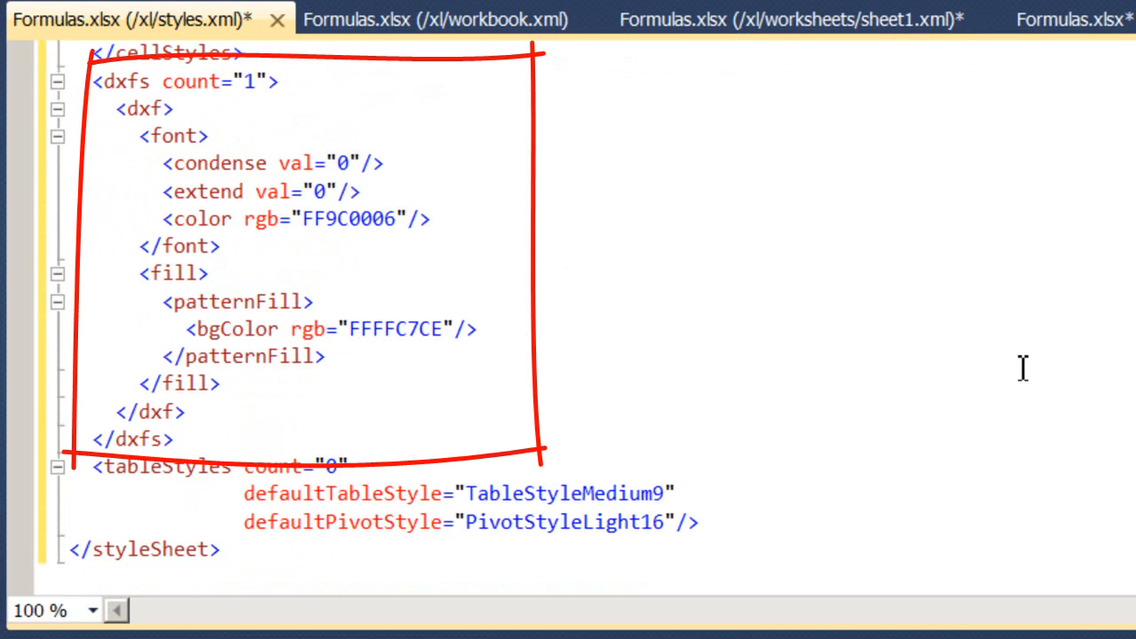
pyautogui.doubleClick(292, 220)
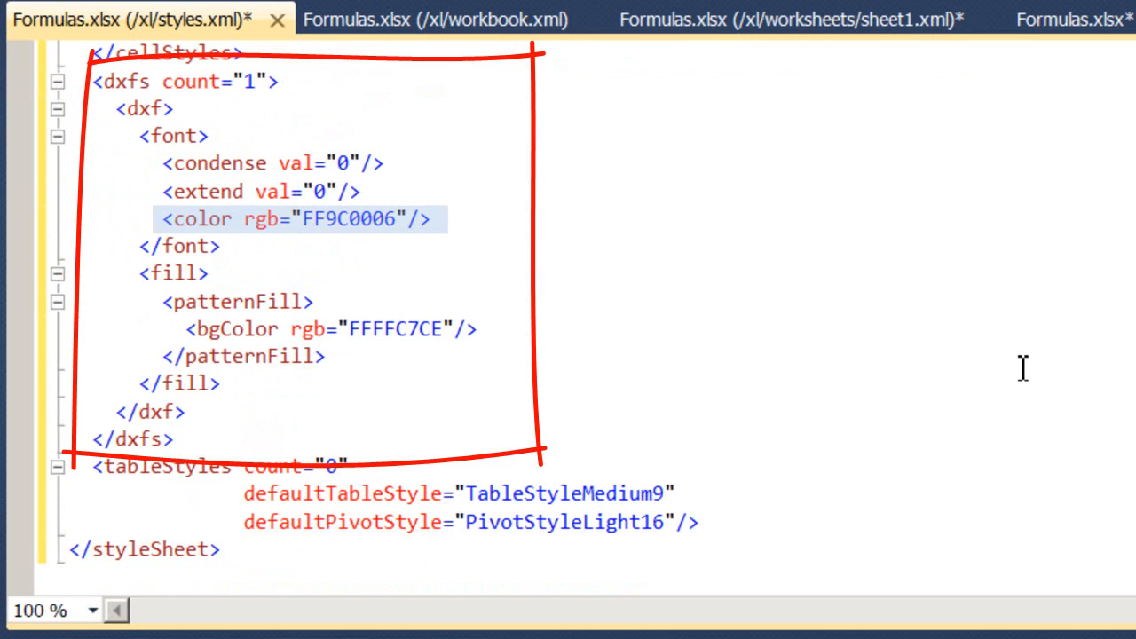
pyautogui.doubleClick(329, 329)
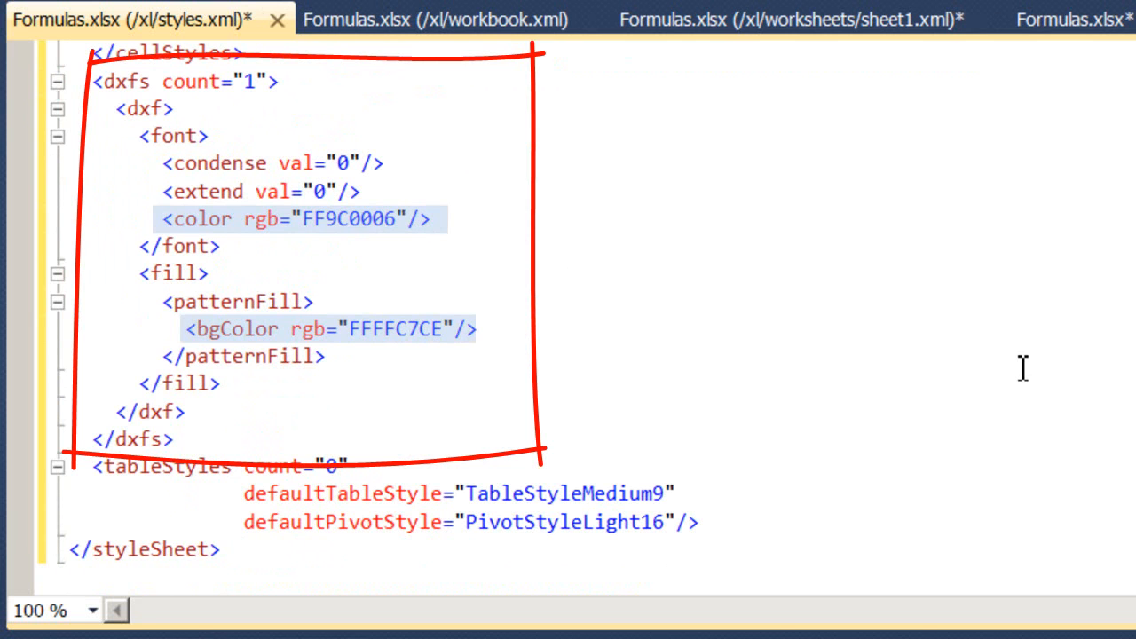
pyautogui.moveTo(968, 300)
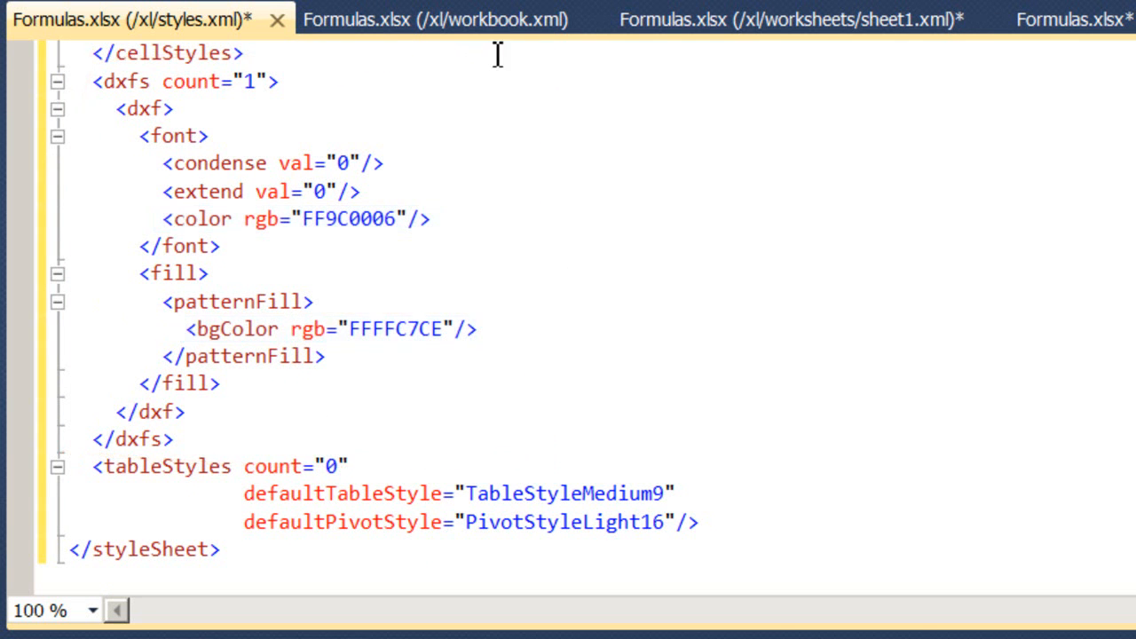
# Step: Extend the sqref ranges to B1:B5 and A1:A5 in sheet1.xml, then select Formulas.xlsx to open
pyautogui.click(790, 19)
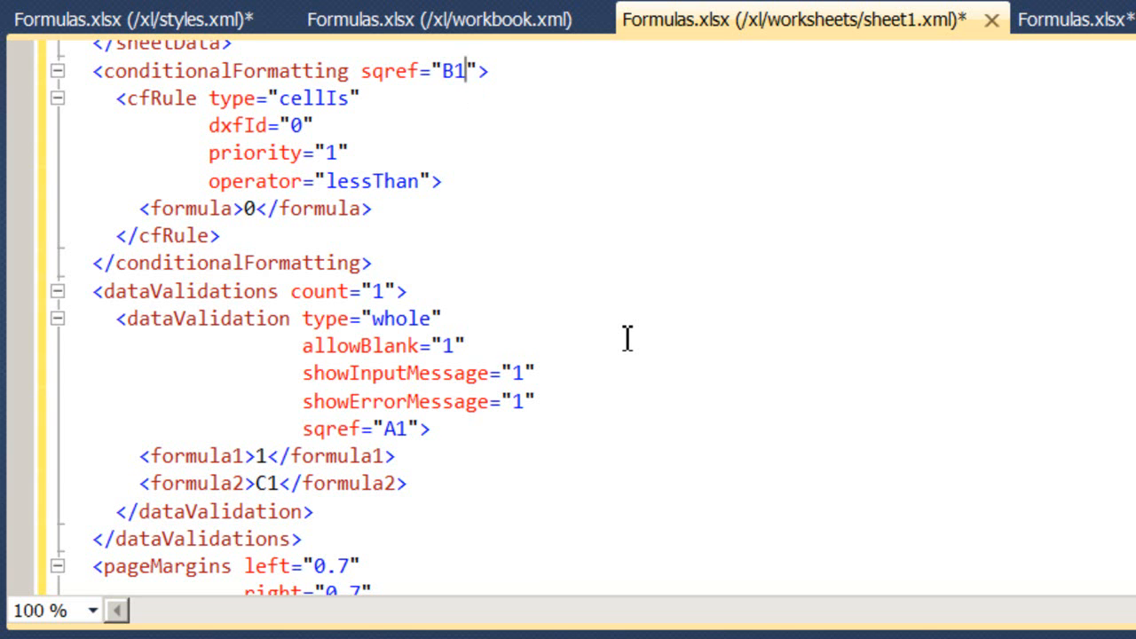
pyautogui.write(':b')
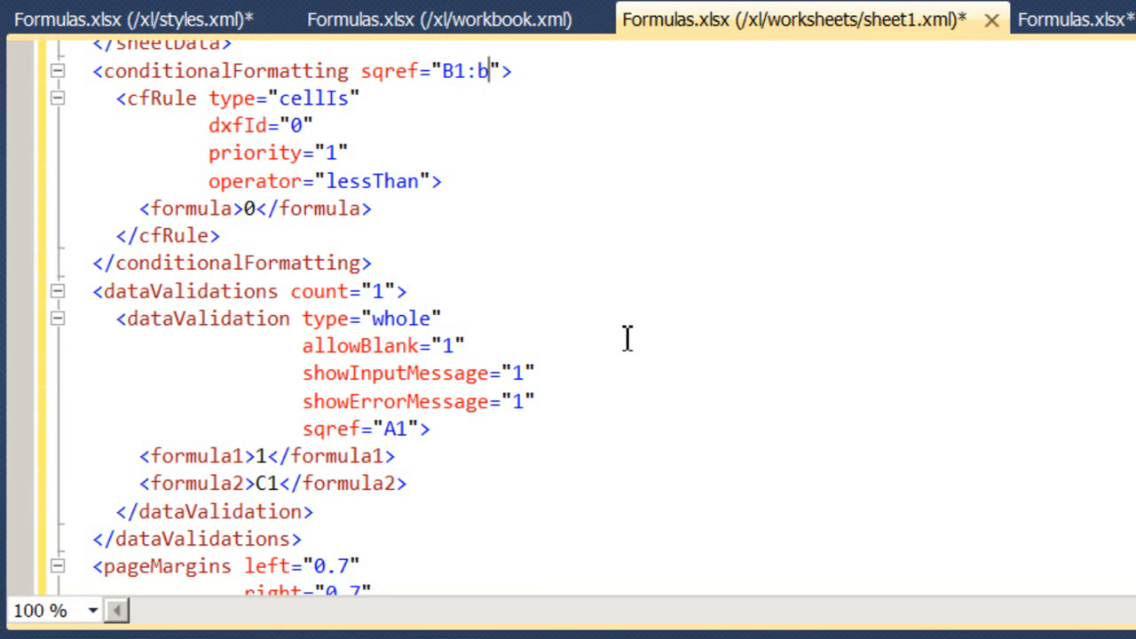
pyautogui.write('5')
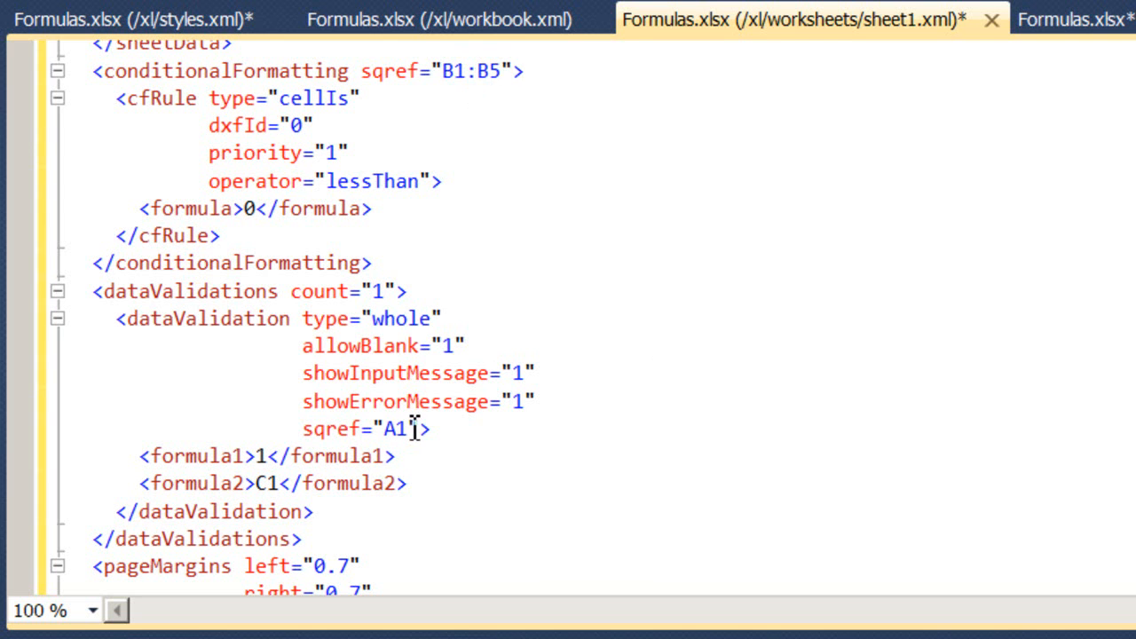
pyautogui.write(':A')
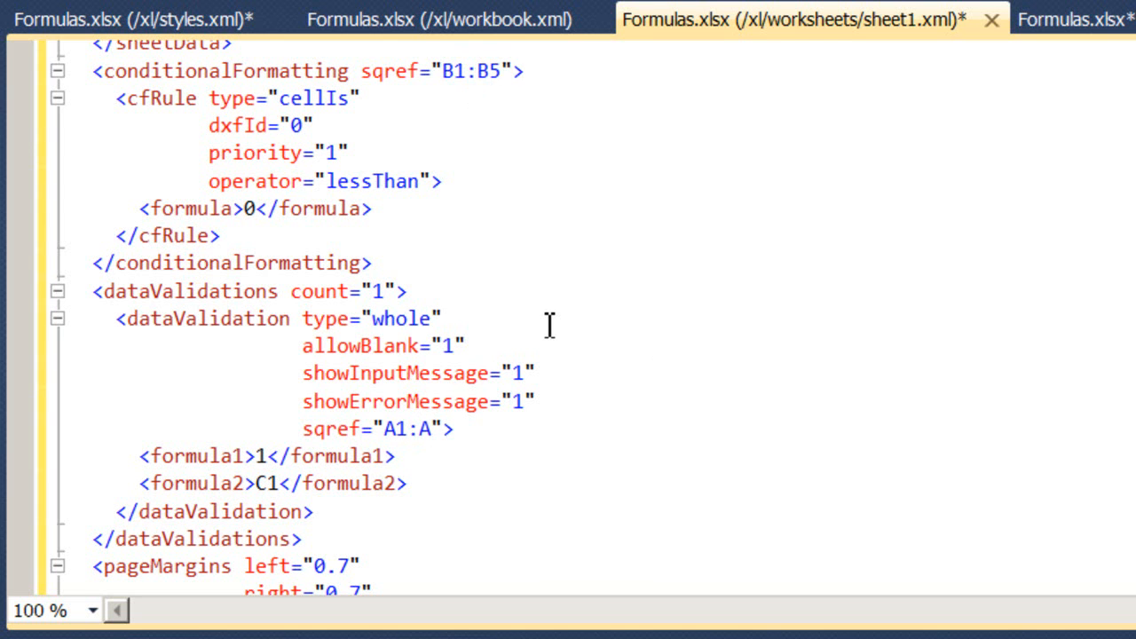
pyautogui.write('5')
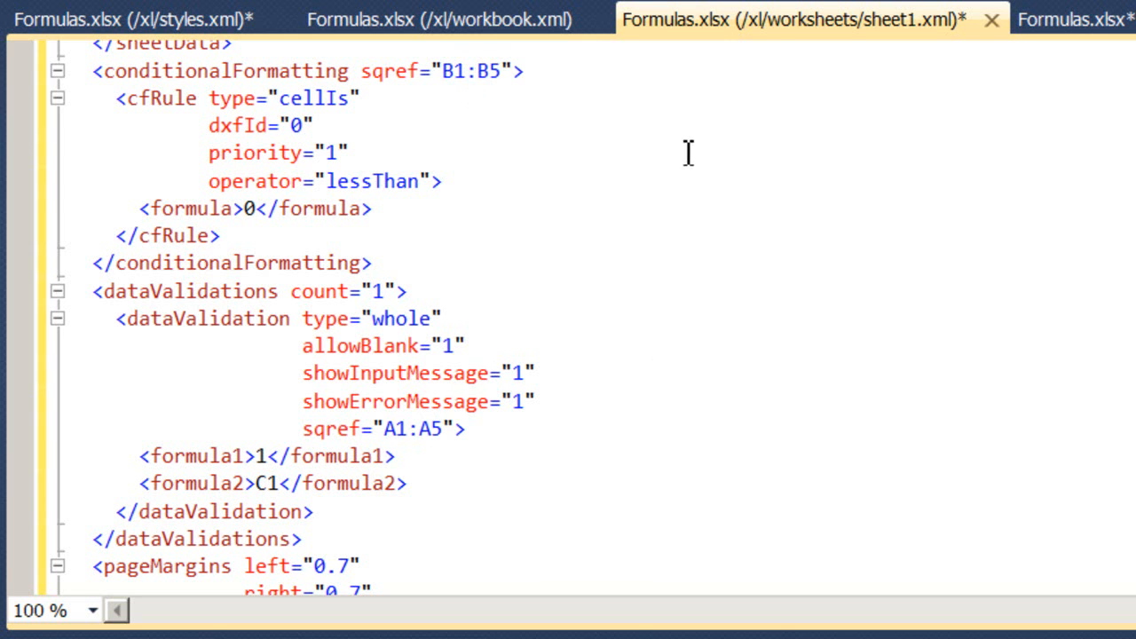
pyautogui.click(440, 427)
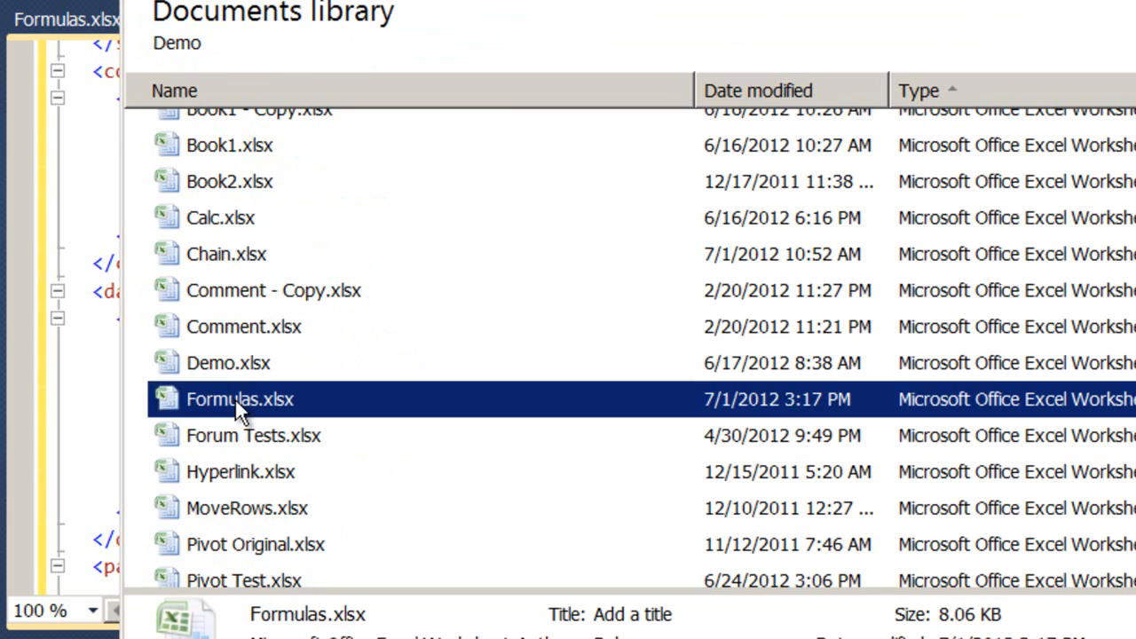
# Step: Open Formulas.xlsx, check A1 and enter -4 in B3 to see it shade pink
pyautogui.doubleClick(240, 398)
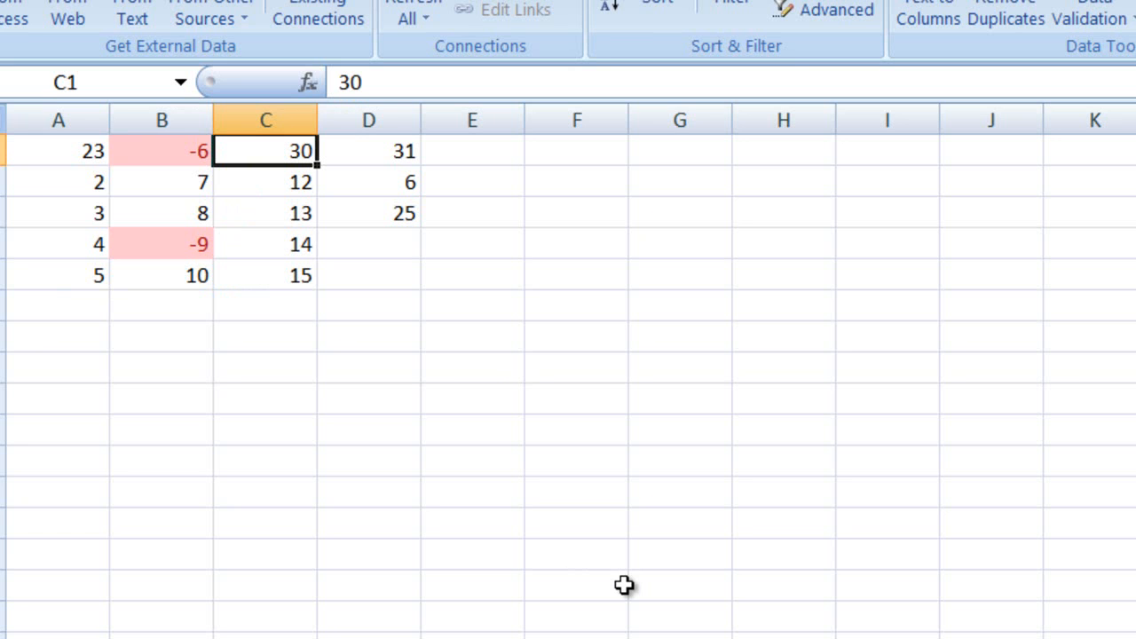
pyautogui.click(58, 149)
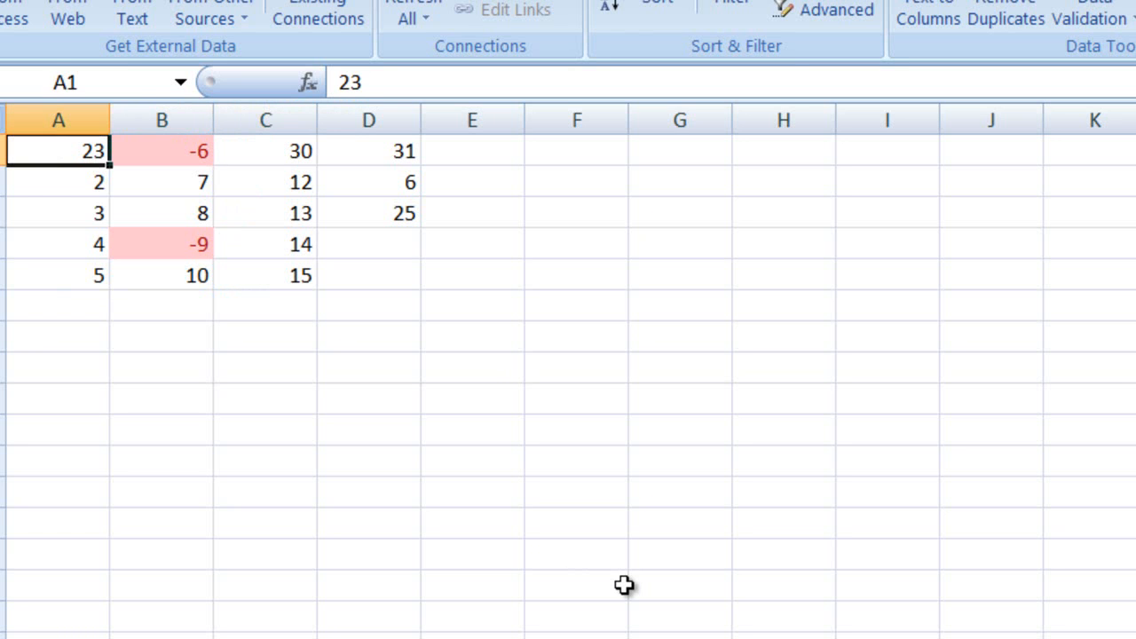
pyautogui.click(161, 213)
pyautogui.write('-4')
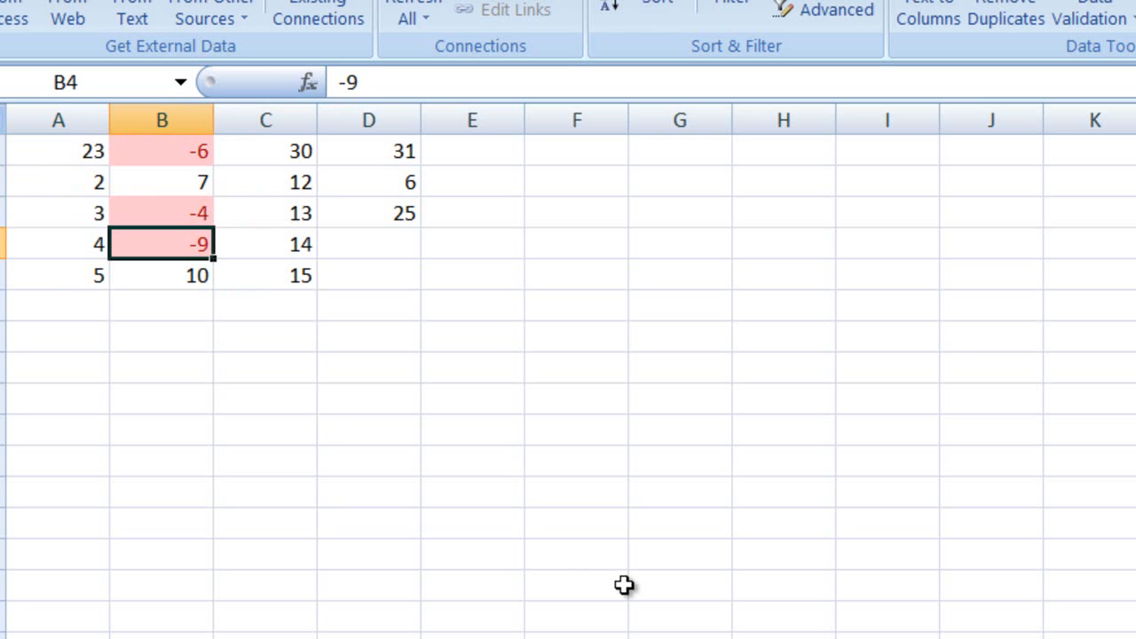
pyautogui.click(57, 181)
pyautogui.write('34')
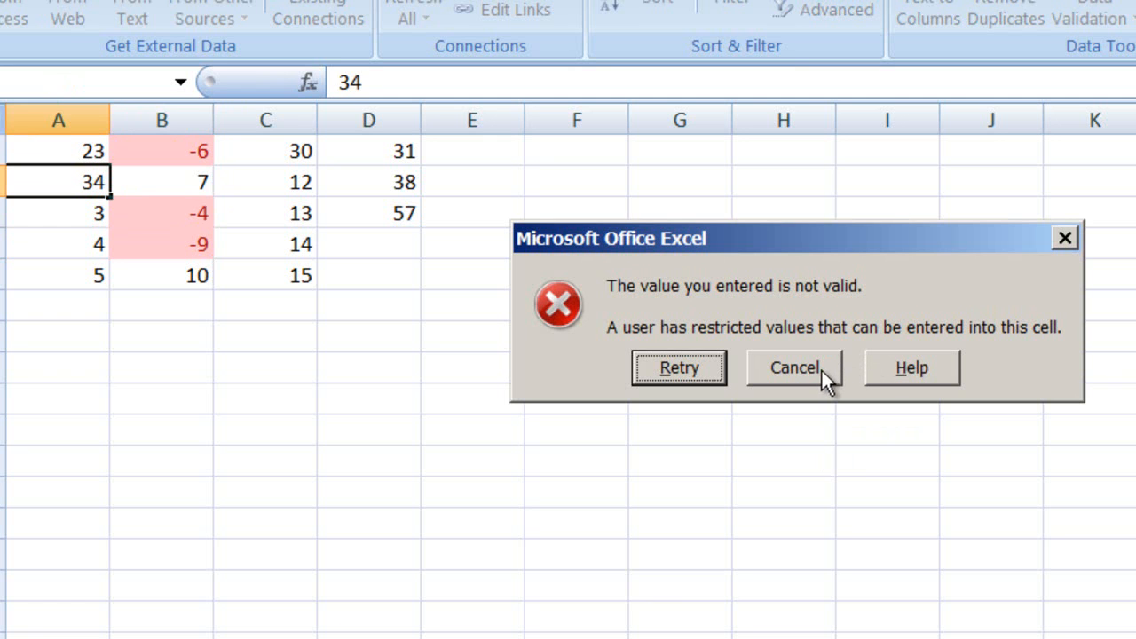
pyautogui.moveTo(817, 380)
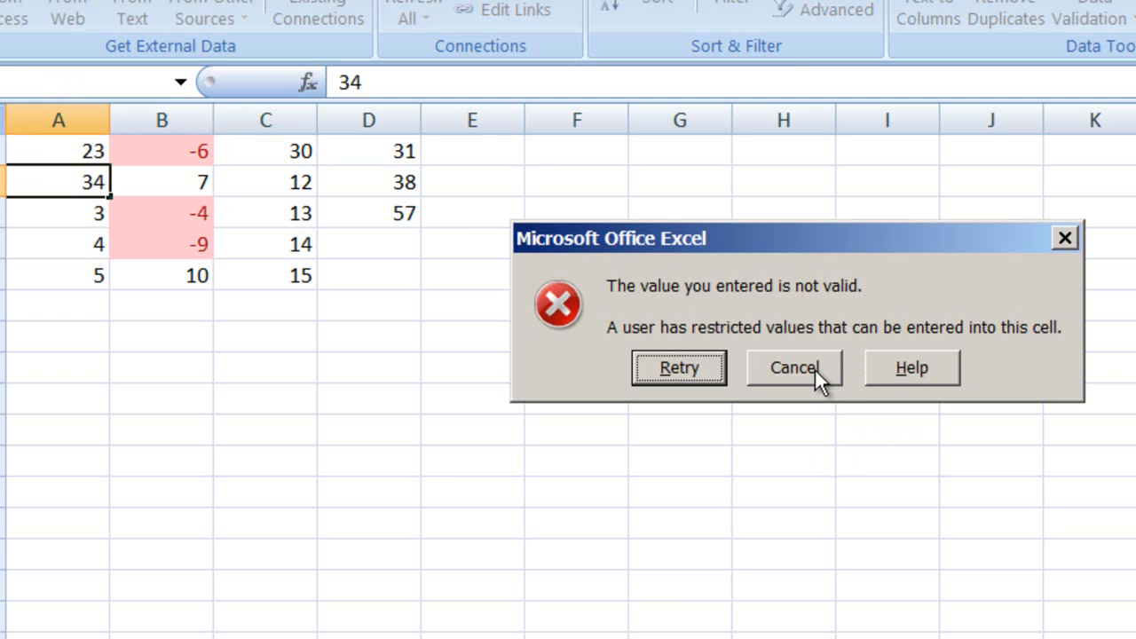
# Step: Try 34, 20 and 13 in A2, rejecting each, until 12 is accepted
pyautogui.click(792, 368)
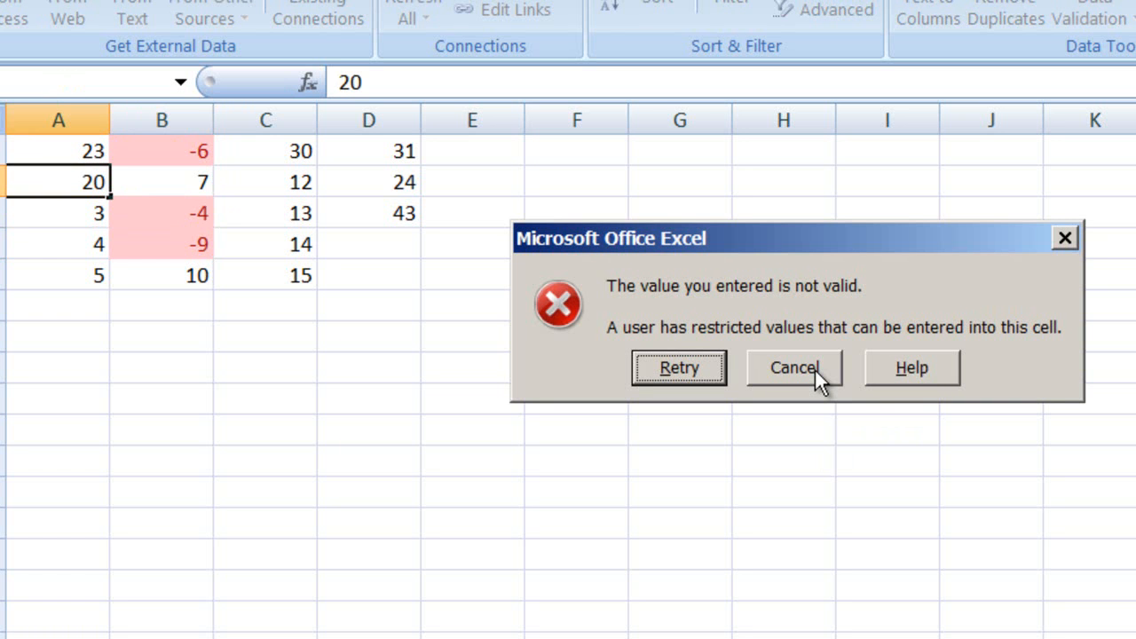
pyautogui.moveTo(817, 377)
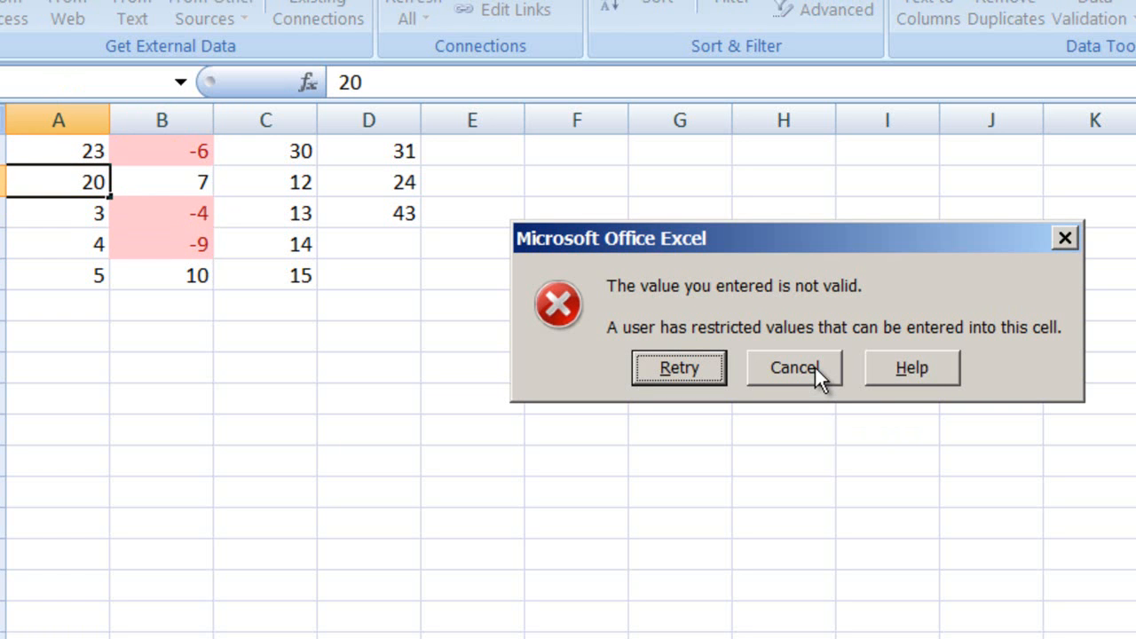
pyautogui.click(792, 368)
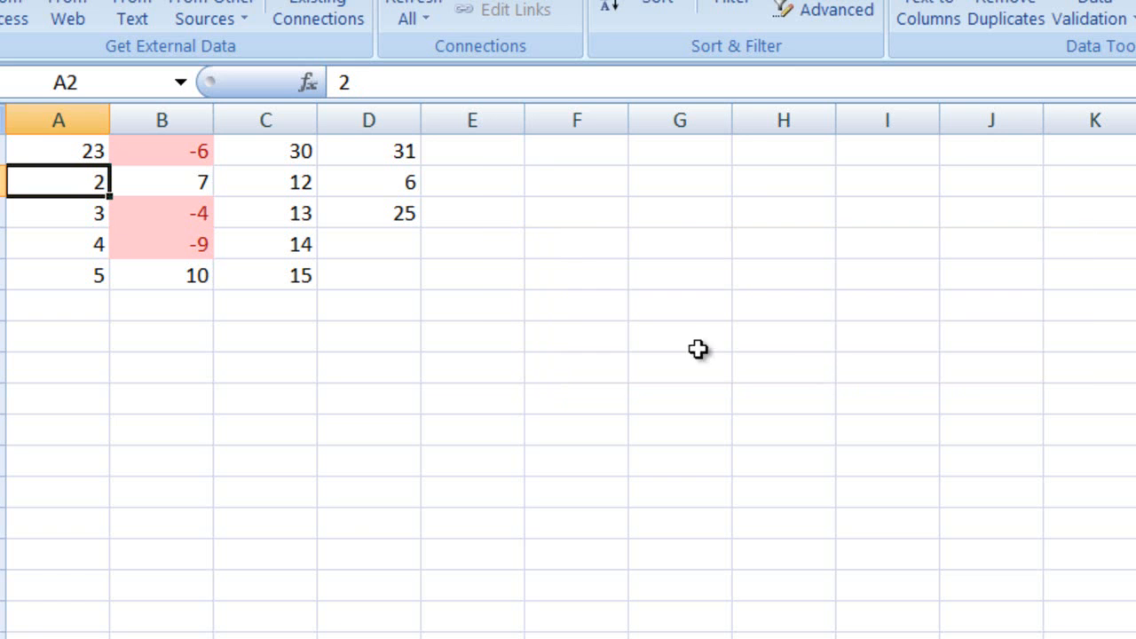
pyautogui.moveTo(242, 295)
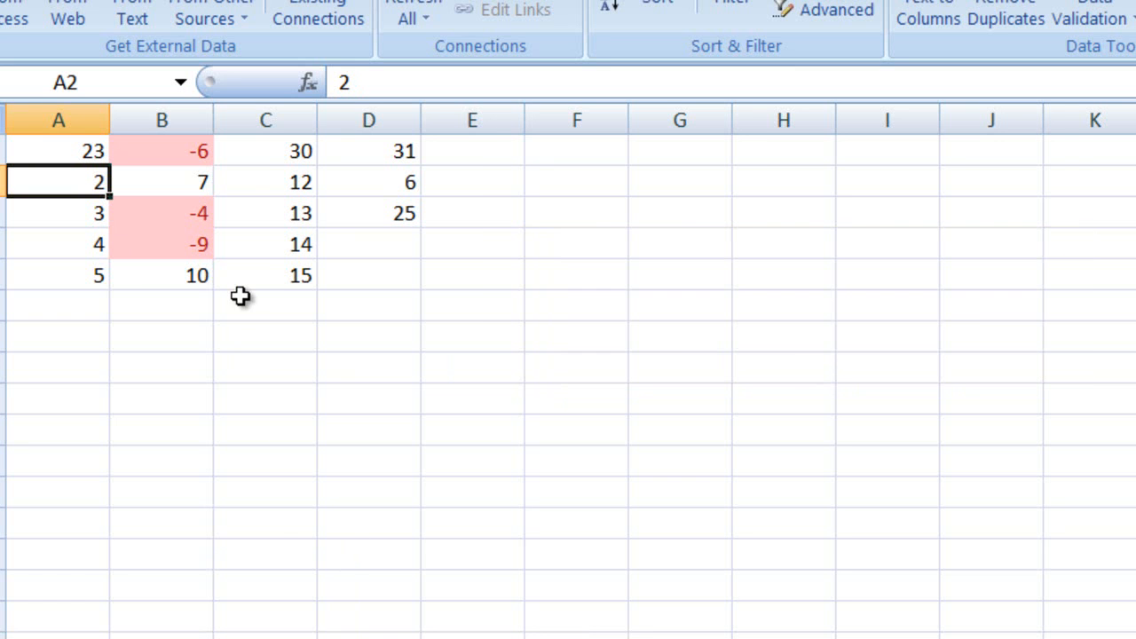
pyautogui.moveTo(259, 218)
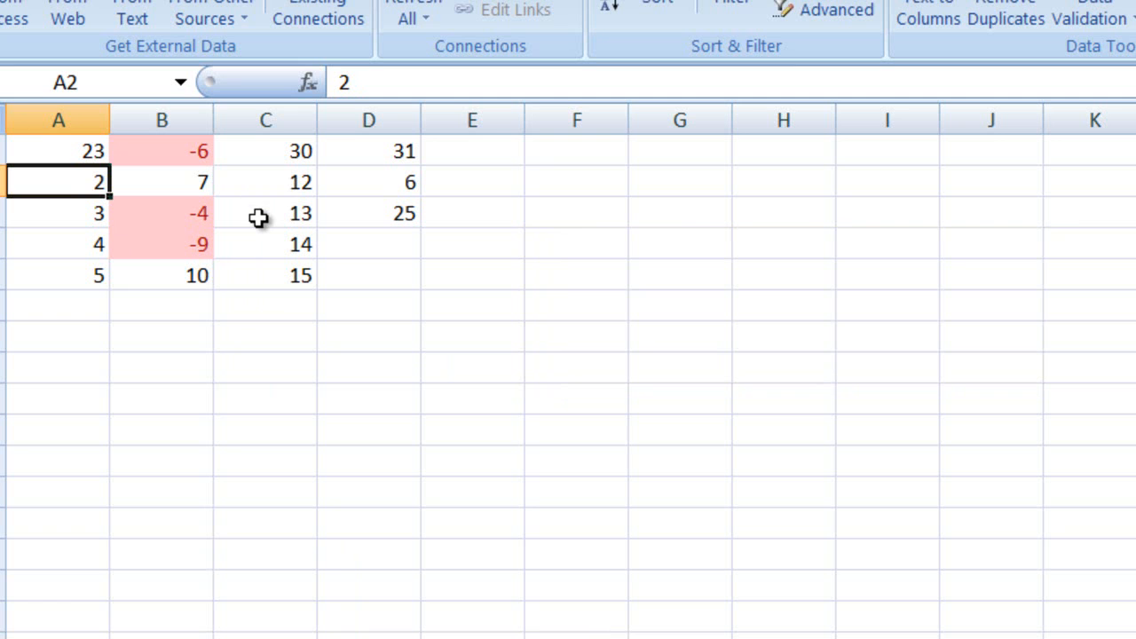
pyautogui.moveTo(260, 218)
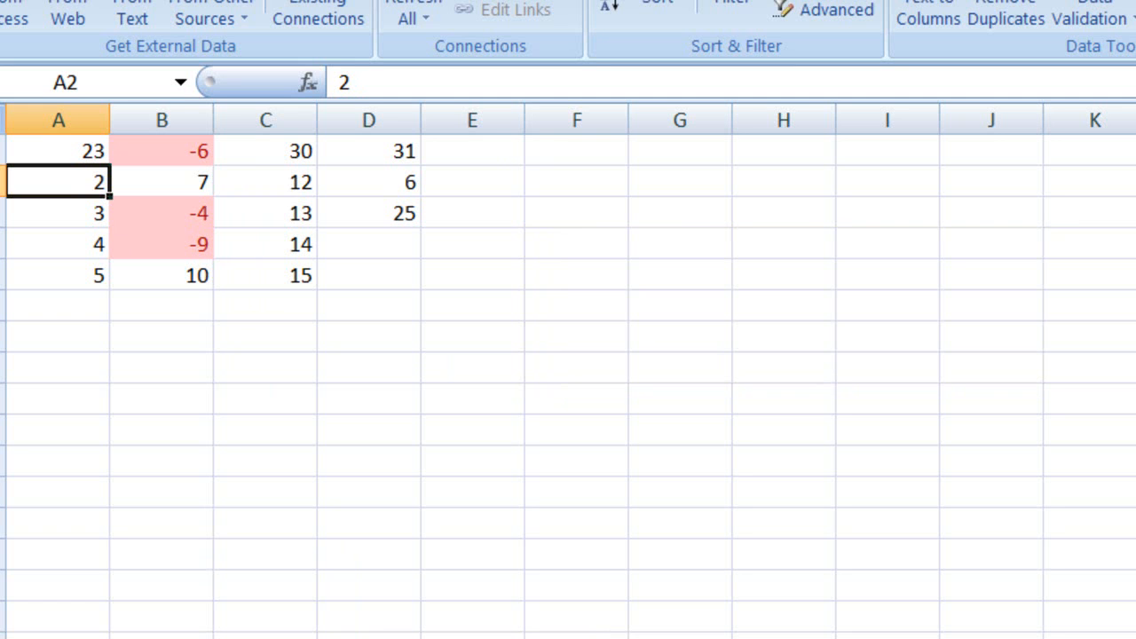
pyautogui.moveTo(196, 448)
pyautogui.write('13')
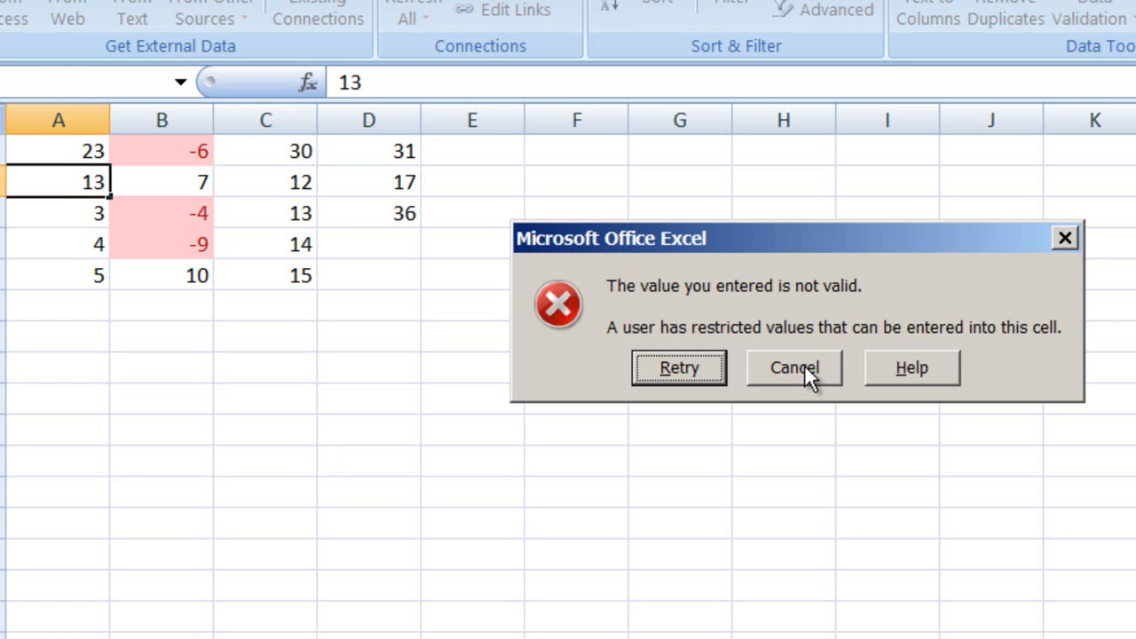
pyautogui.click(793, 368)
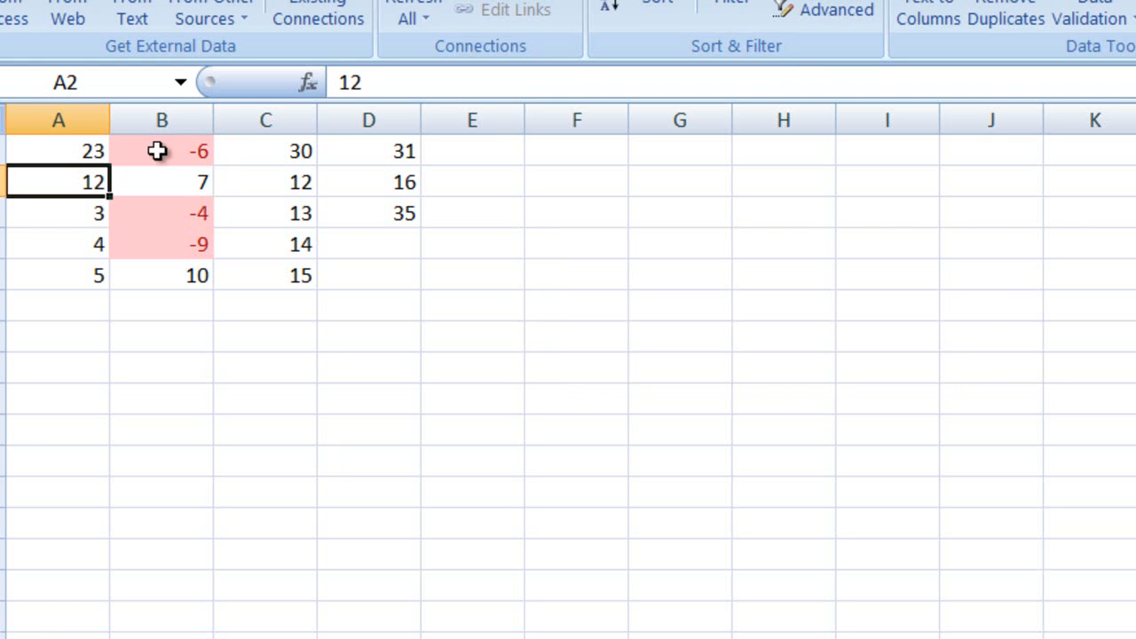
pyautogui.click(162, 149)
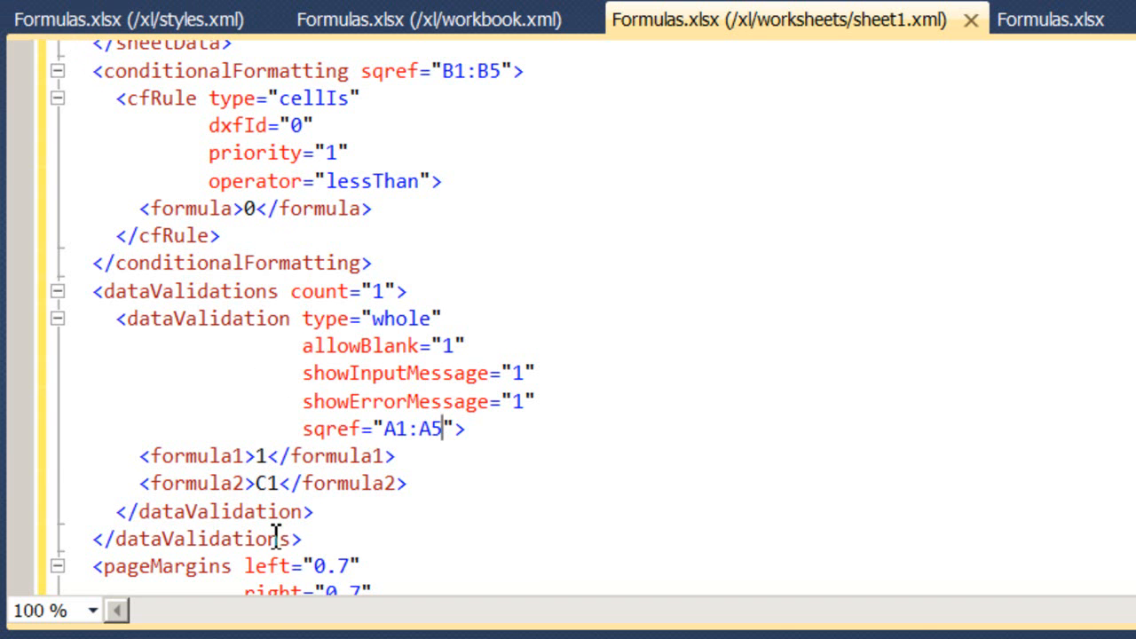
pyautogui.moveTo(302, 252)
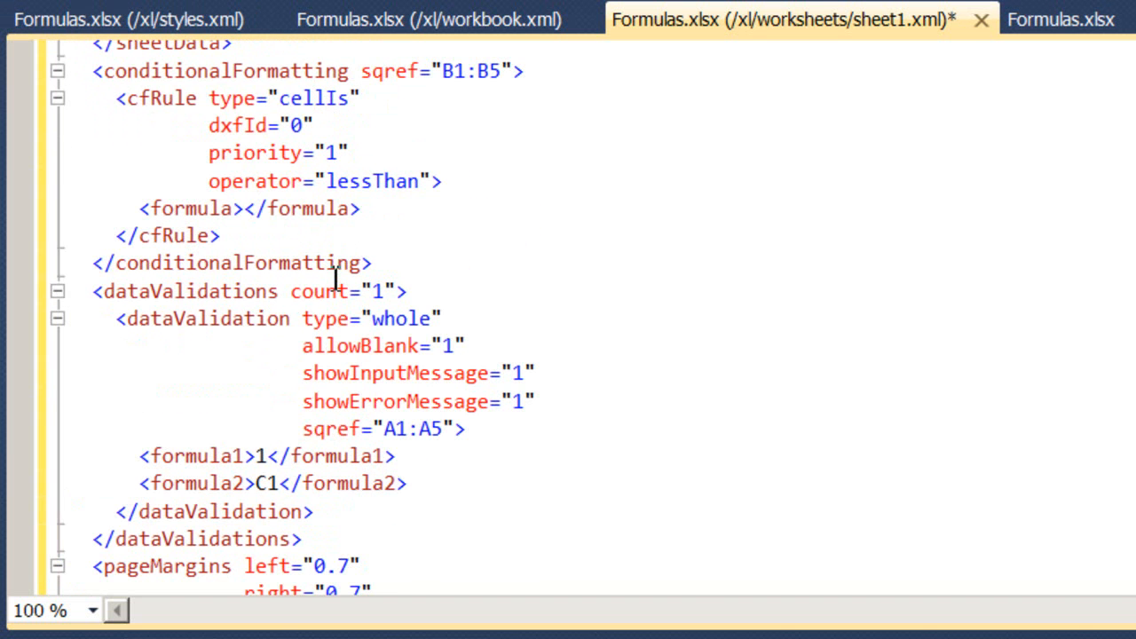
# Step: Change the cfRule formula to C1 and the validation's formula2 reference to $C1
pyautogui.write('C1')
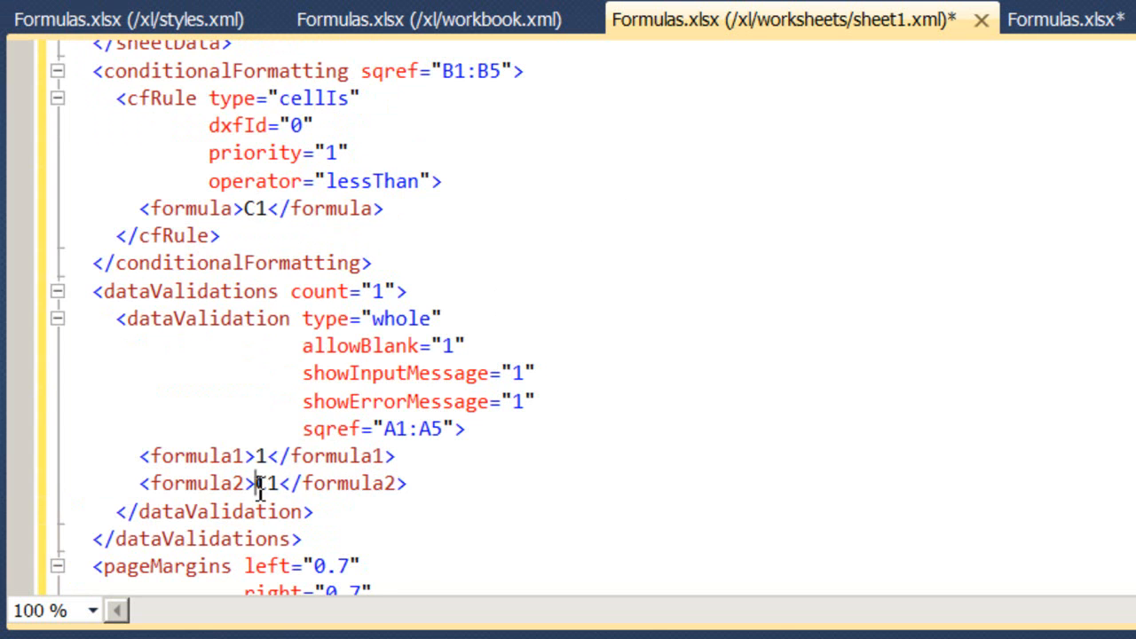
pyautogui.write('$C')
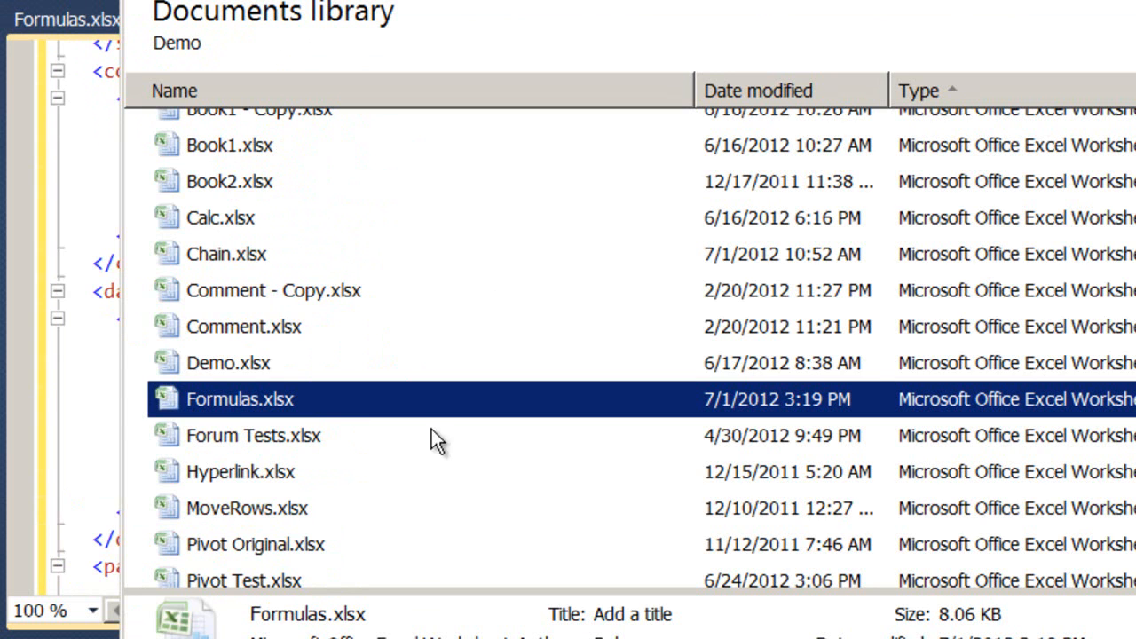
# Step: Enter 22 in A2, 20 in C1, cancel a rejected 22 in A3, and set C2 to 5 clearing B2's pink
pyautogui.doubleClick(240, 398)
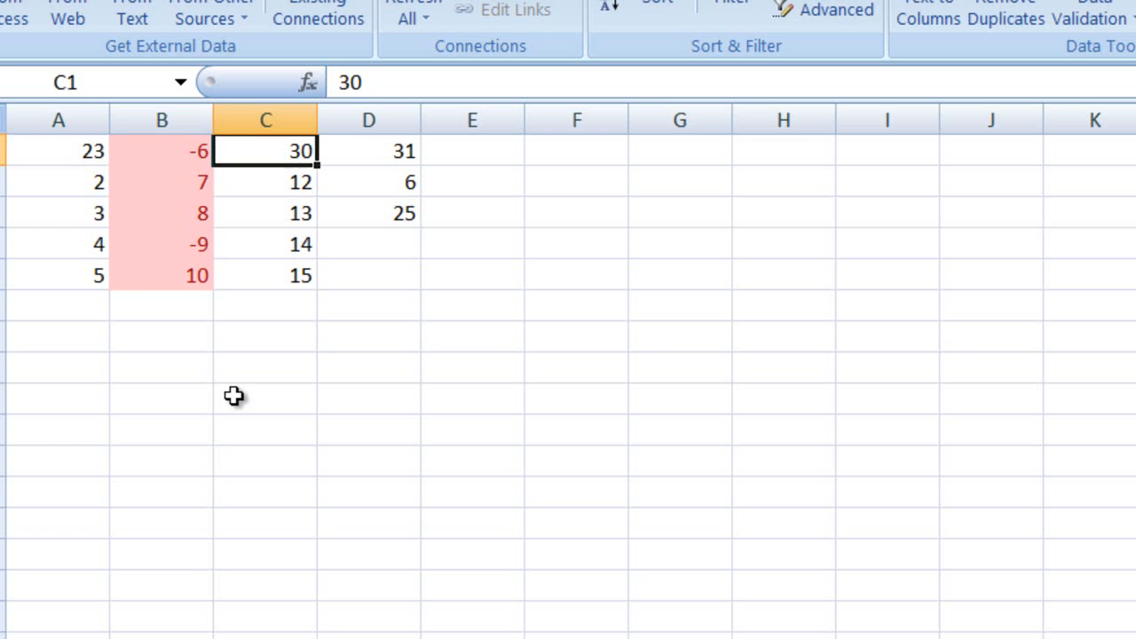
pyautogui.moveTo(288, 412)
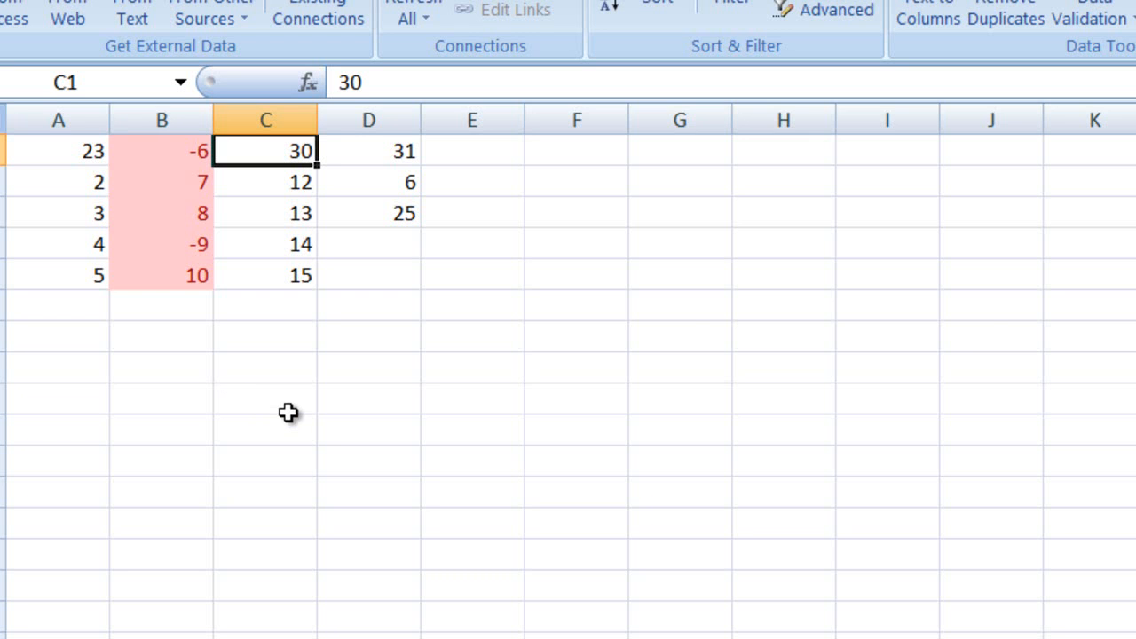
pyautogui.click(56, 181)
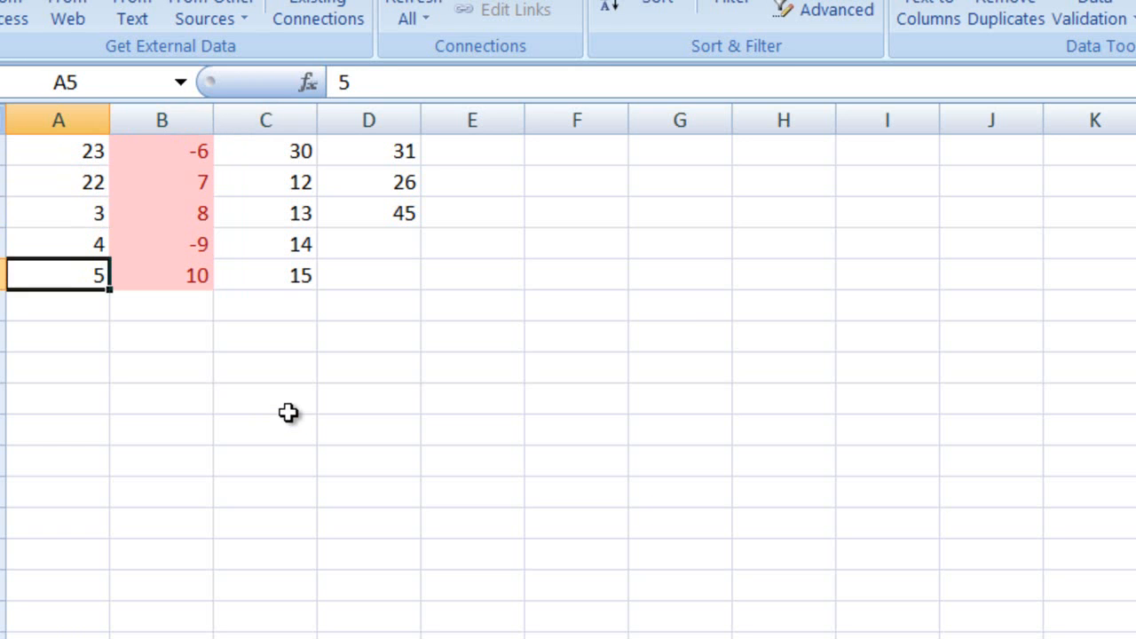
pyautogui.click(266, 149)
pyautogui.write('22')
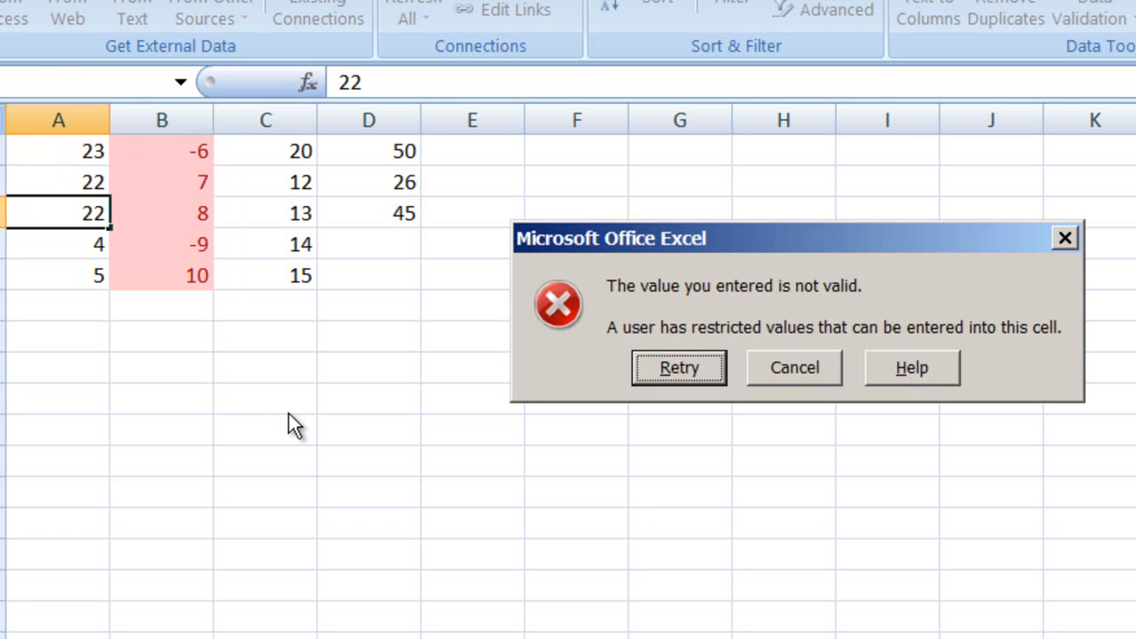
pyautogui.click(792, 368)
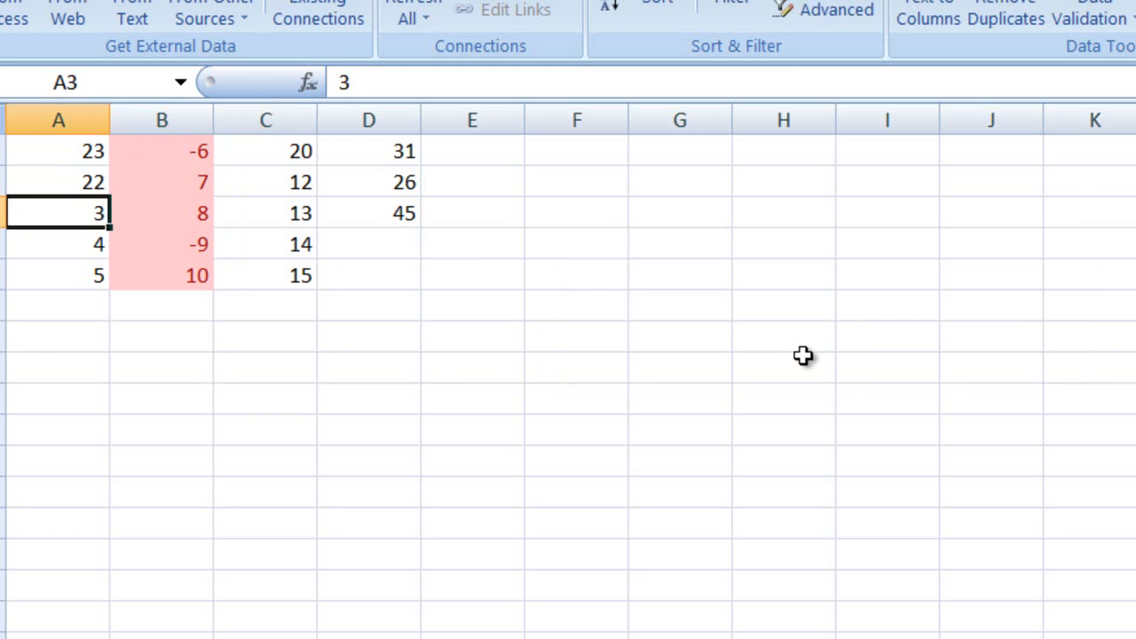
pyautogui.click(57, 181)
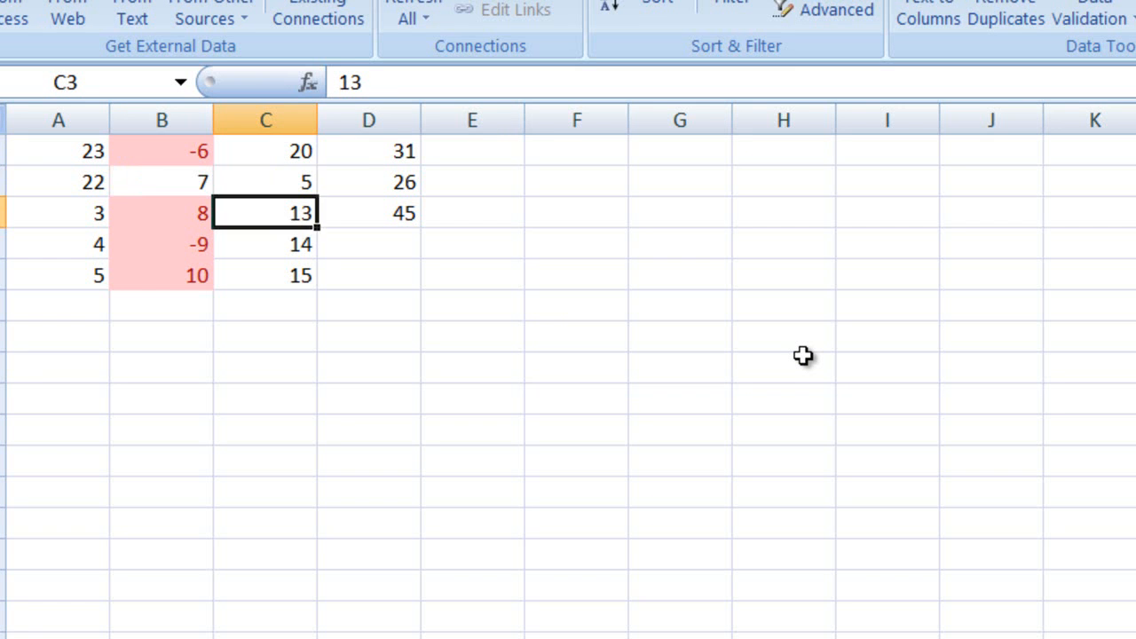
pyautogui.click(267, 181)
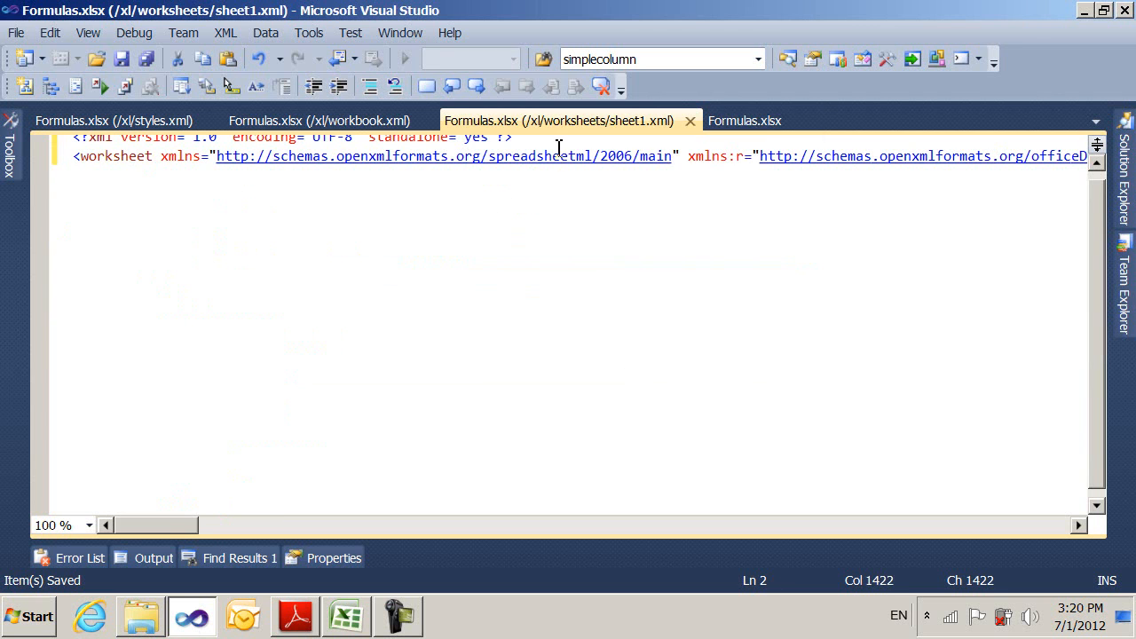
# Step: Open /xl/calcChain.xml listing cells D2, D1 and D3
pyautogui.click(746, 121)
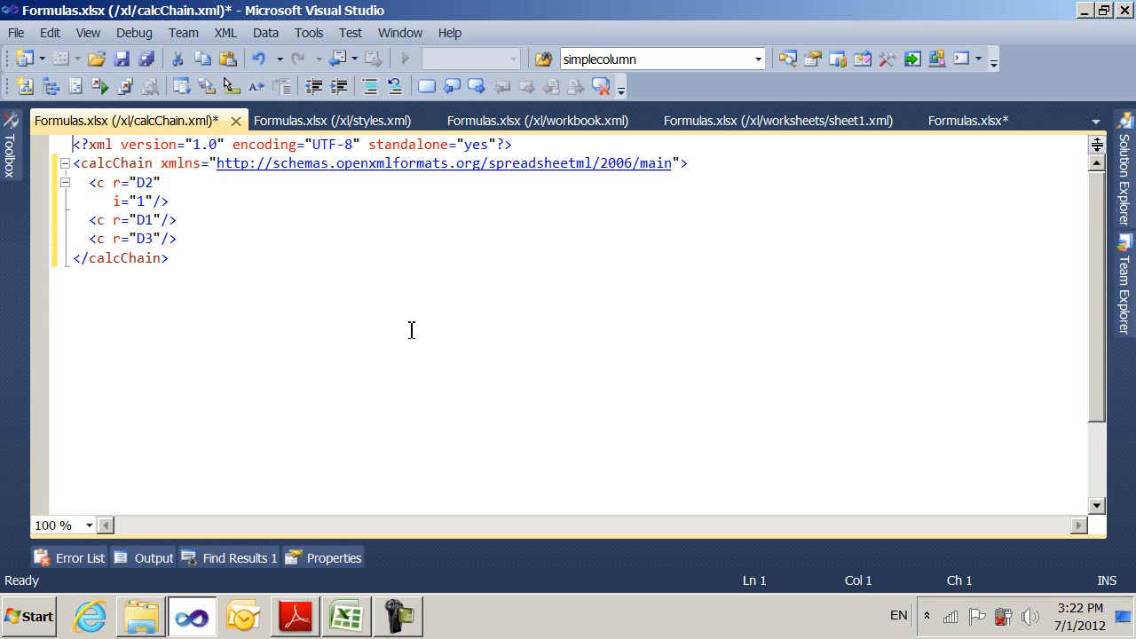
pyautogui.moveTo(604, 362)
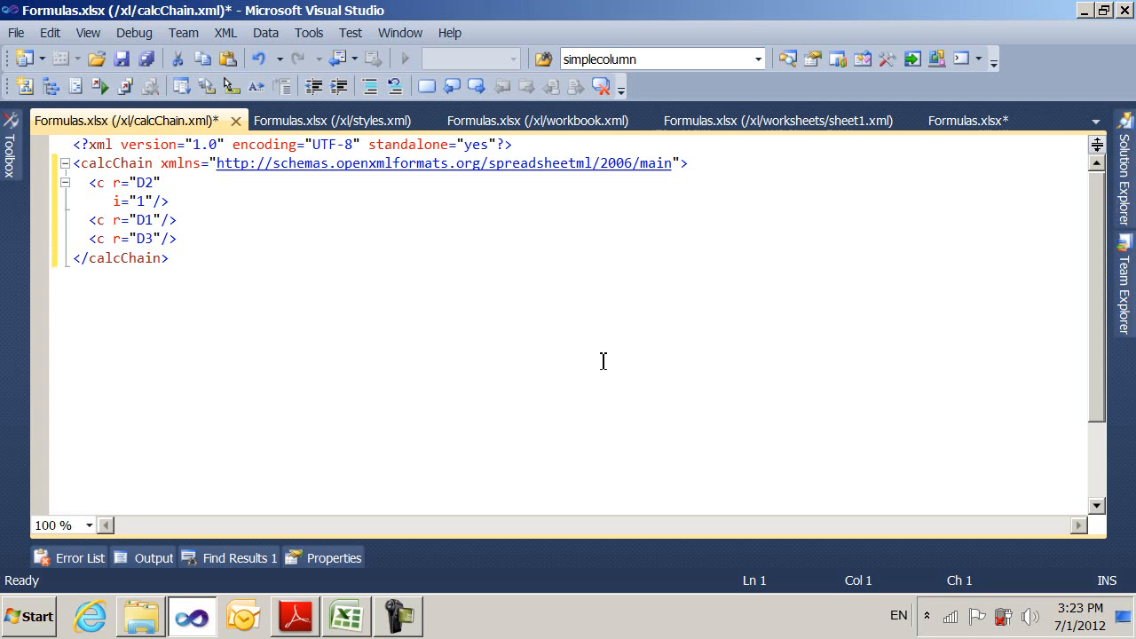